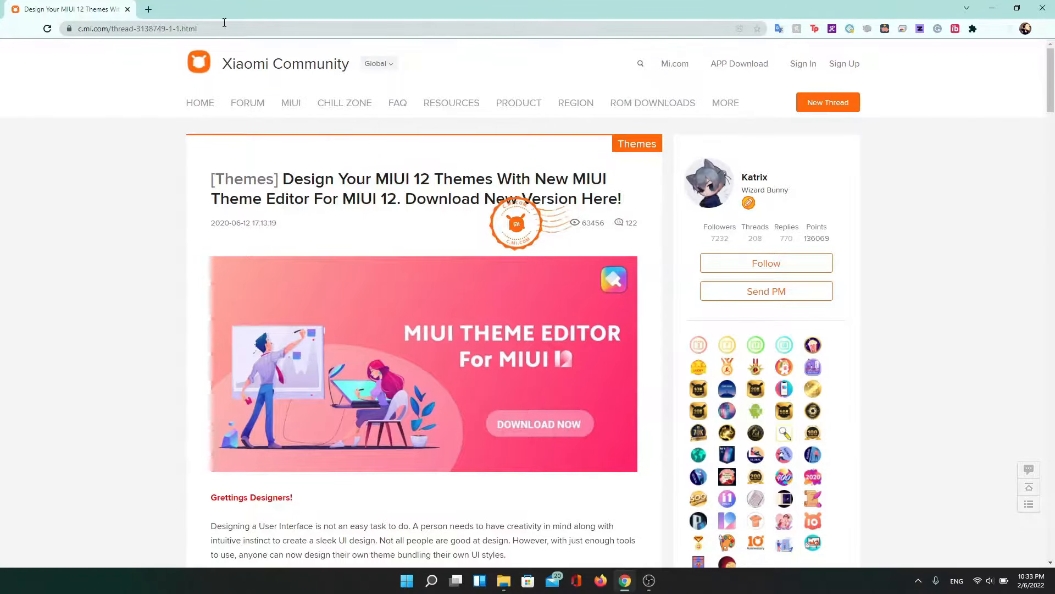
Scroll down the Xiaomi Community thread to the download link and switch to the extracted editor folder
scroll(down, 3)
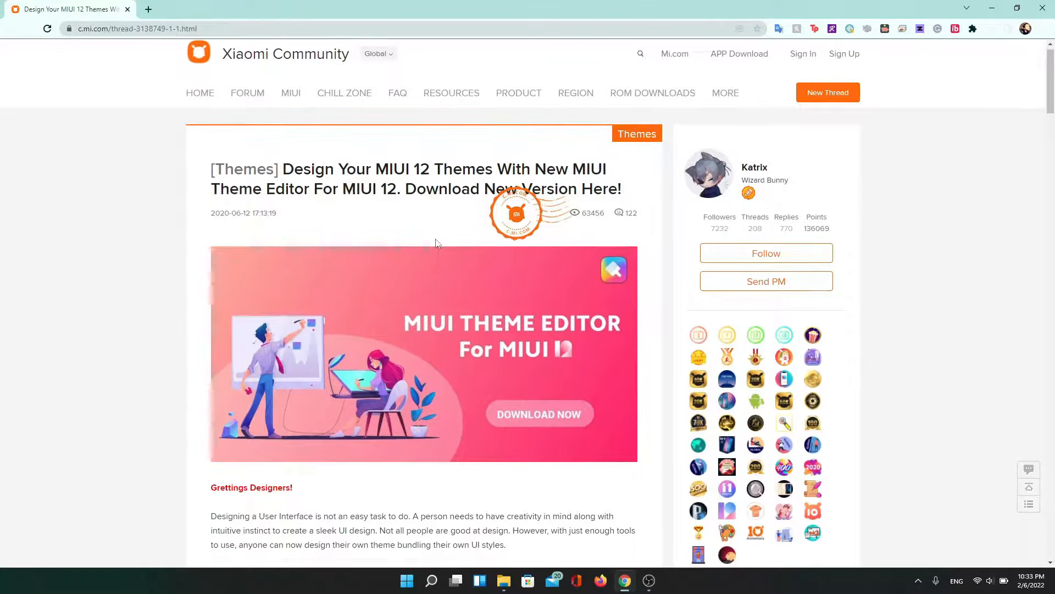
scroll(down, 3)
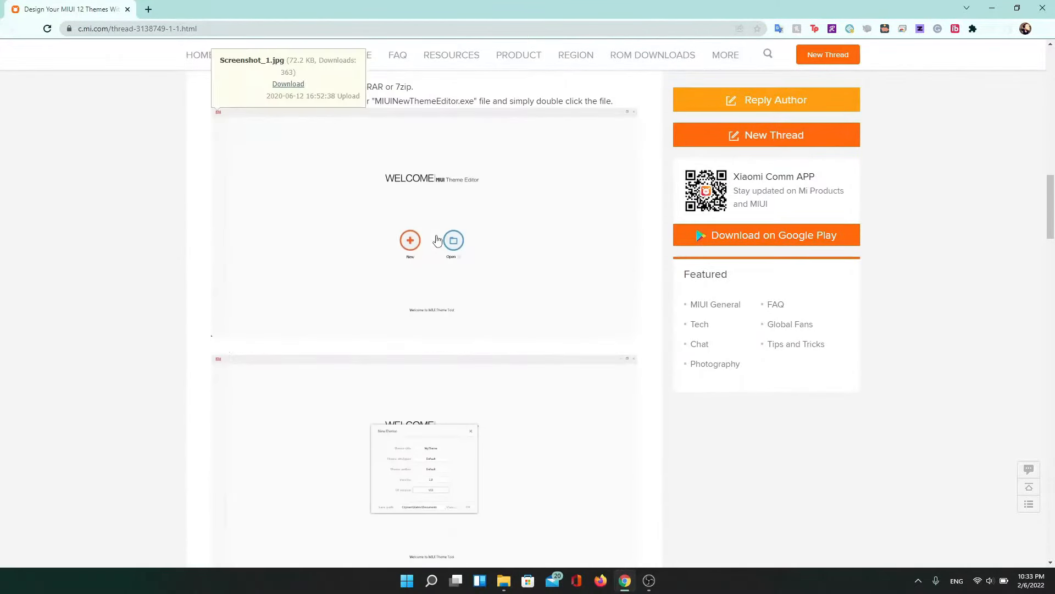
scroll(down, 3)
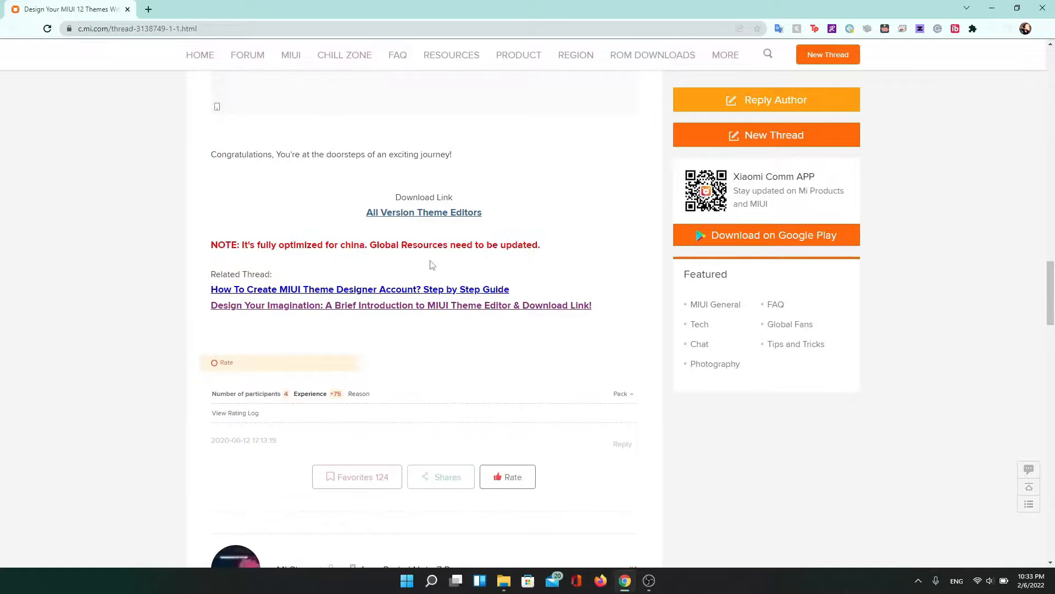
click(423, 212)
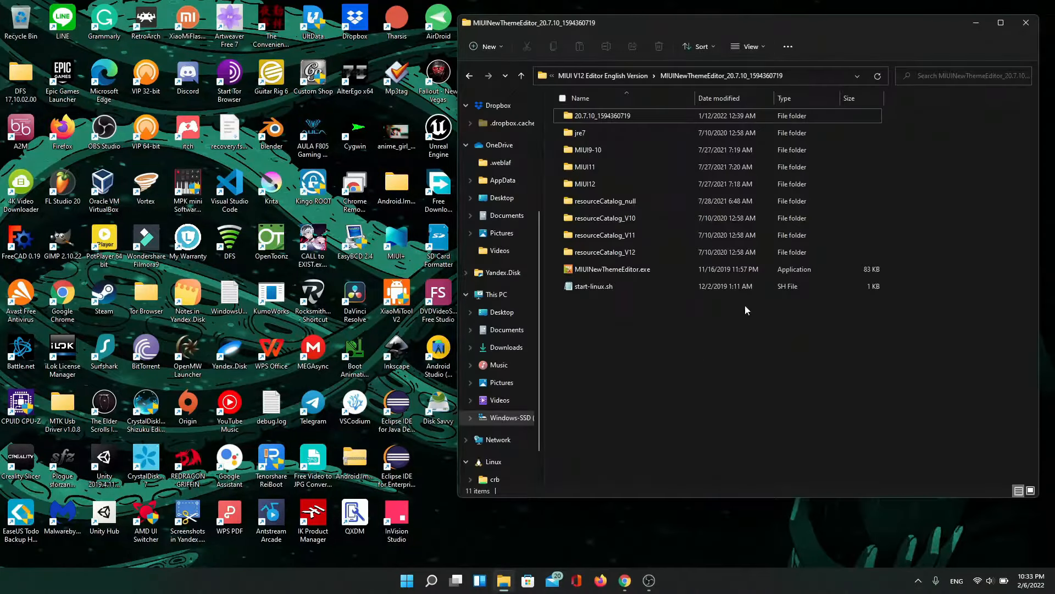
Launch MIUINewThemeEditor.exe so the editor welcome screen appears
click(611, 269)
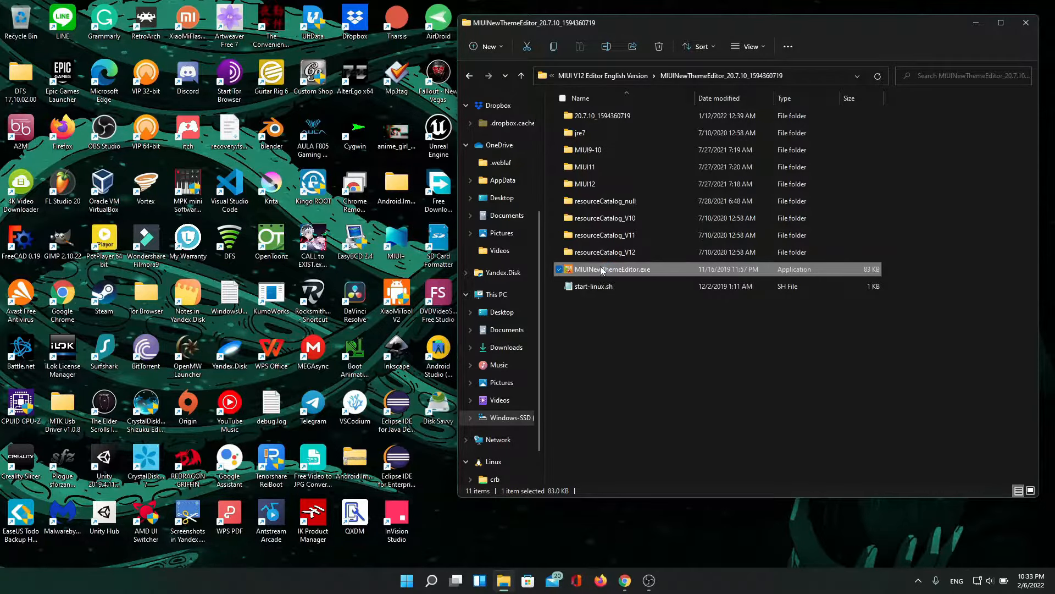
double_click(614, 268)
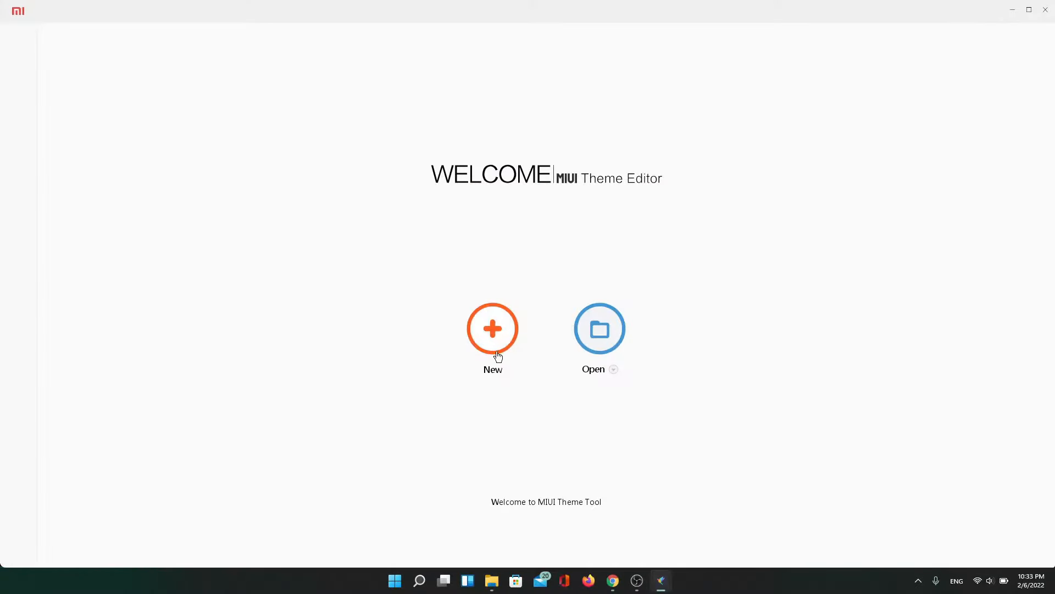
mouse_move(375, 299)
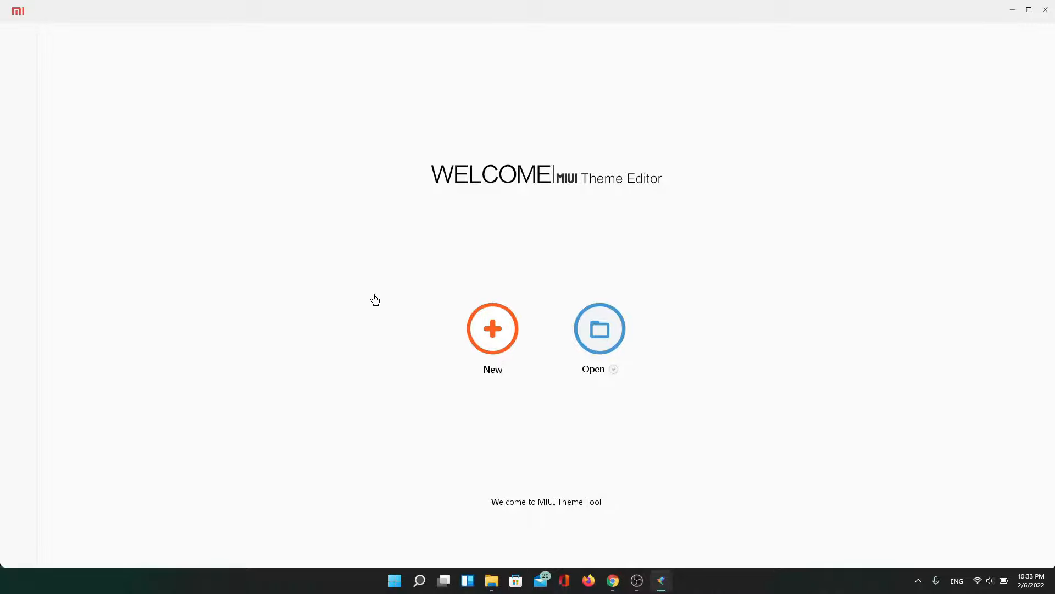
Create a new theme Mint_MIUI with designer and author icemint.asa and UI version V12
click(493, 329)
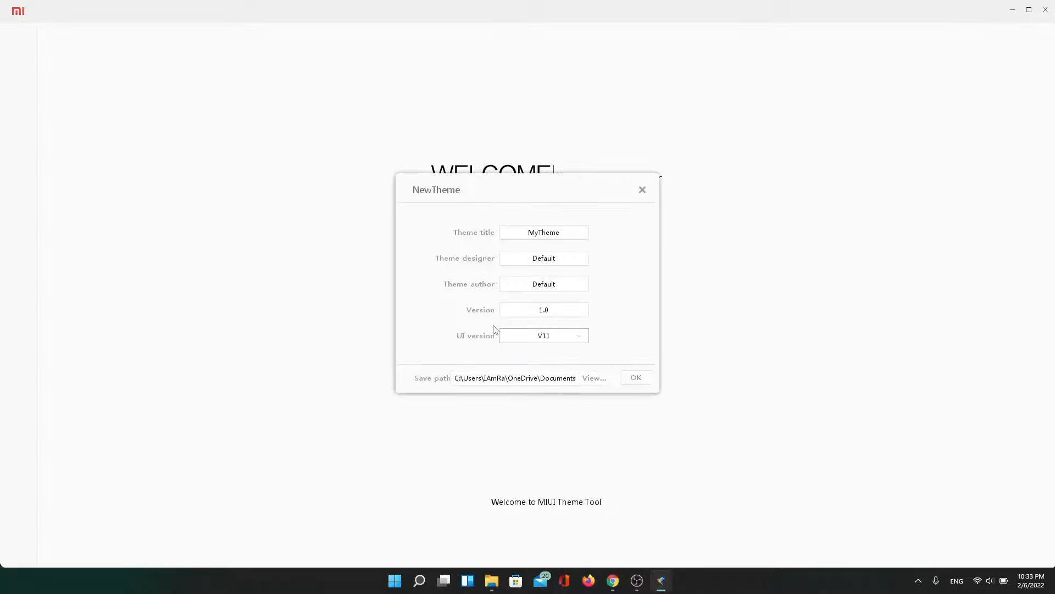
text(Mint)
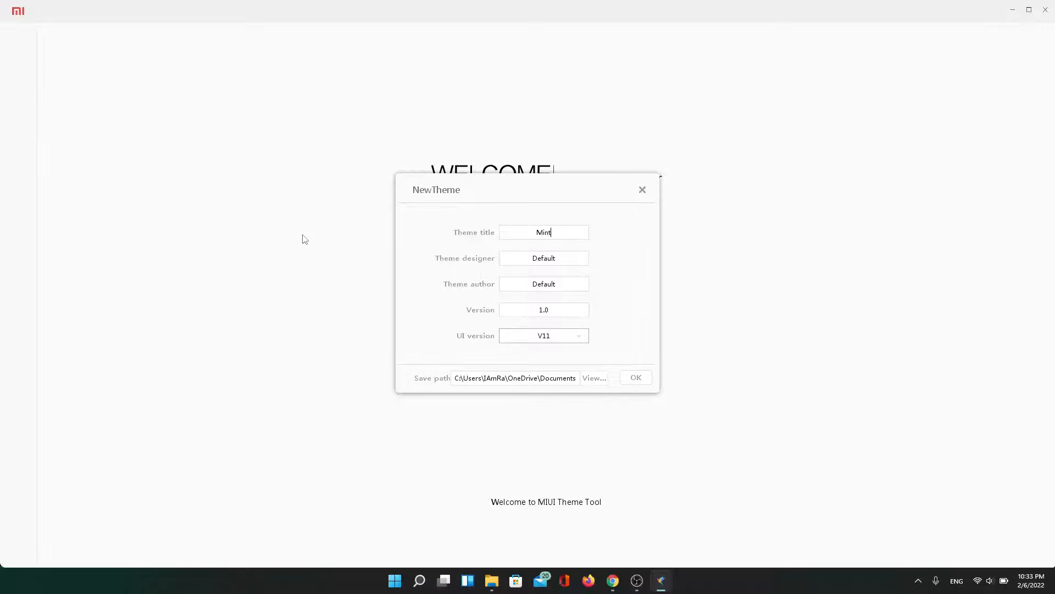
text(_)
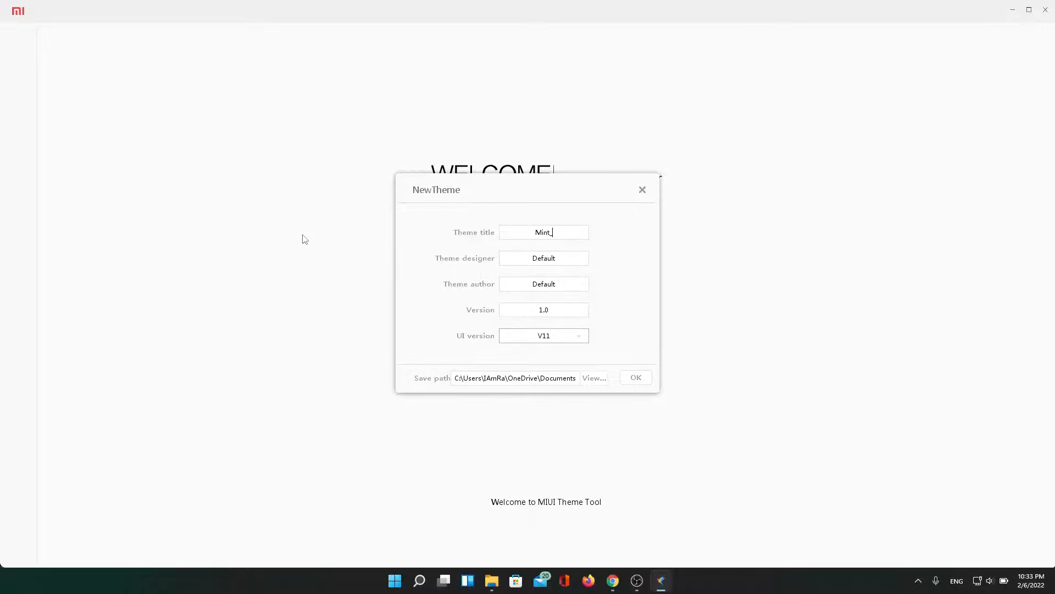
text(M)
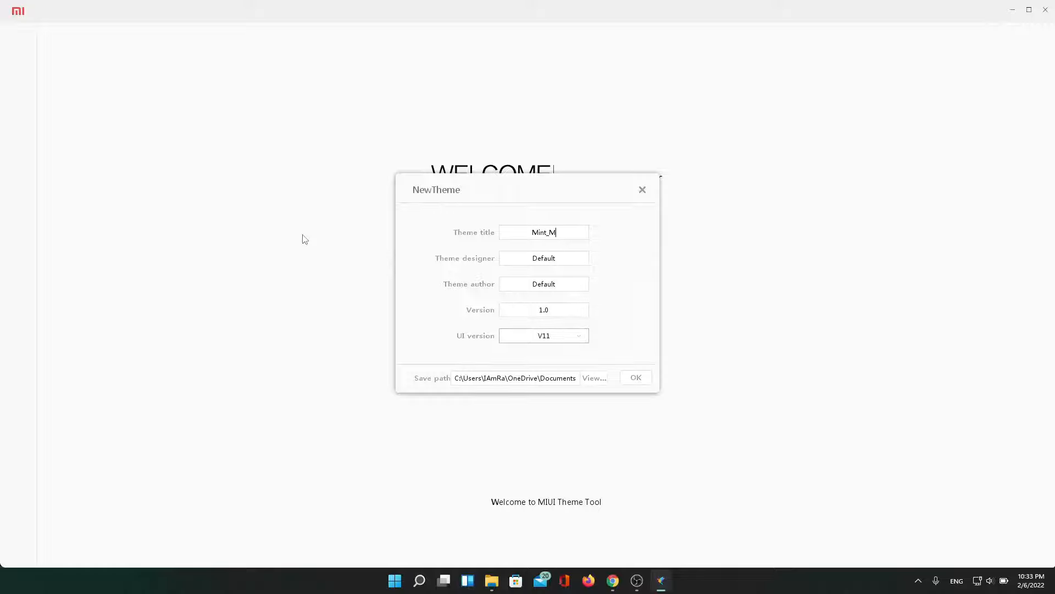
text(IUI)
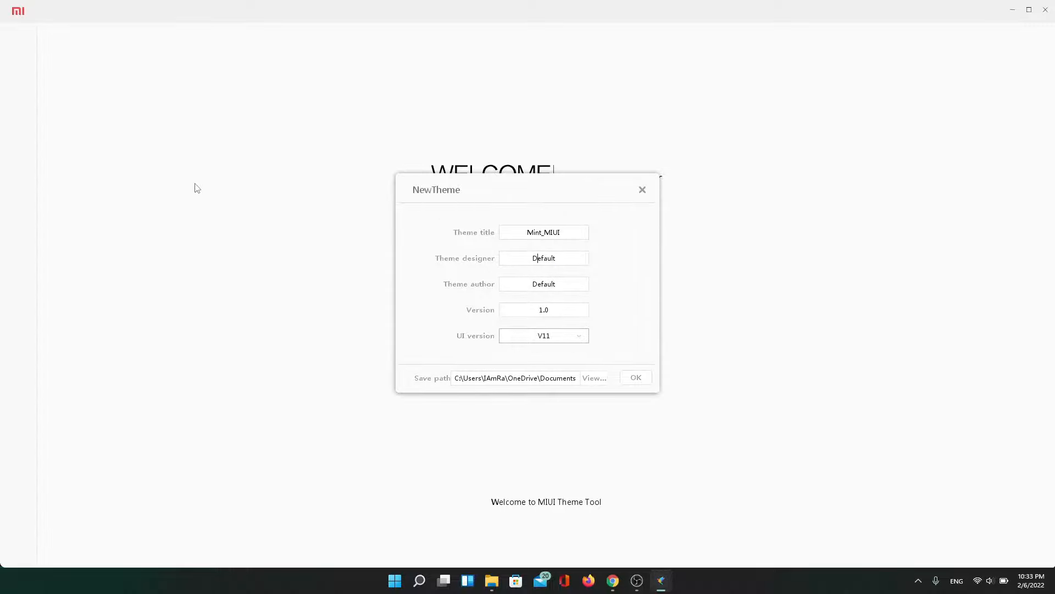
text(icem)
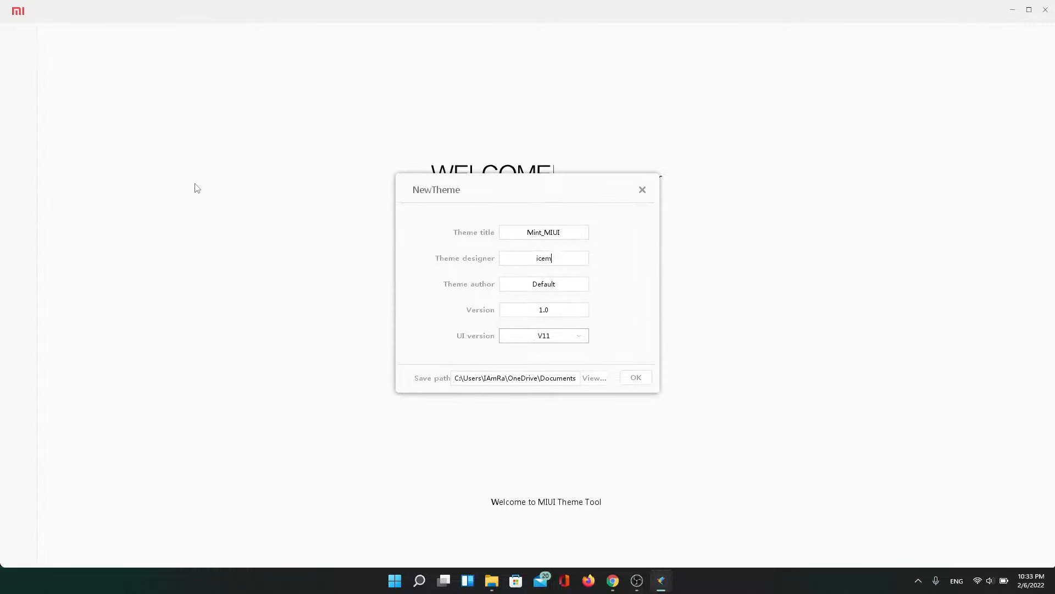
text(int.asa)
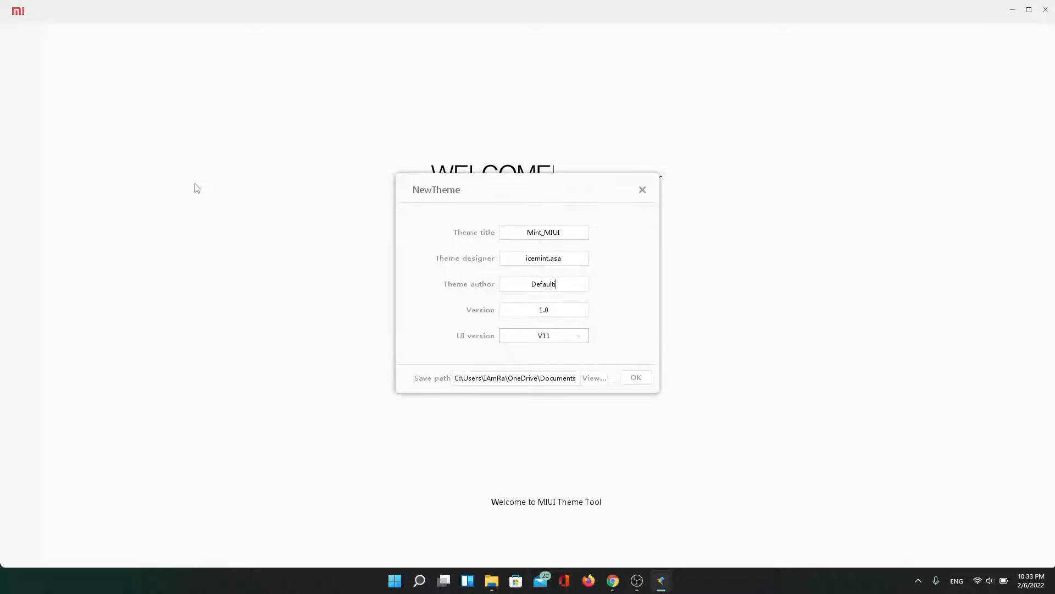
text(icemint.asa)
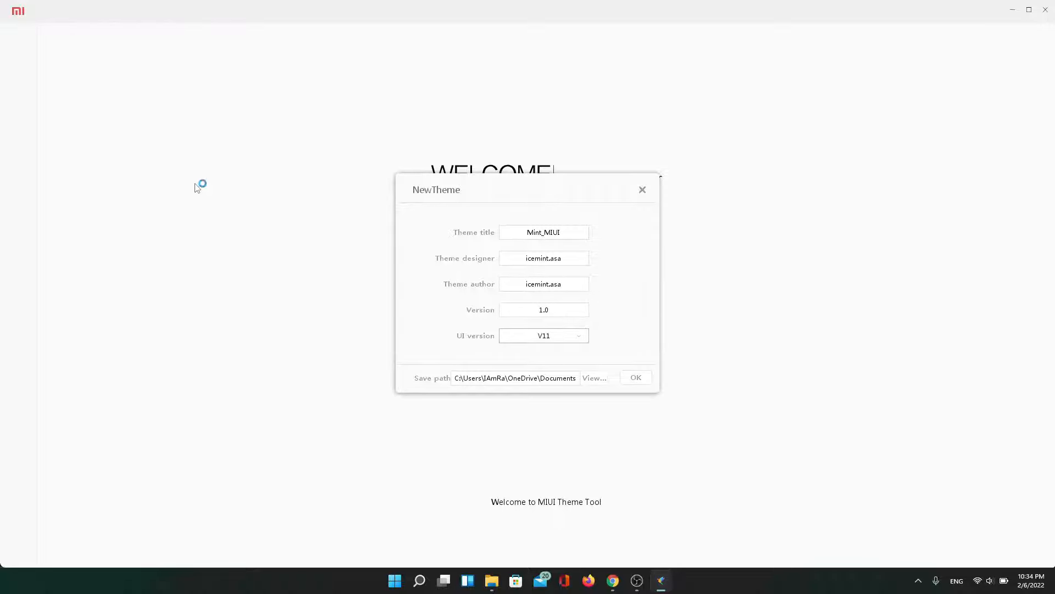
mouse_move(480, 301)
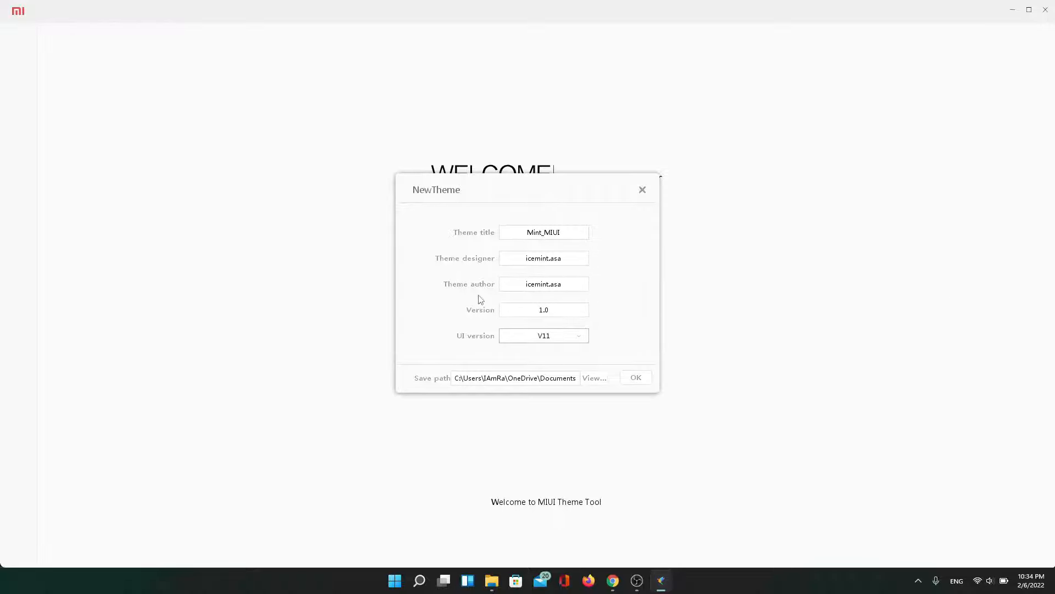
click(543, 336)
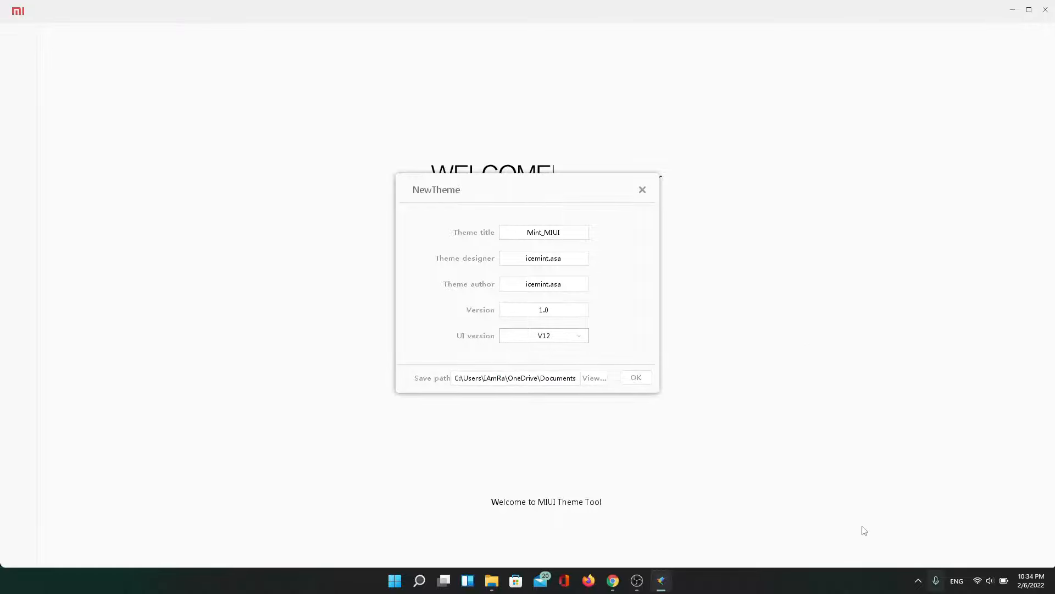
mouse_move(544, 394)
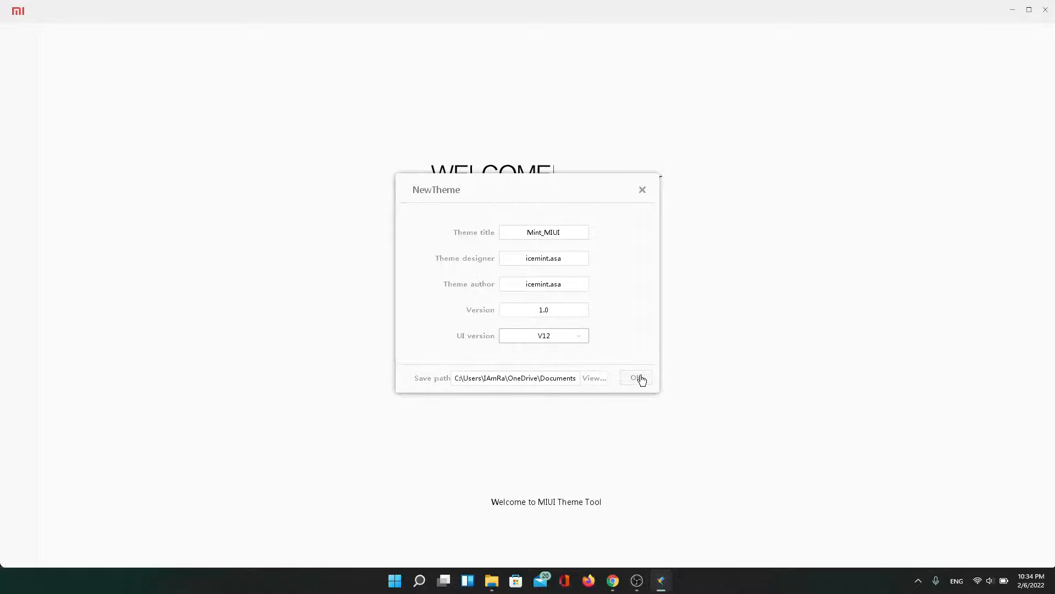
click(637, 377)
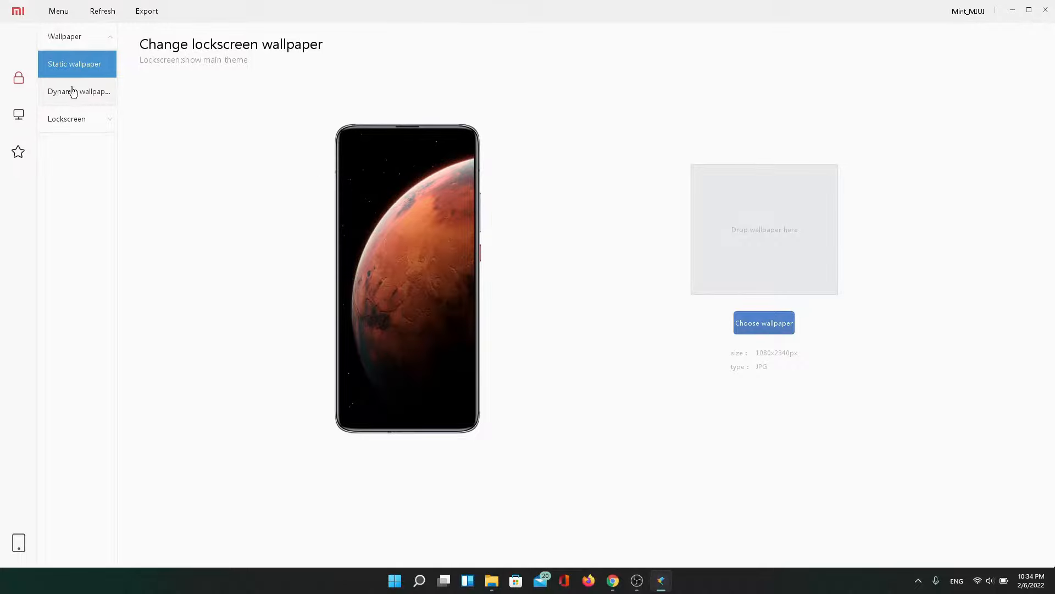
mouse_move(11, 124)
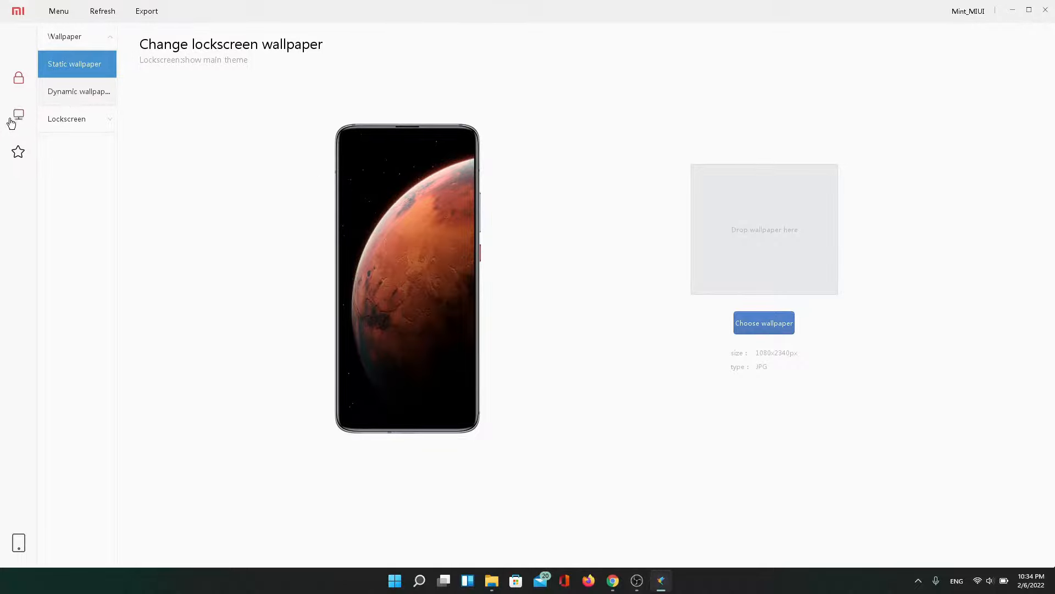
Switch to the template section and bring up the Home template page
click(19, 114)
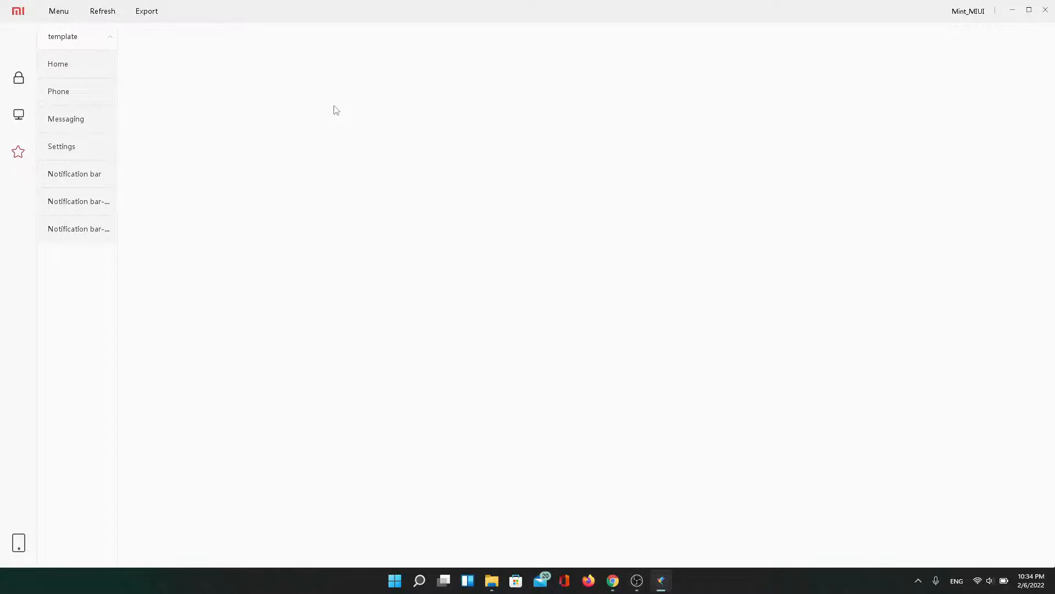
click(67, 64)
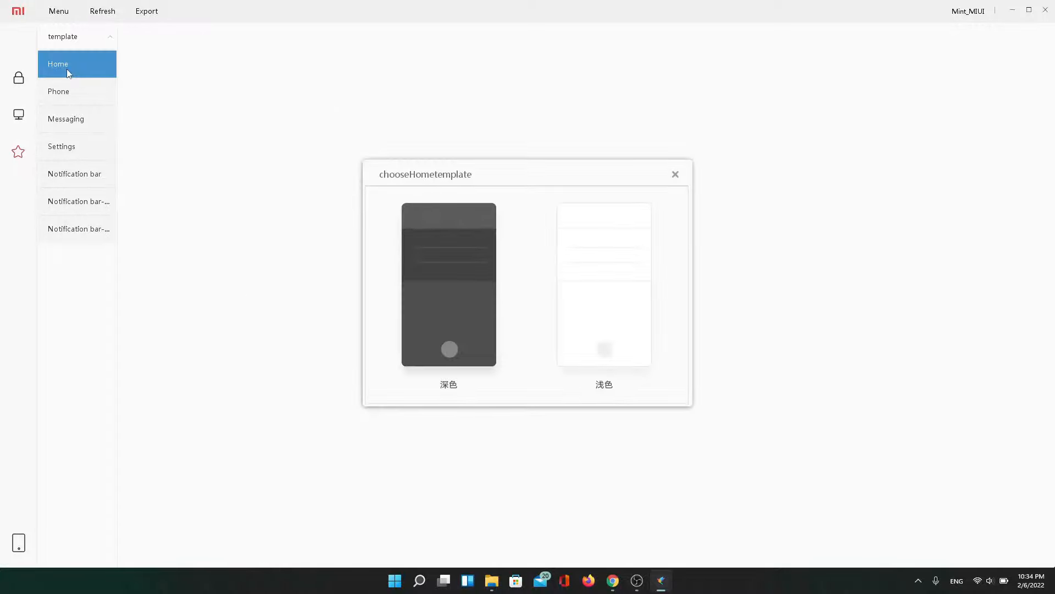
mouse_move(204, 175)
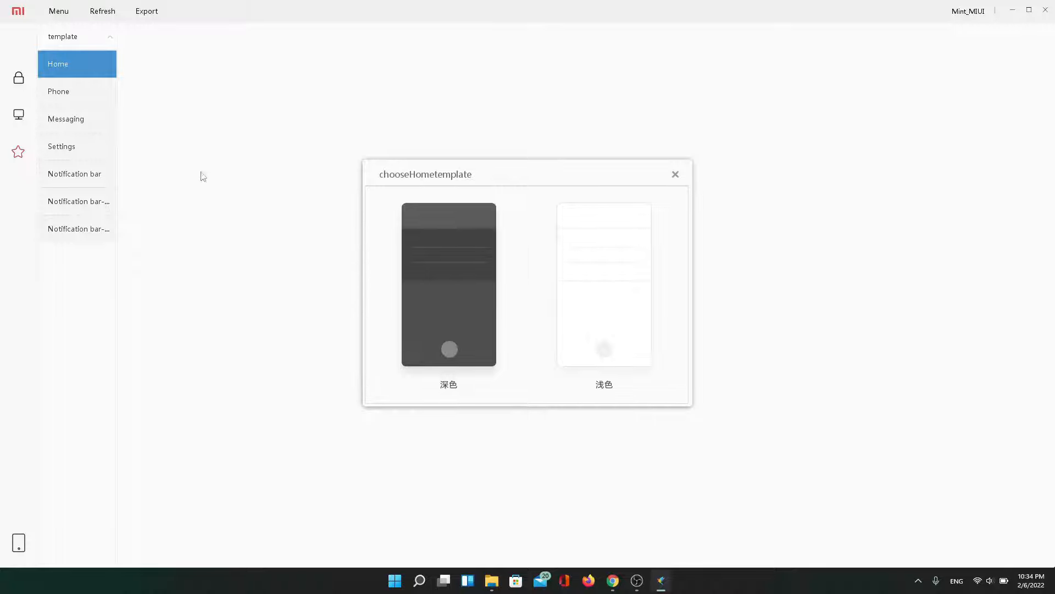
mouse_move(184, 146)
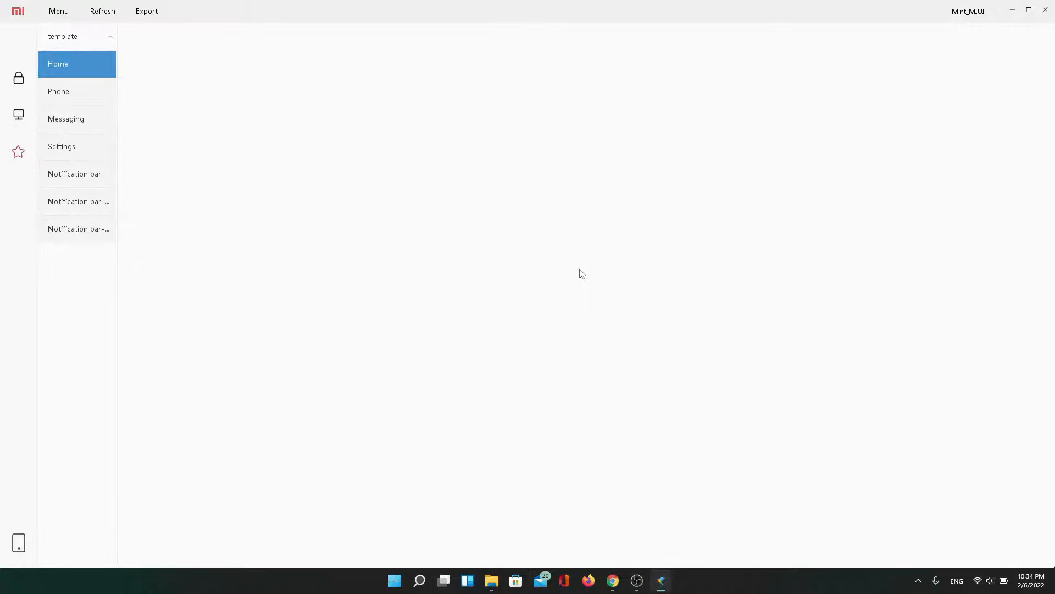
Load the Home, Phone and Messaging template pages, picking a colour template for Messaging
click(58, 64)
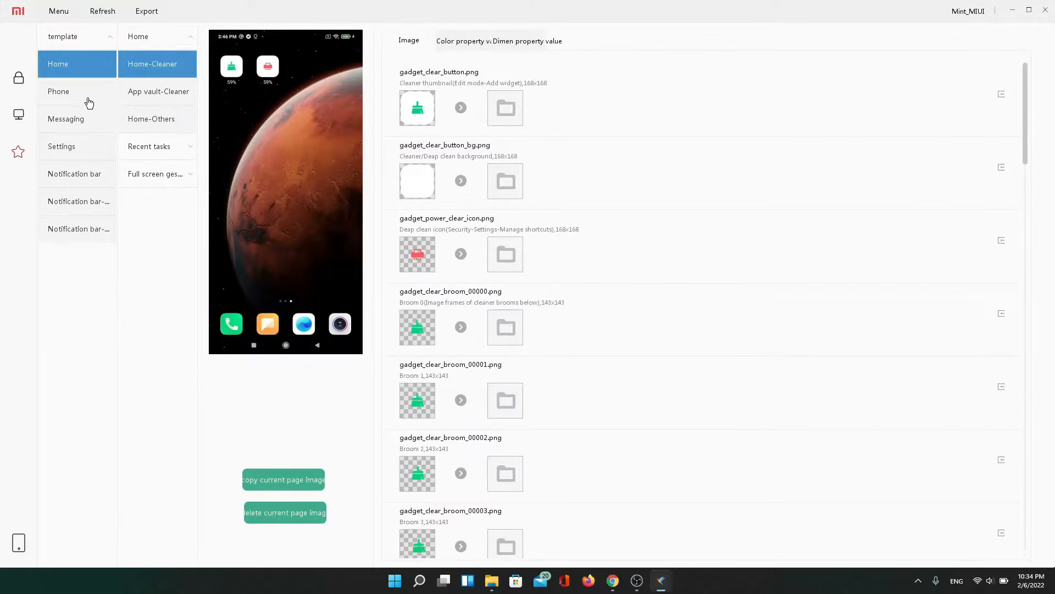
click(58, 91)
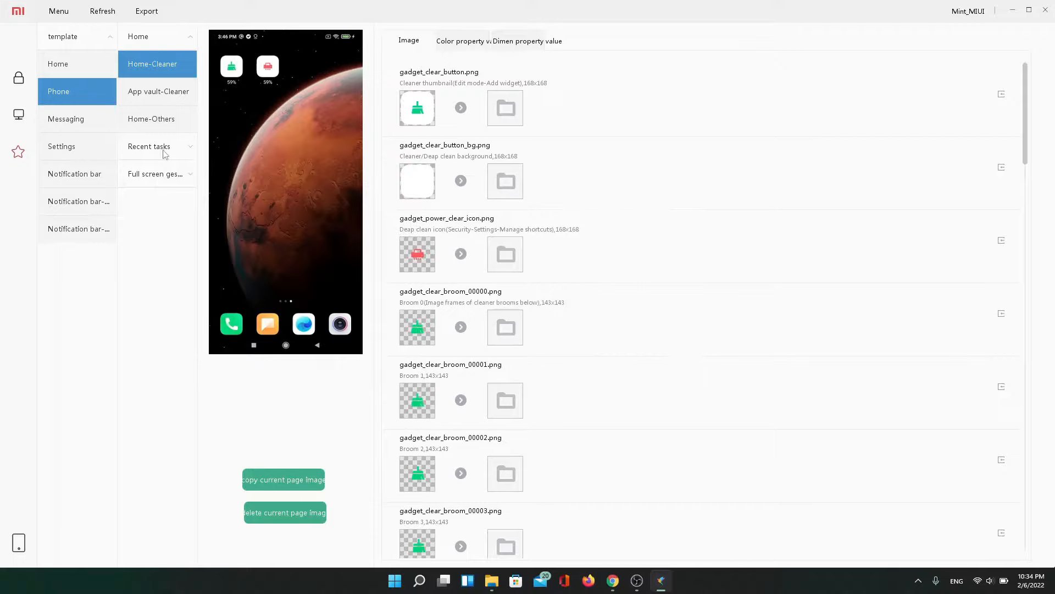
click(65, 119)
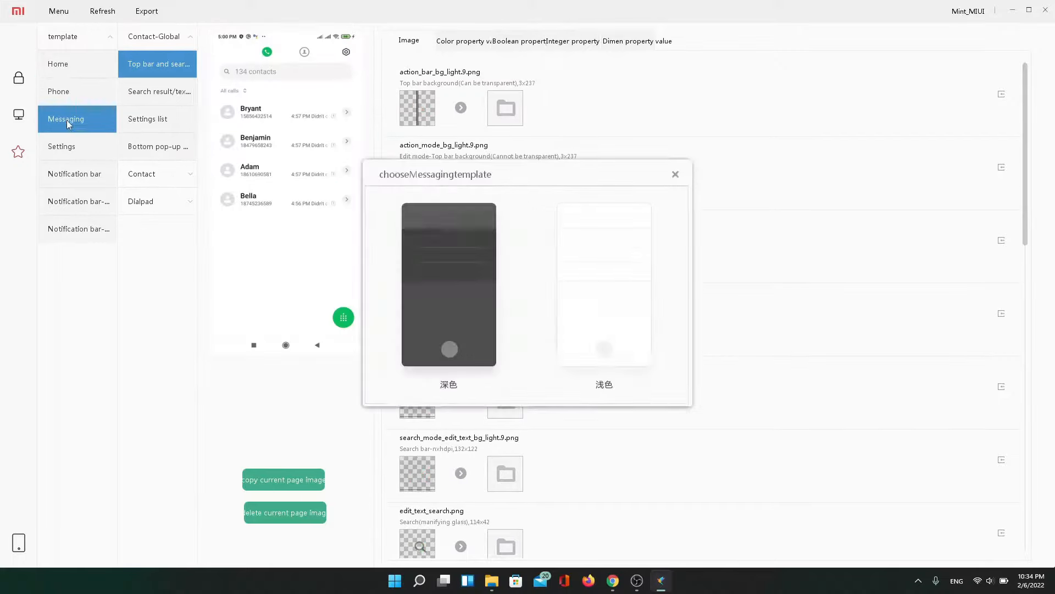
click(675, 175)
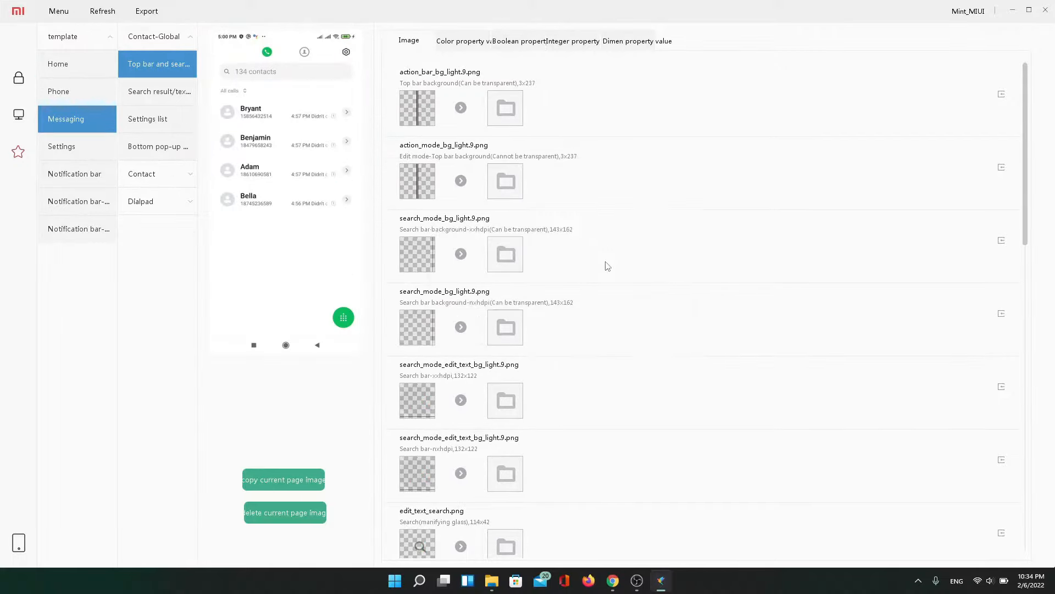
click(61, 146)
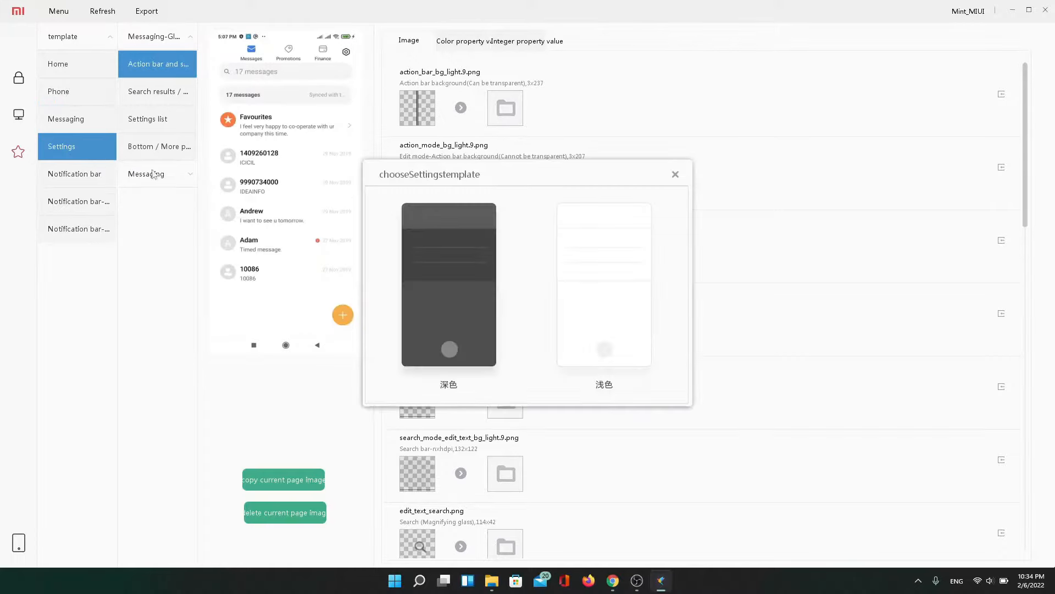
Choose templates for Settings and floating notifications under the Notification bar section
click(675, 174)
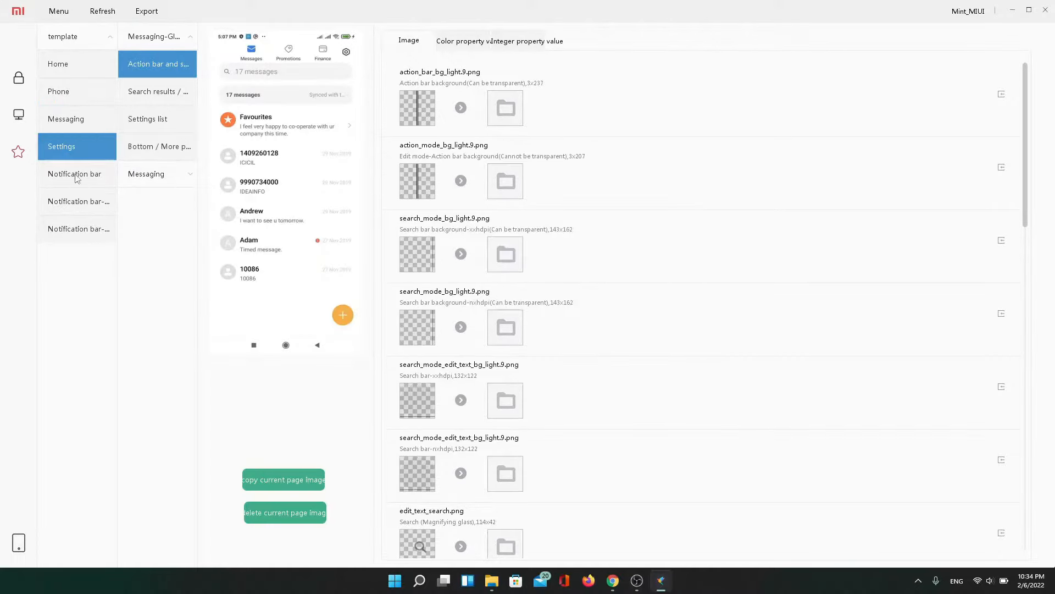
click(75, 174)
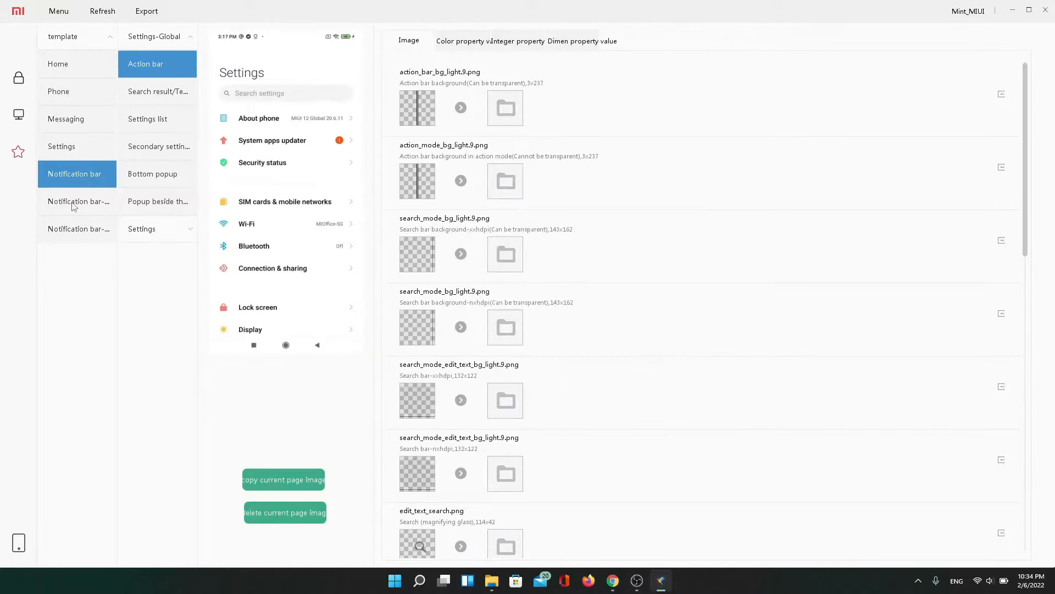
click(77, 201)
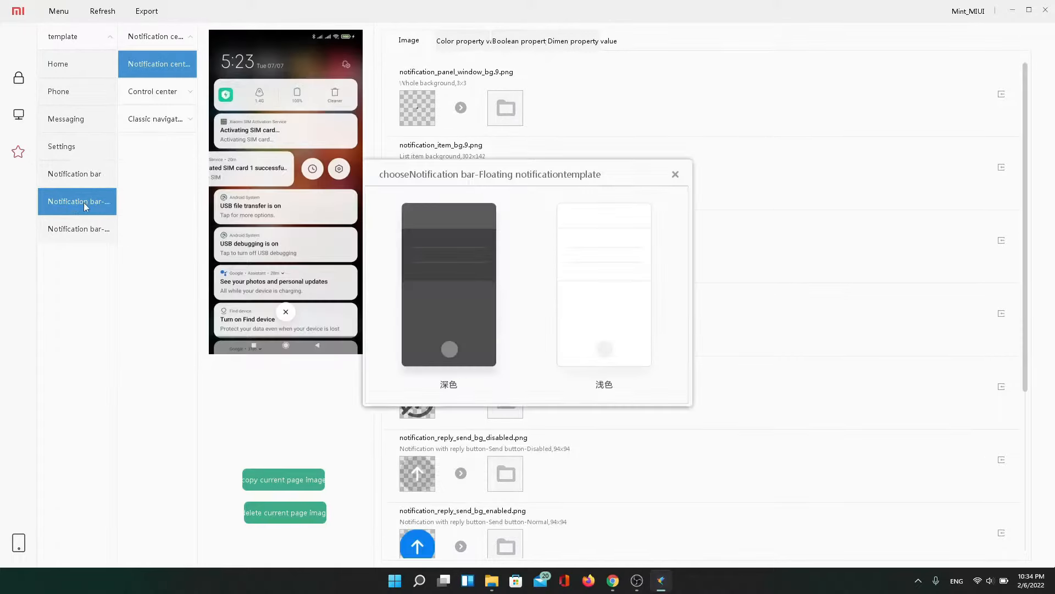
click(77, 229)
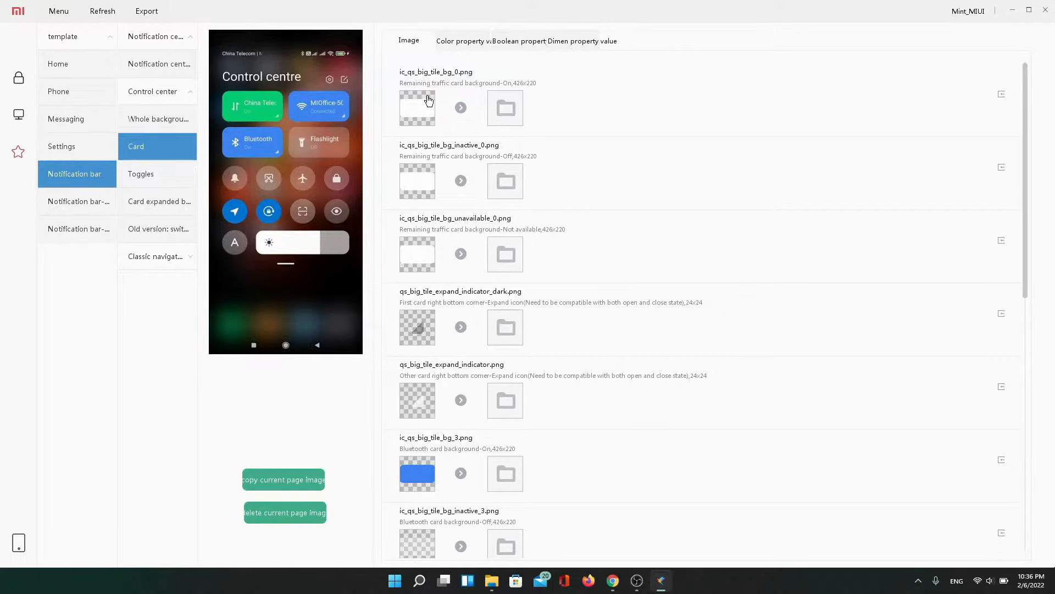
Load ic_qs_big_tile_bg_2.png from drawable-xxhdpi into Pixlr E for editing
click(505, 108)
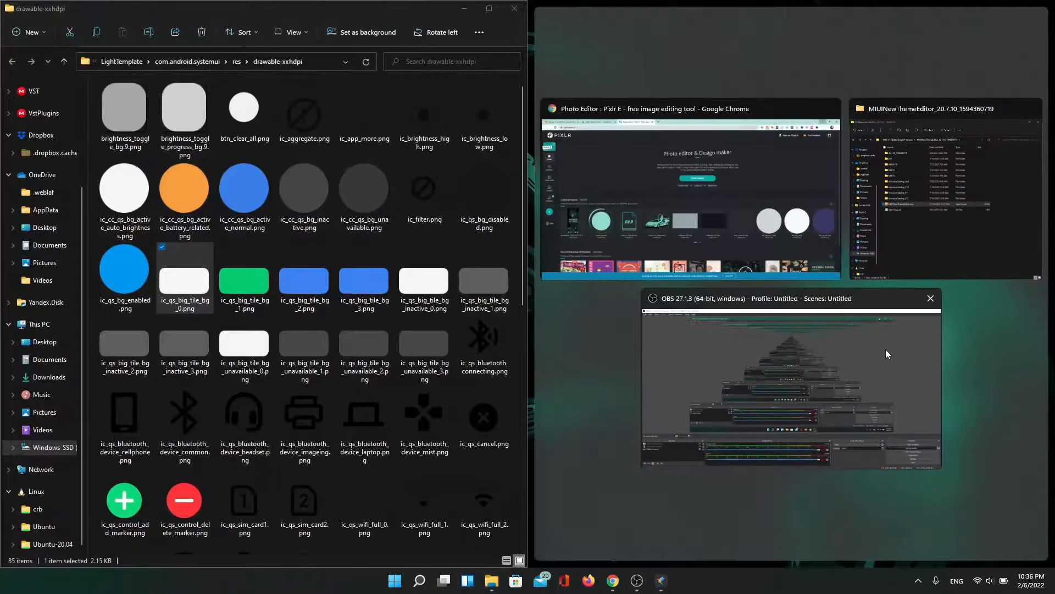
click(691, 196)
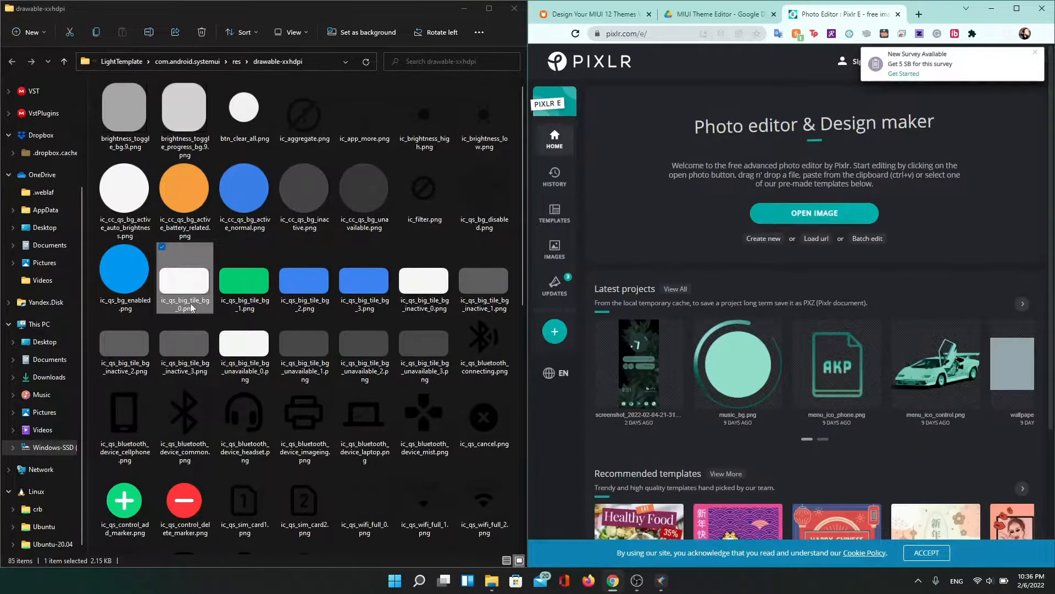
click(303, 277)
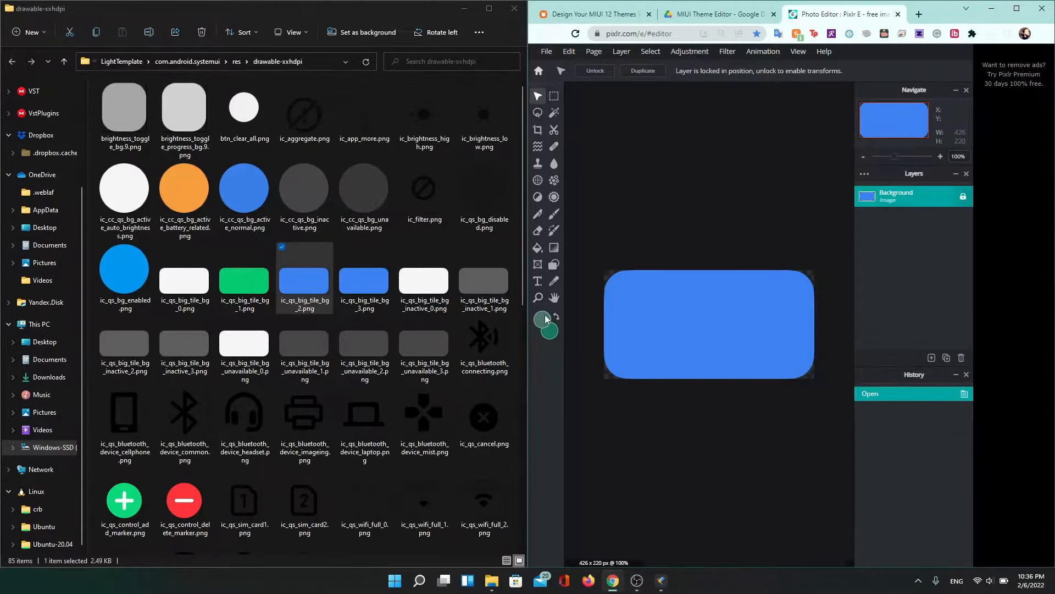
Pick a muted green and apply it to the blue tile via Adjustment > Color lookup
click(547, 322)
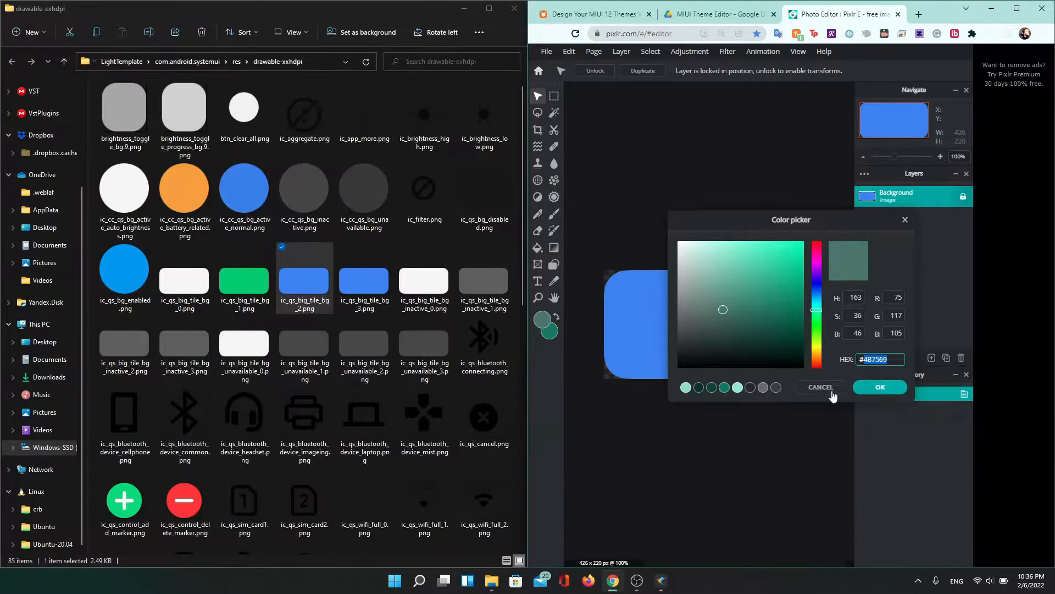
click(818, 387)
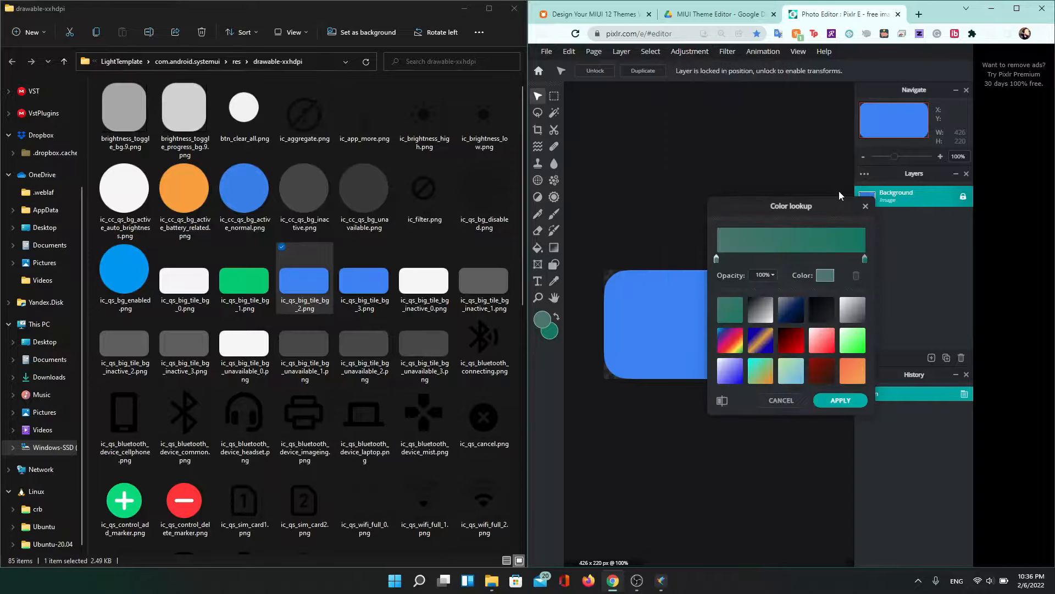
click(730, 310)
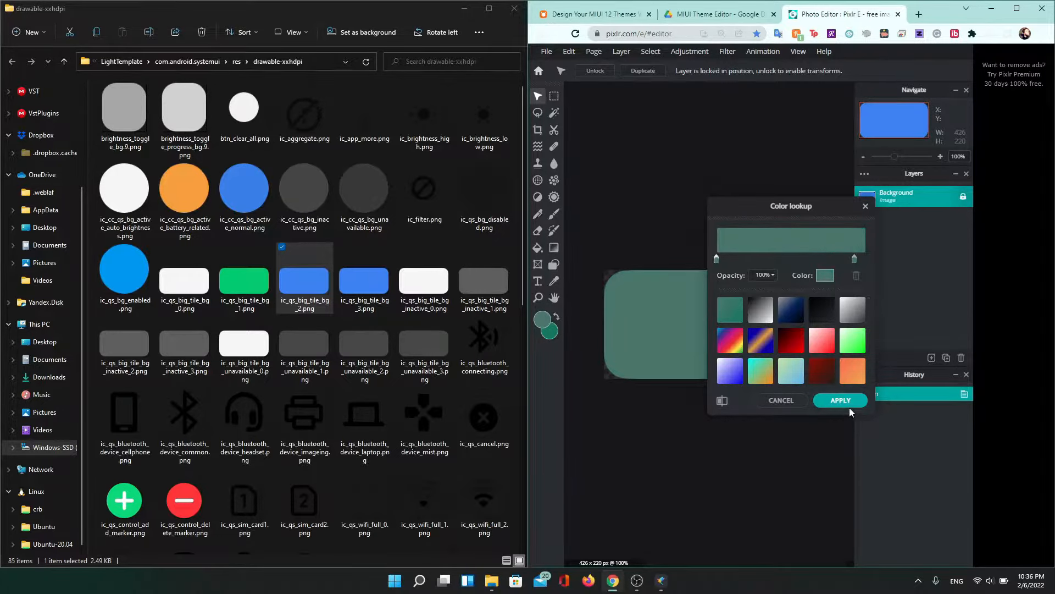
click(839, 400)
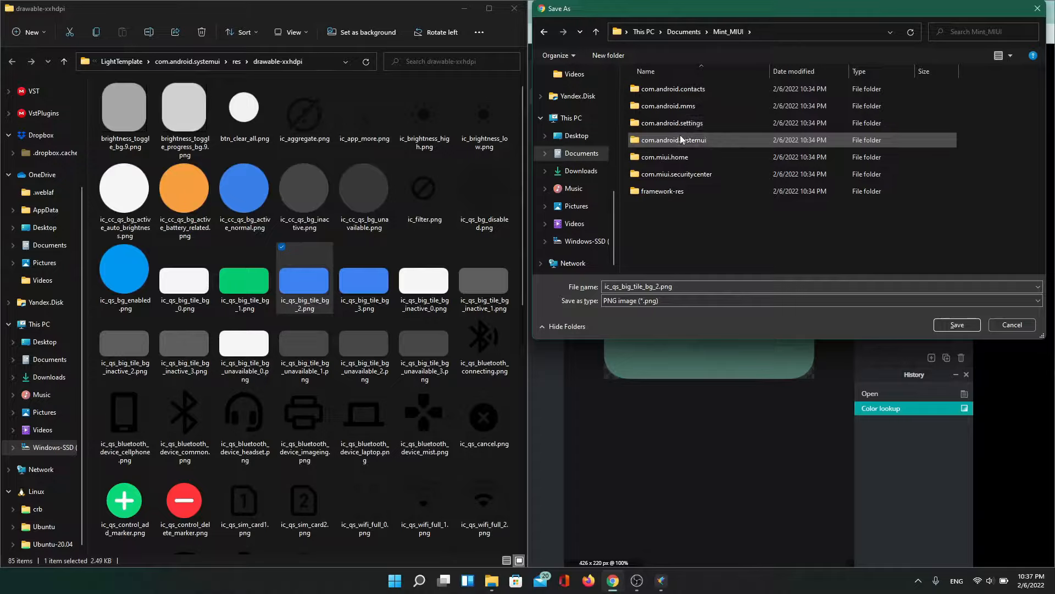
Inside com.android.systemui create a res folder and a drawable-xxhdpi folder within it
double_click(676, 140)
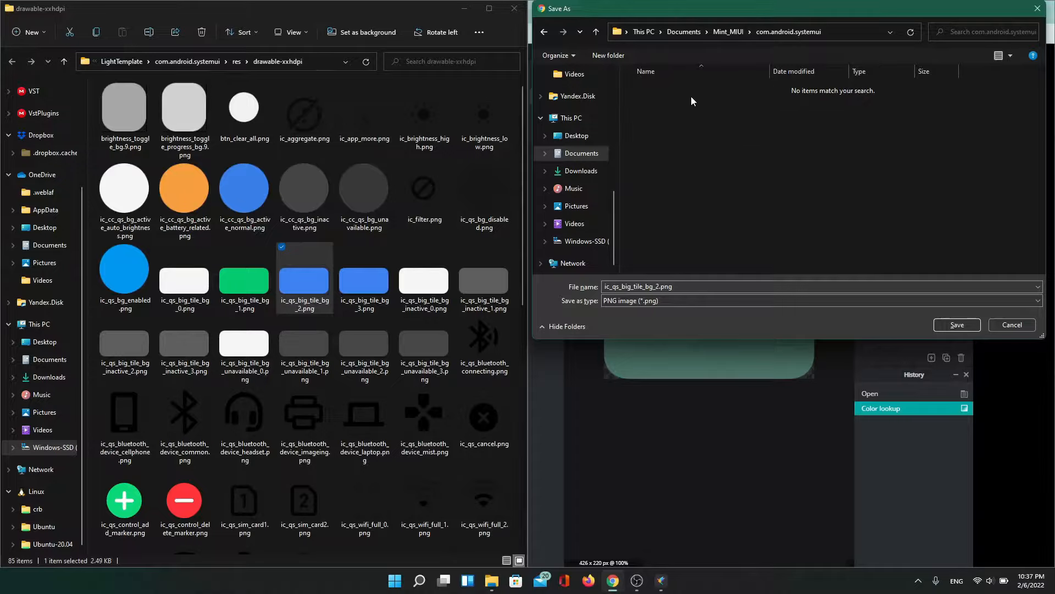
mouse_move(618, 67)
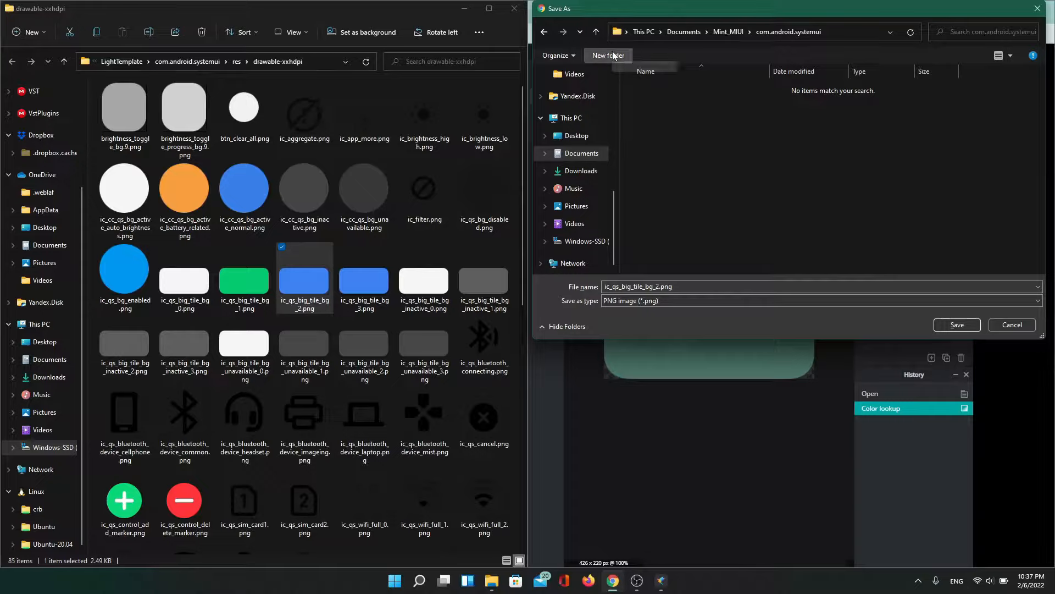
click(607, 55)
text(res)
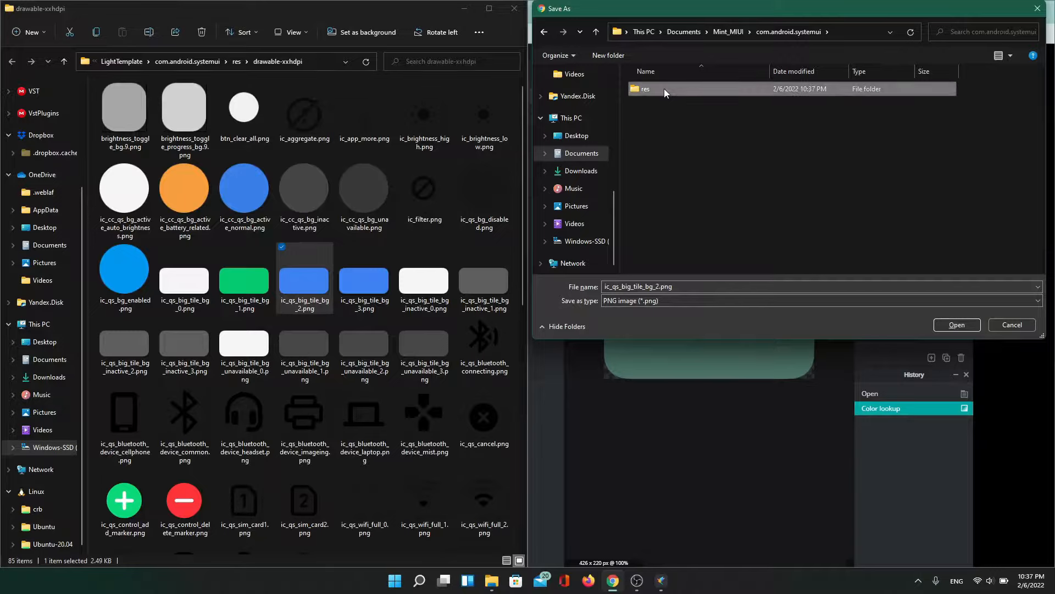
double_click(643, 88)
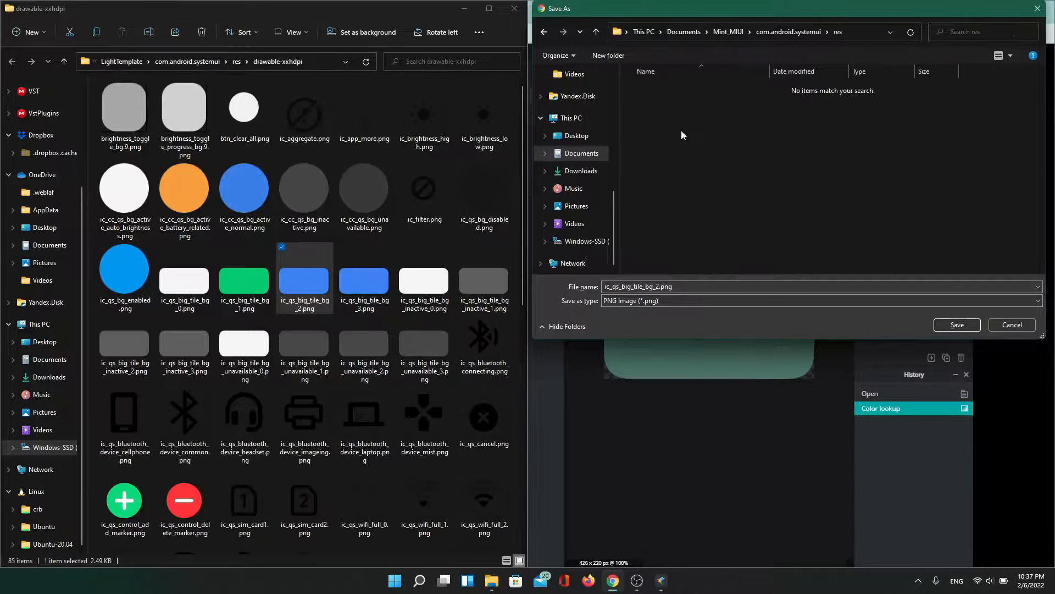
click(606, 55)
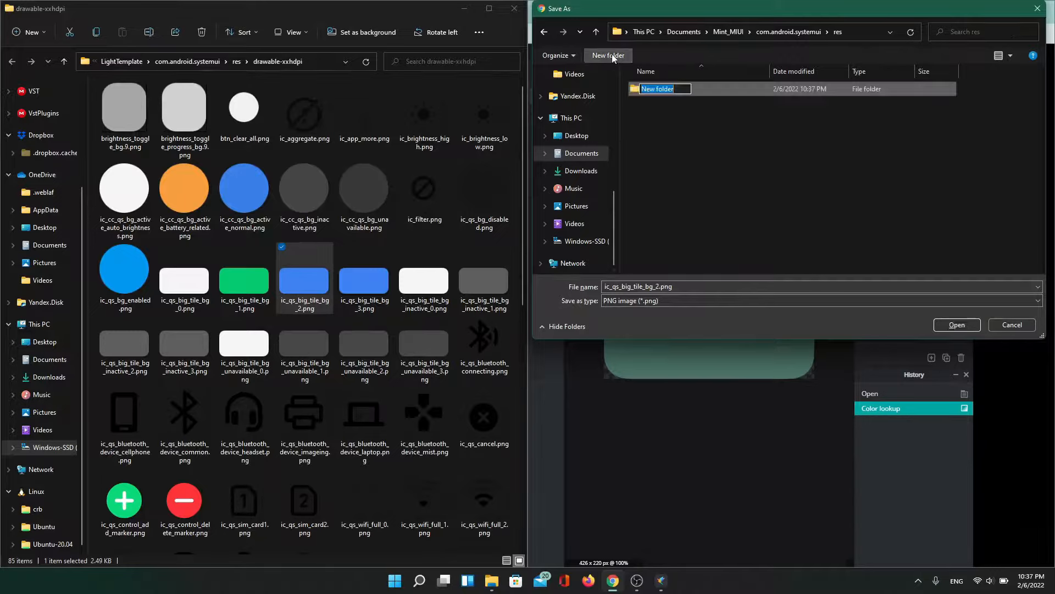
text(drawab)
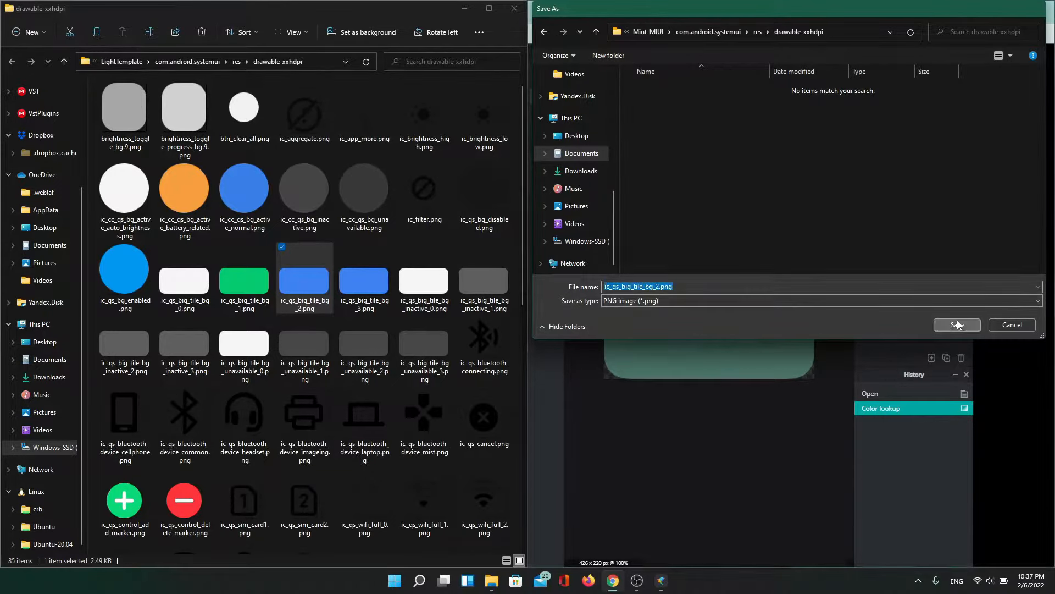
Save the green tile into drawable-xxhdpi and assign it to the ic_qs_big_tile_bg card slots, checking the result
click(955, 325)
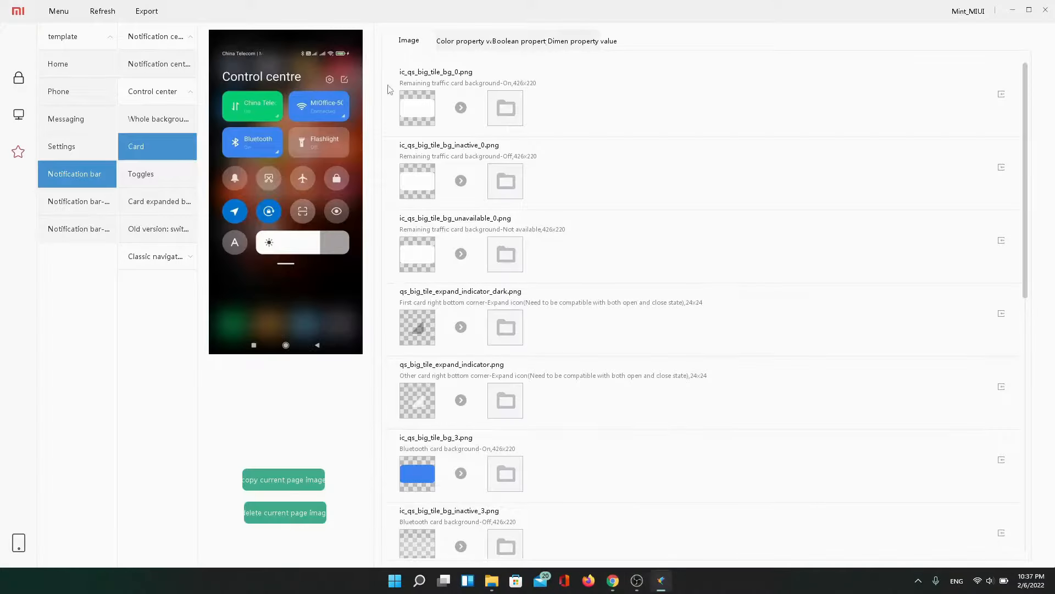
mouse_move(418, 108)
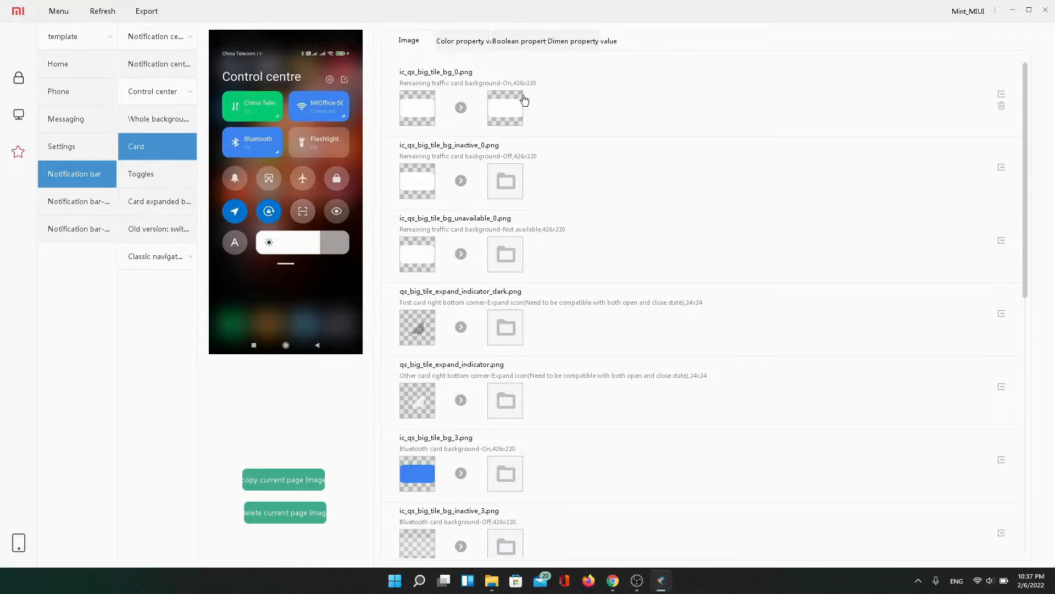
click(505, 108)
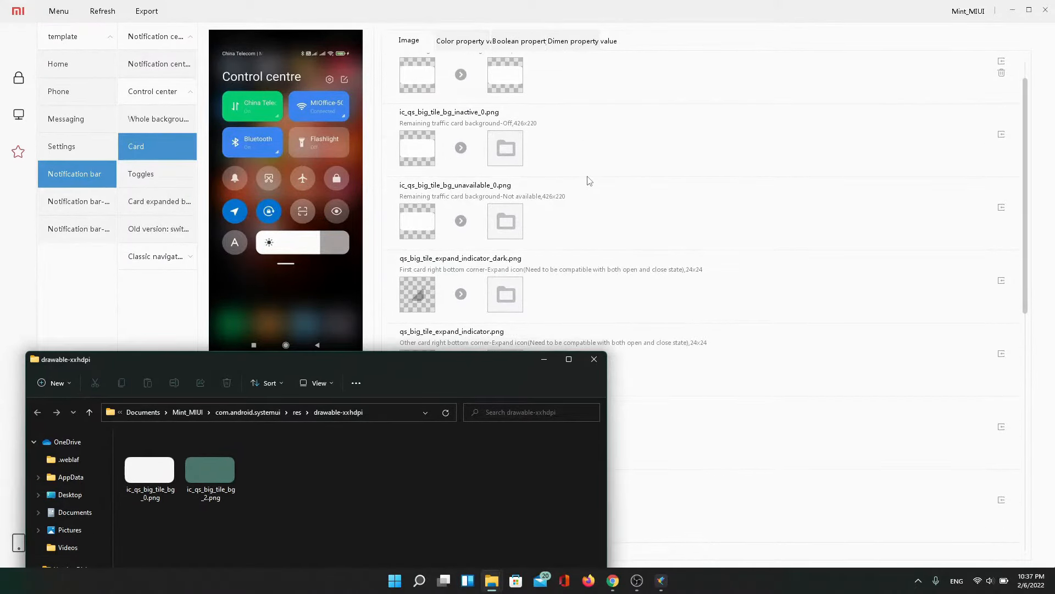
scroll(up, 3)
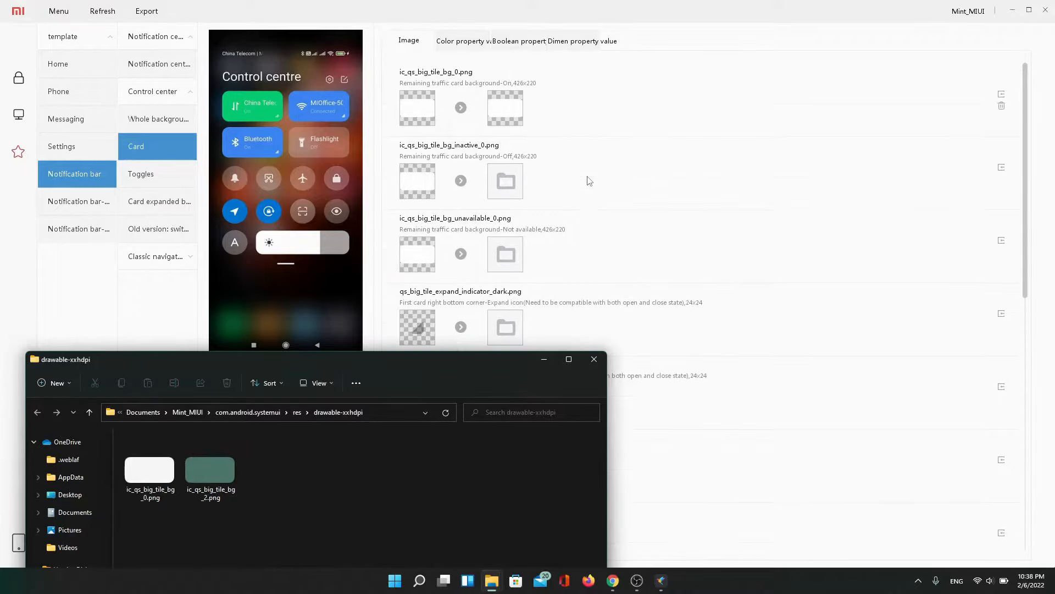
scroll(down, 3)
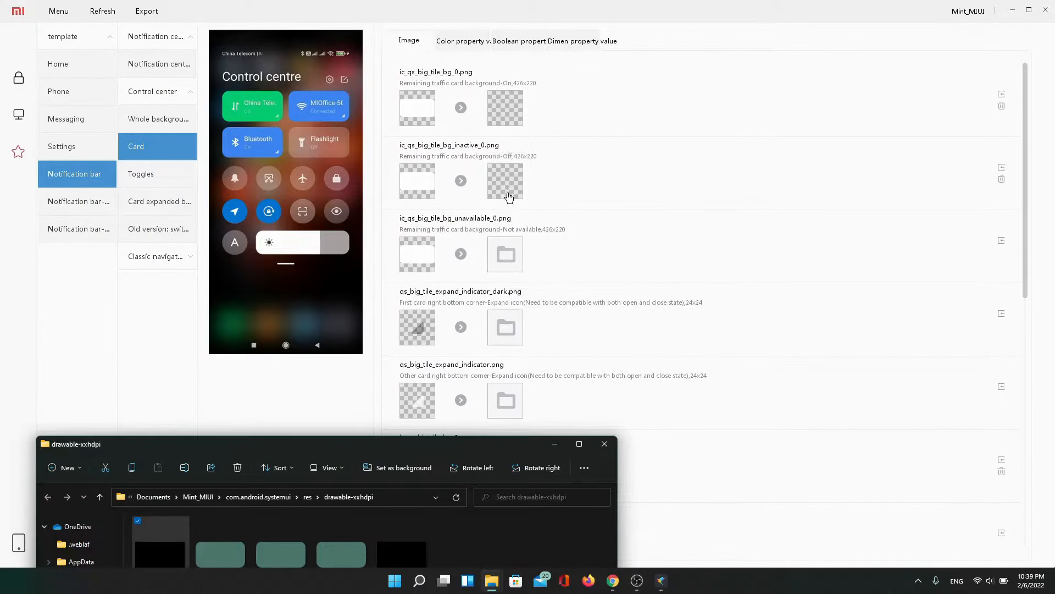
scroll(down, 3)
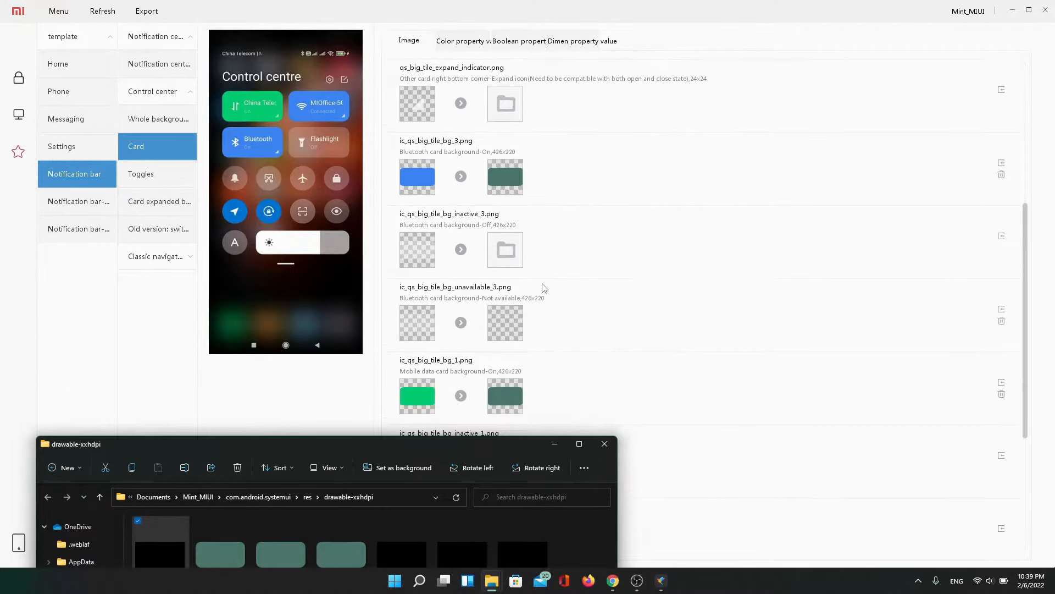
scroll(down, 3)
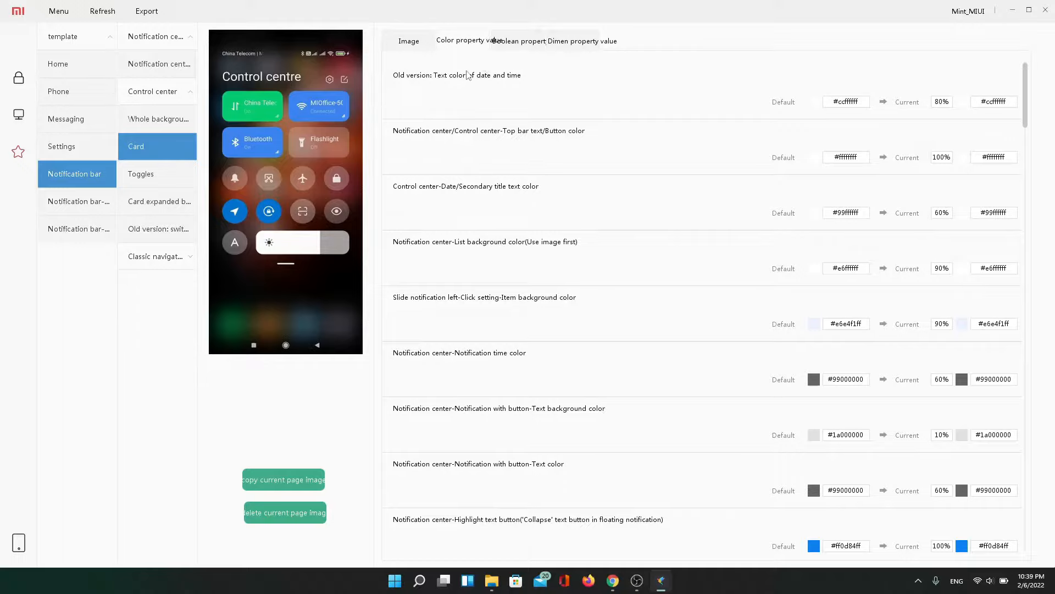
mouse_move(449, 129)
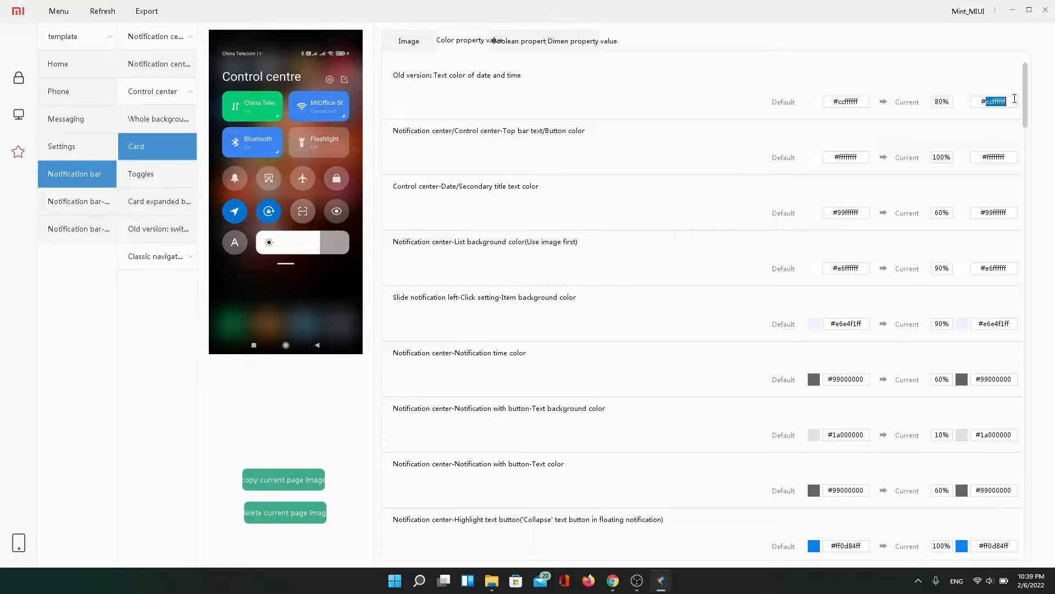
Set the notification time colour and nearby Control Center entries to the green 487569 hex value
text(#ff4B7569)
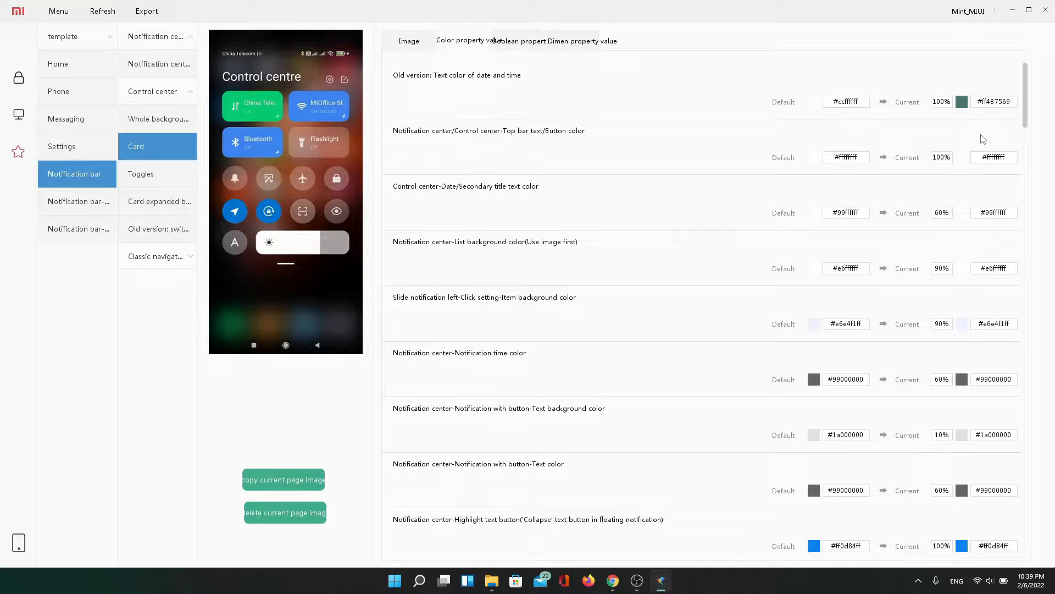
mouse_move(490, 151)
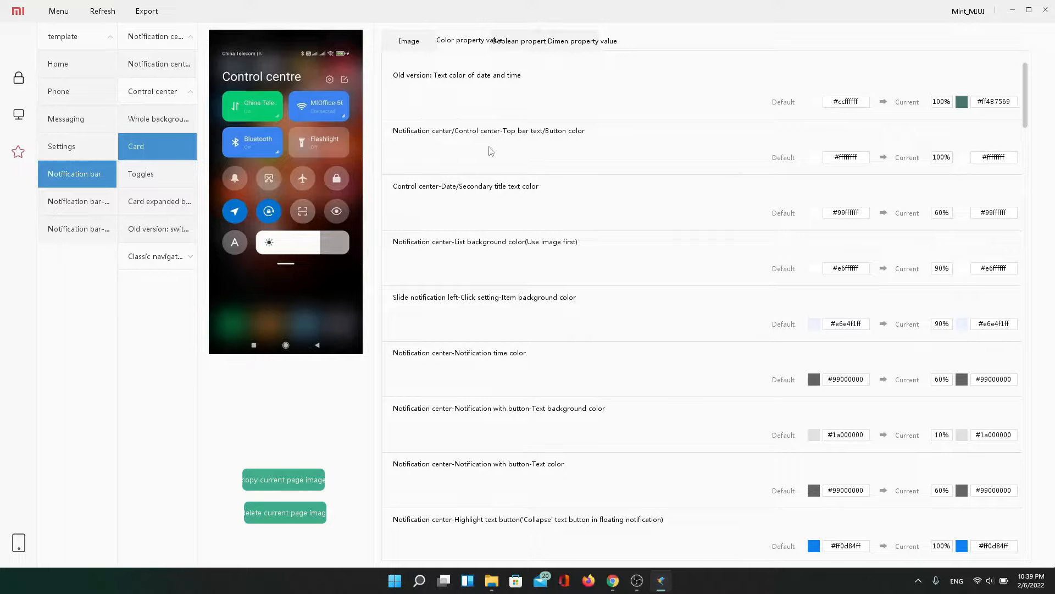
mouse_move(553, 139)
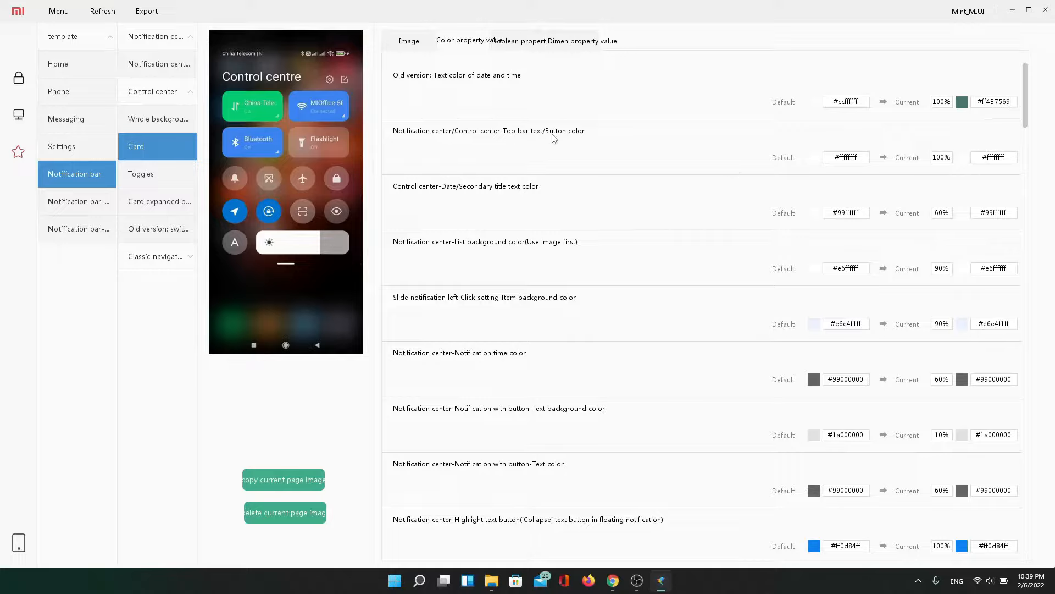
mouse_move(403, 133)
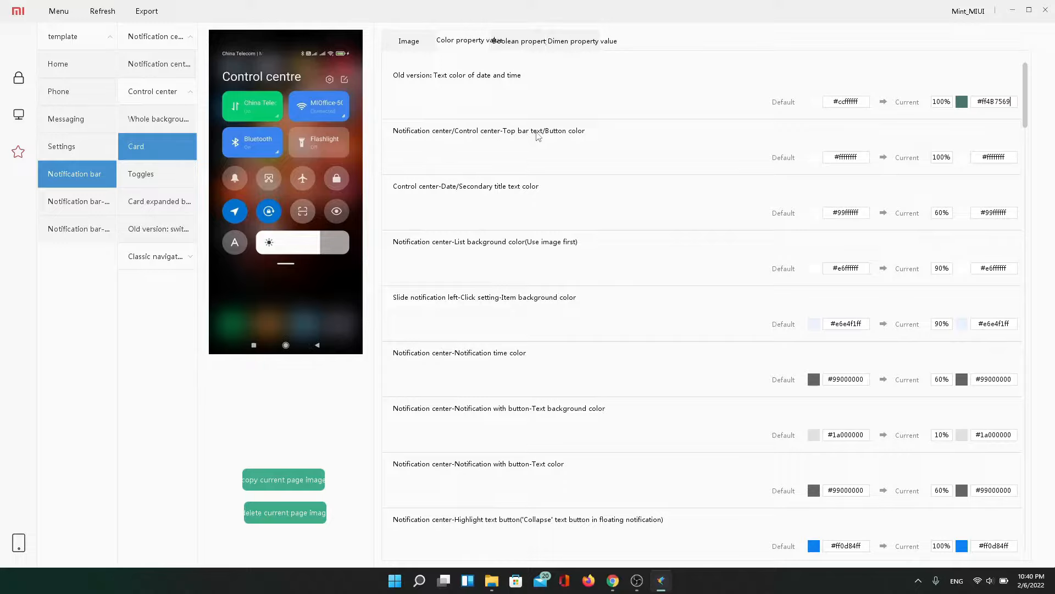
mouse_move(572, 135)
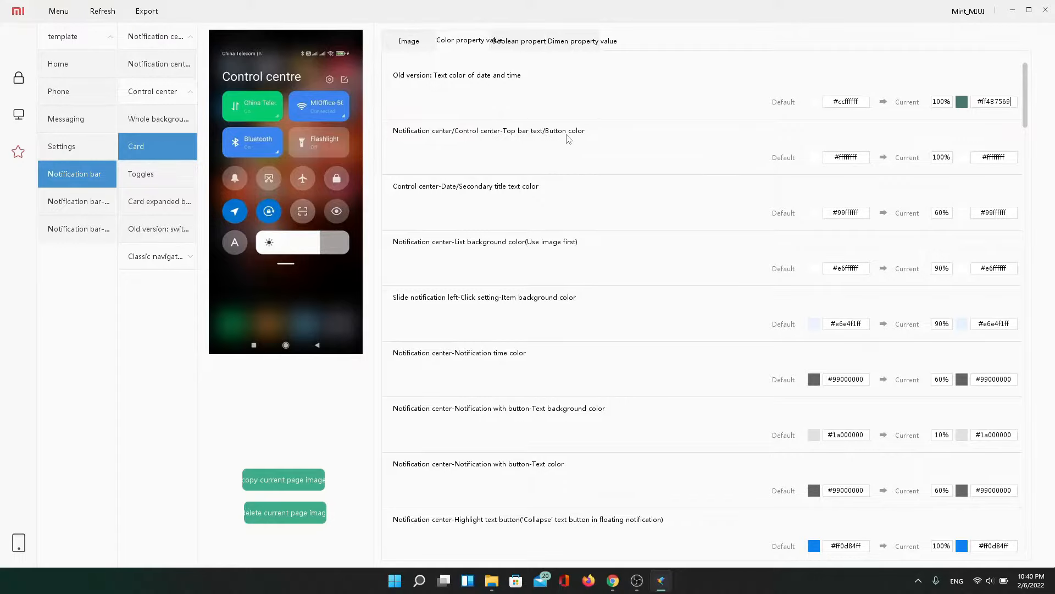
mouse_move(463, 258)
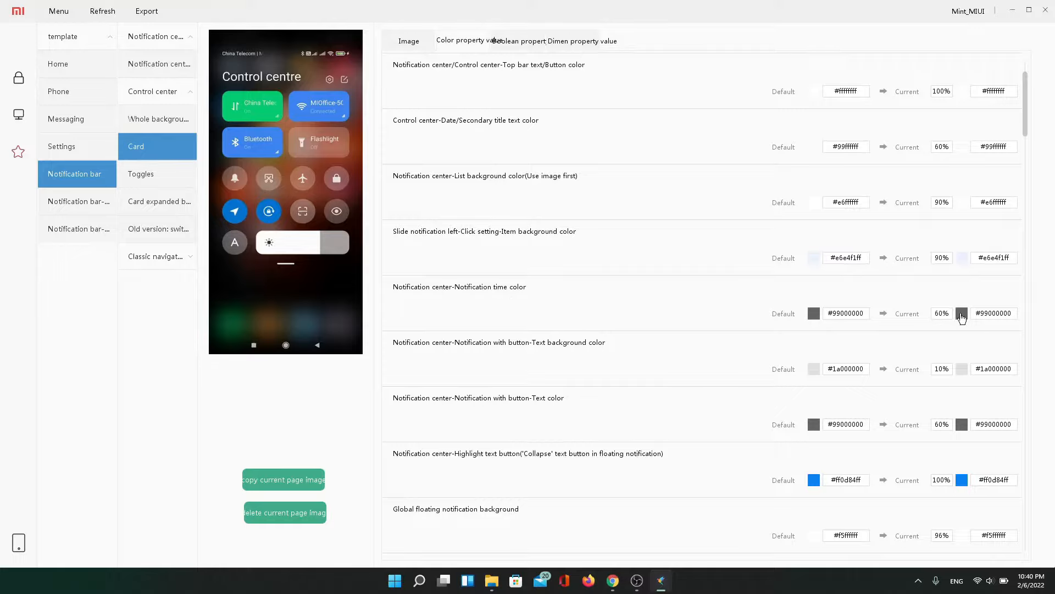
triple_click(994, 313)
text(#ff4B7569)
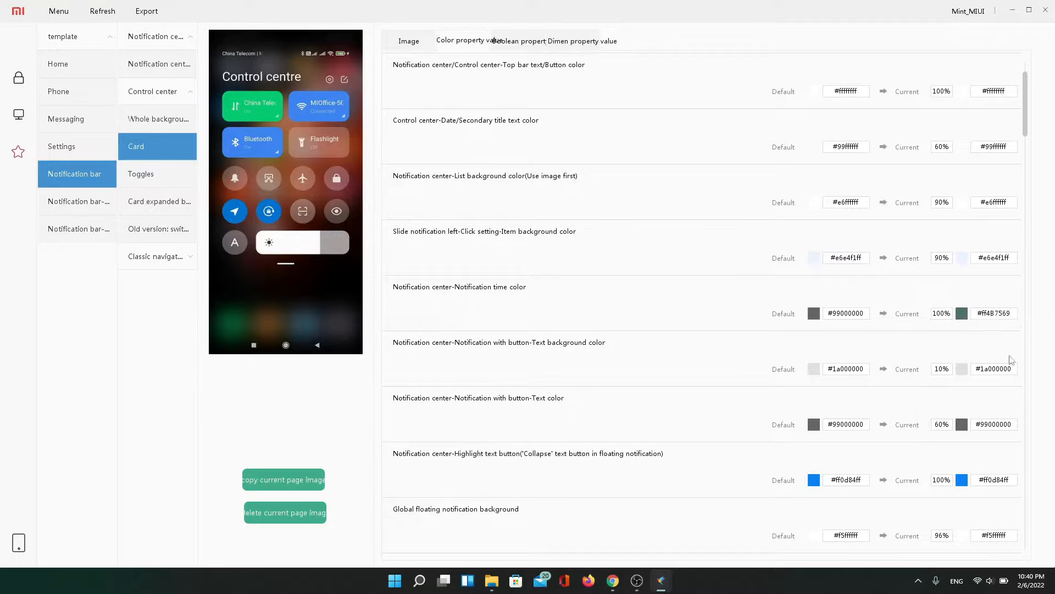
scroll(down, 3)
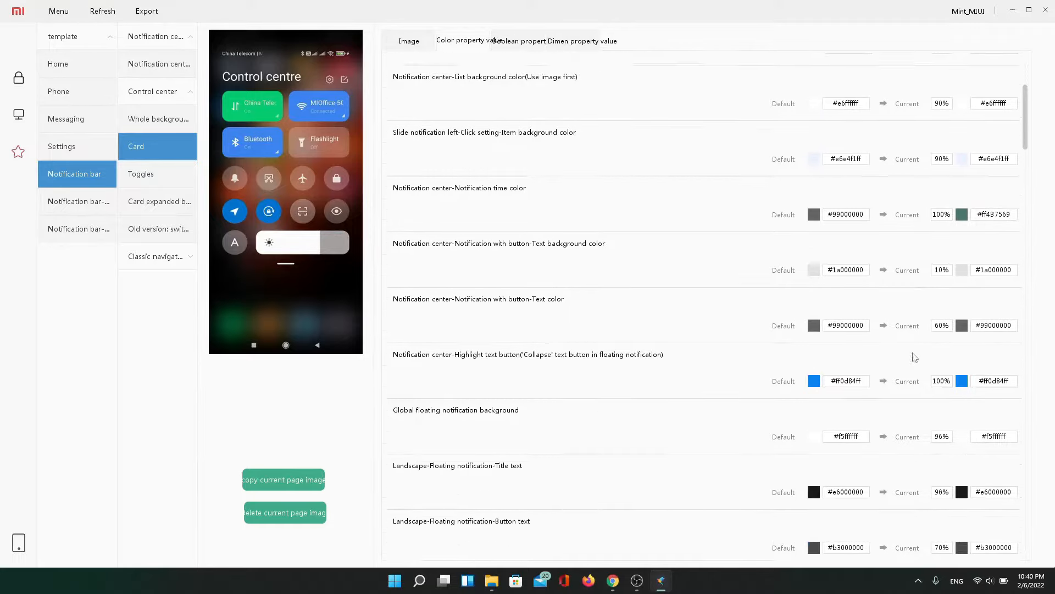
scroll(down, 3)
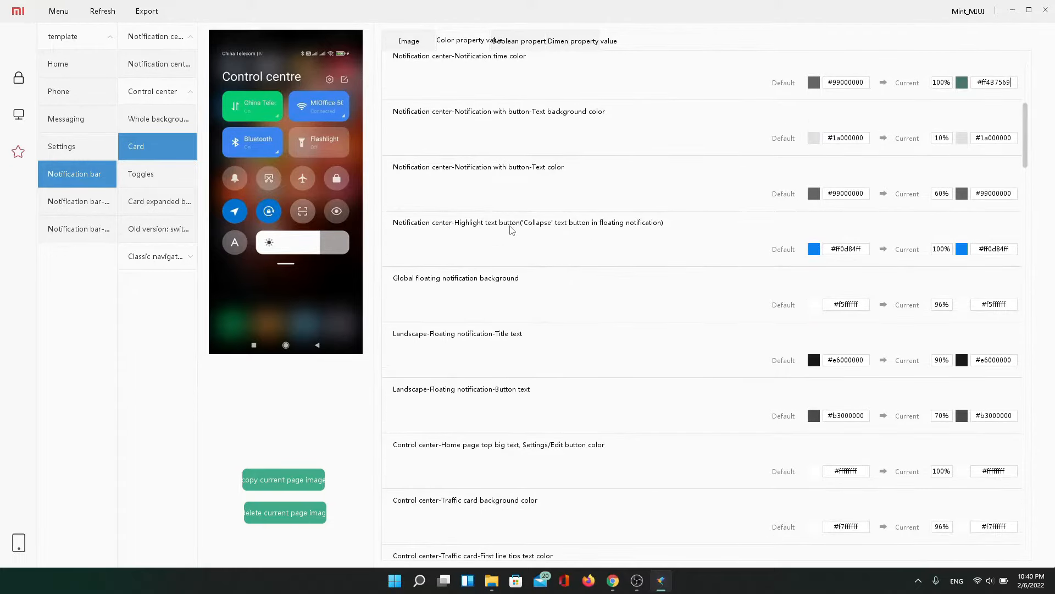
mouse_move(955, 260)
text(0)
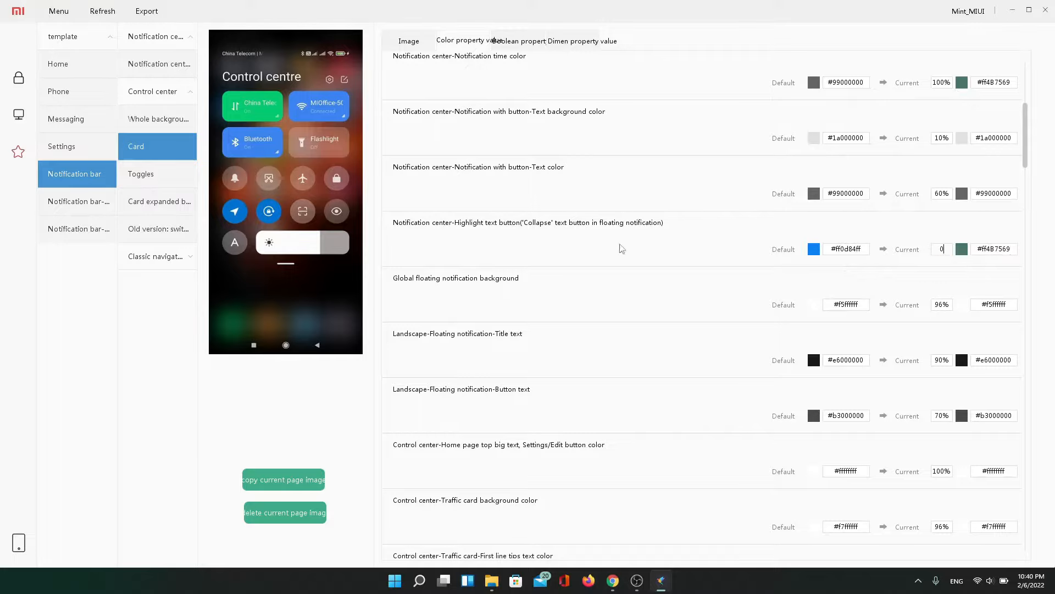
mouse_move(661, 244)
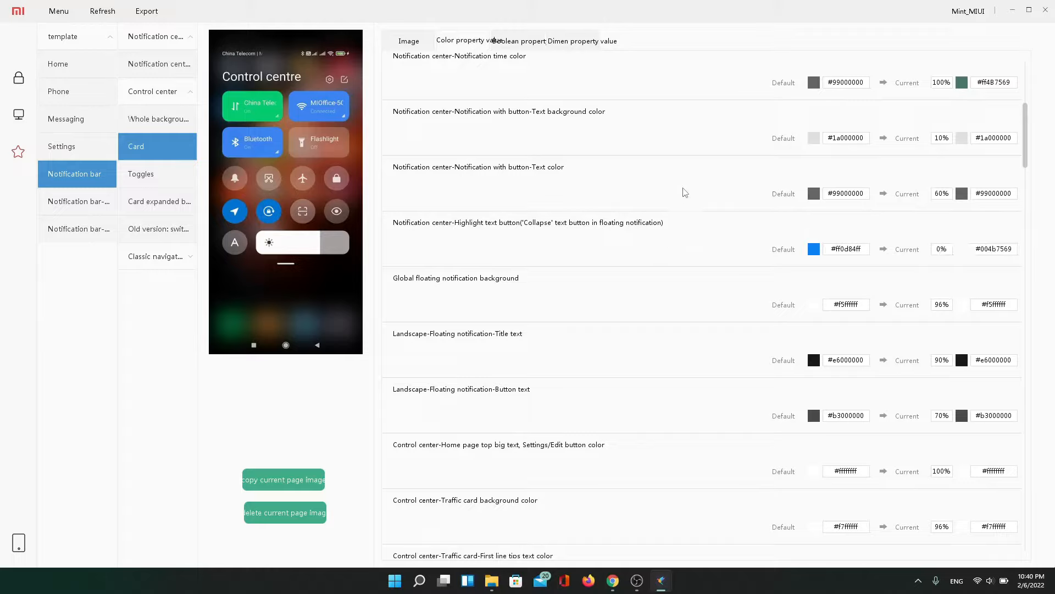
mouse_move(879, 318)
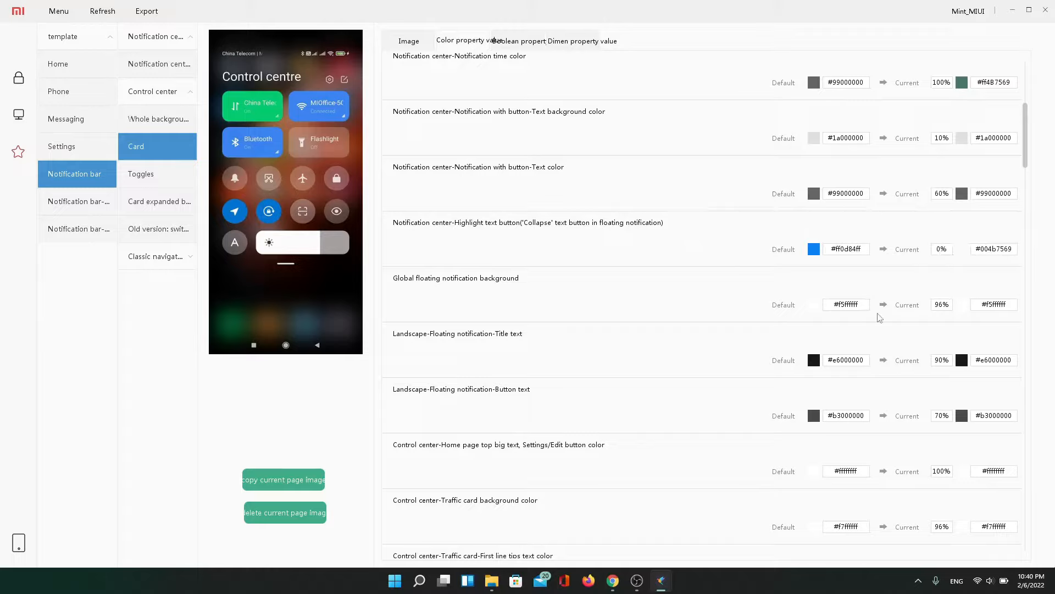
mouse_move(851, 216)
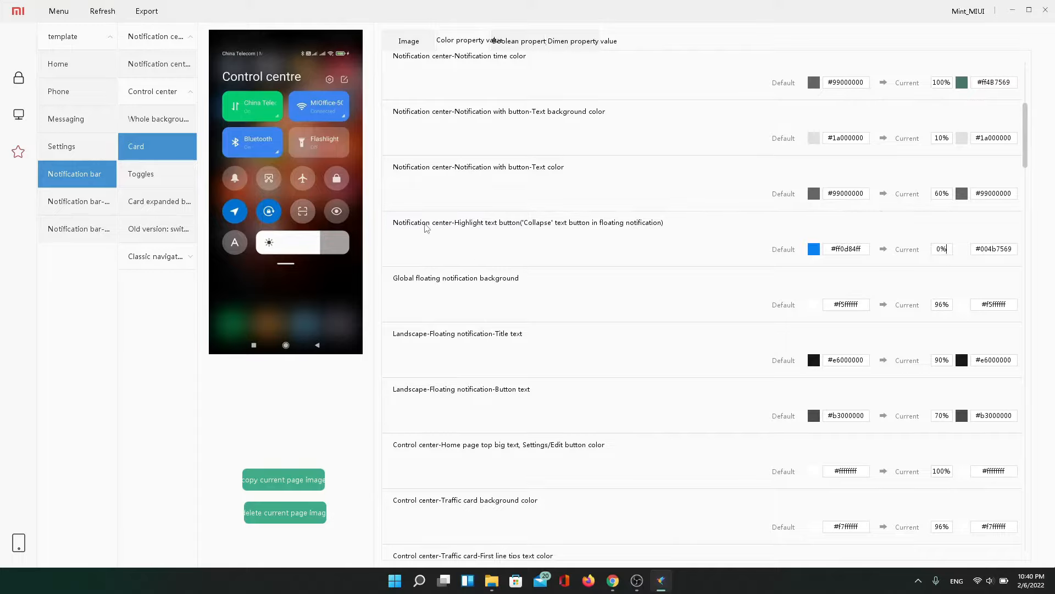
mouse_move(483, 183)
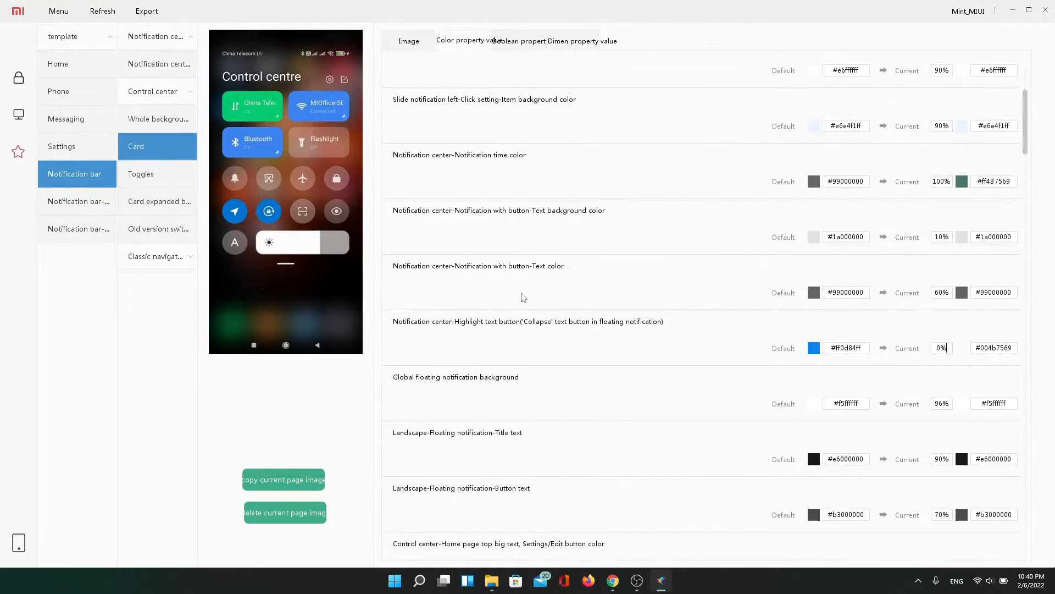
mouse_move(544, 219)
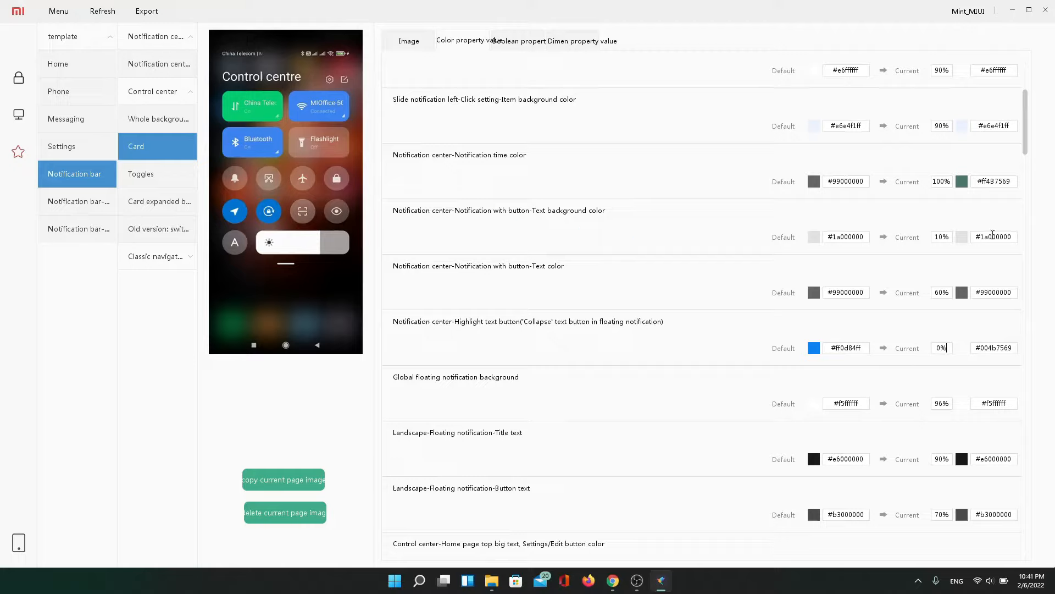
Replace the button-notification text background and further toggle colours with the 487569 tone
double_click(994, 236)
text(00)
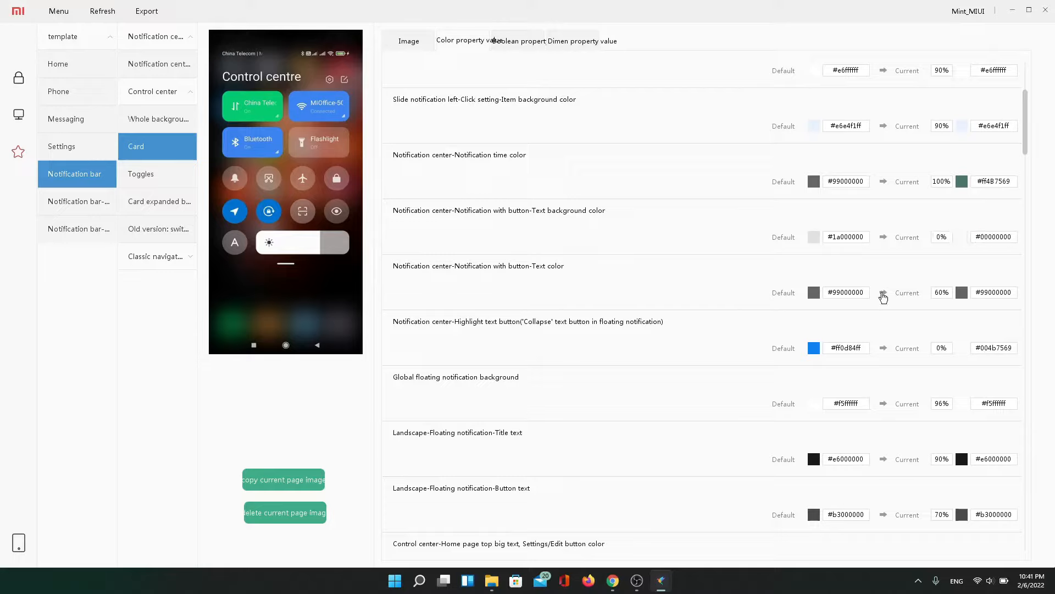
scroll(down, 3)
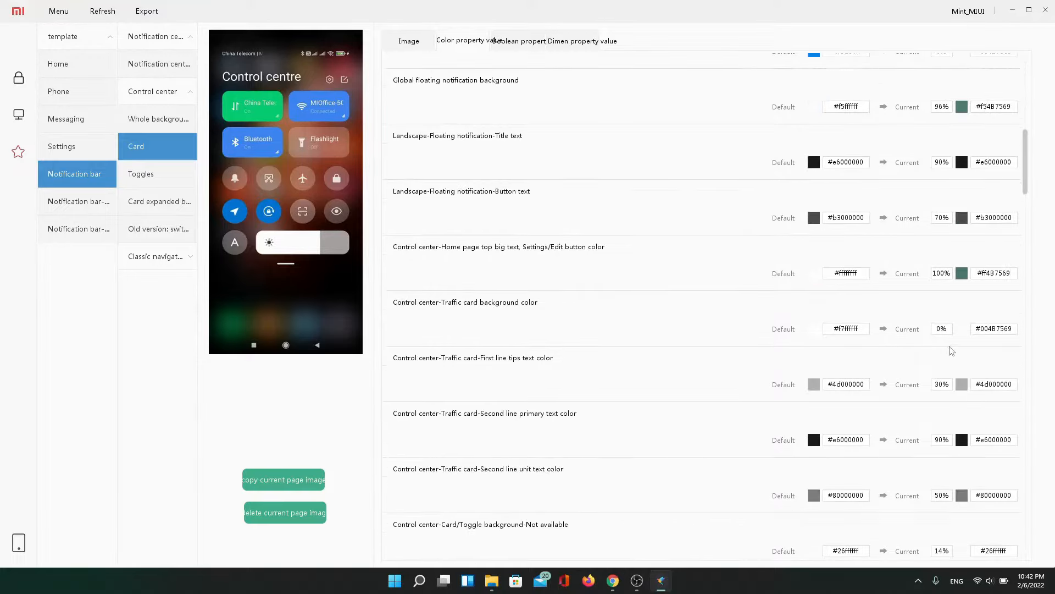
scroll(down, 3)
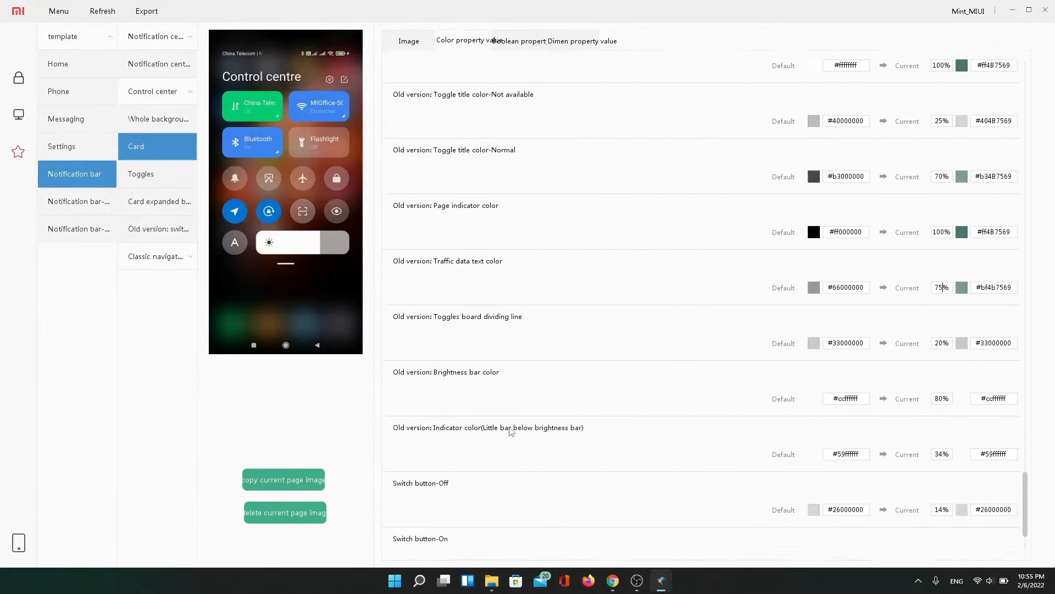
Browse the Settings section's secondary, popup and About phone page assets
click(59, 91)
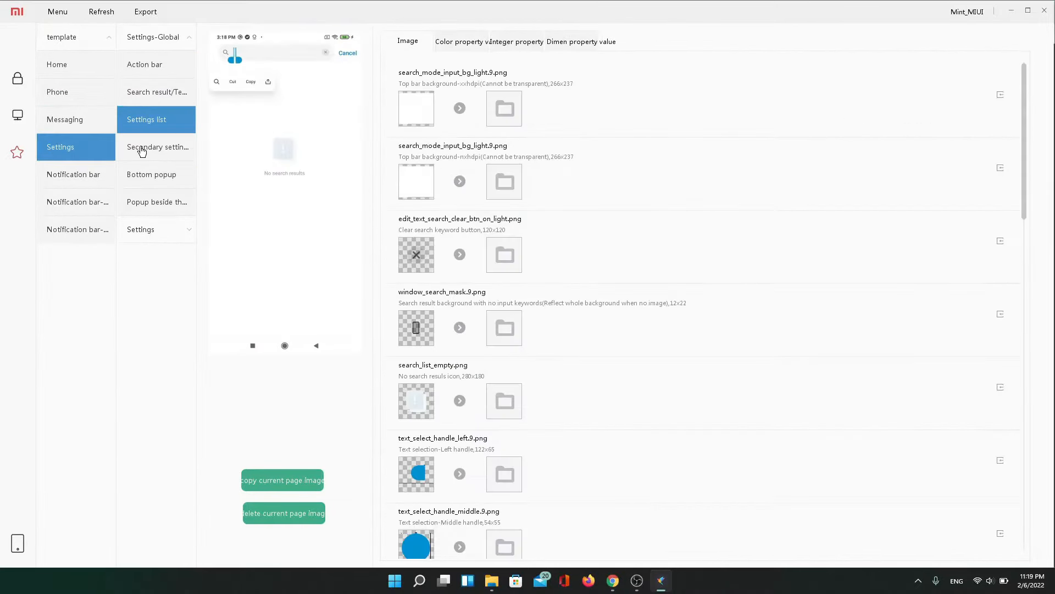
click(157, 146)
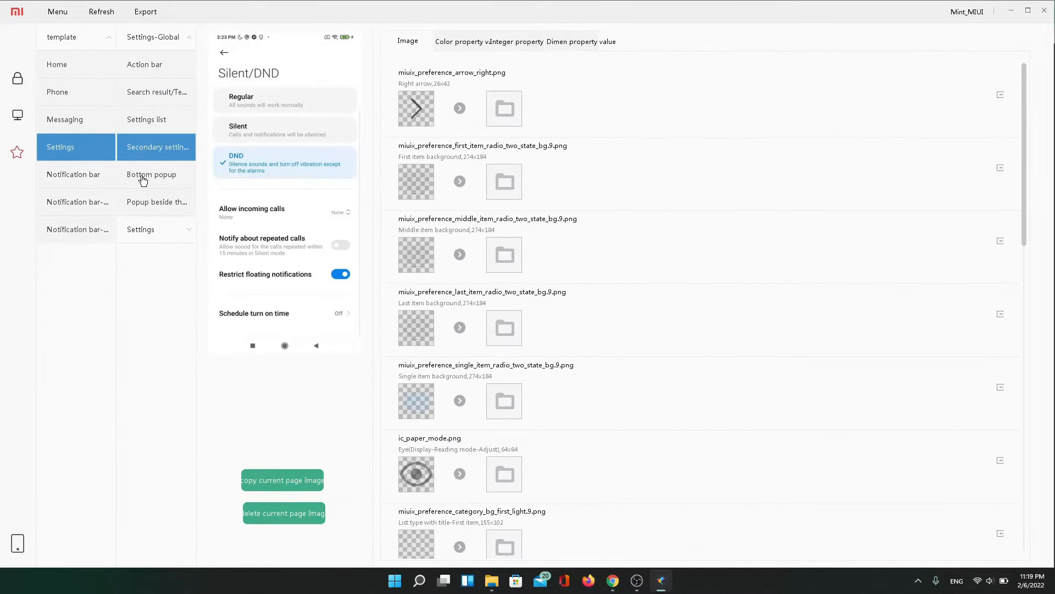
click(152, 175)
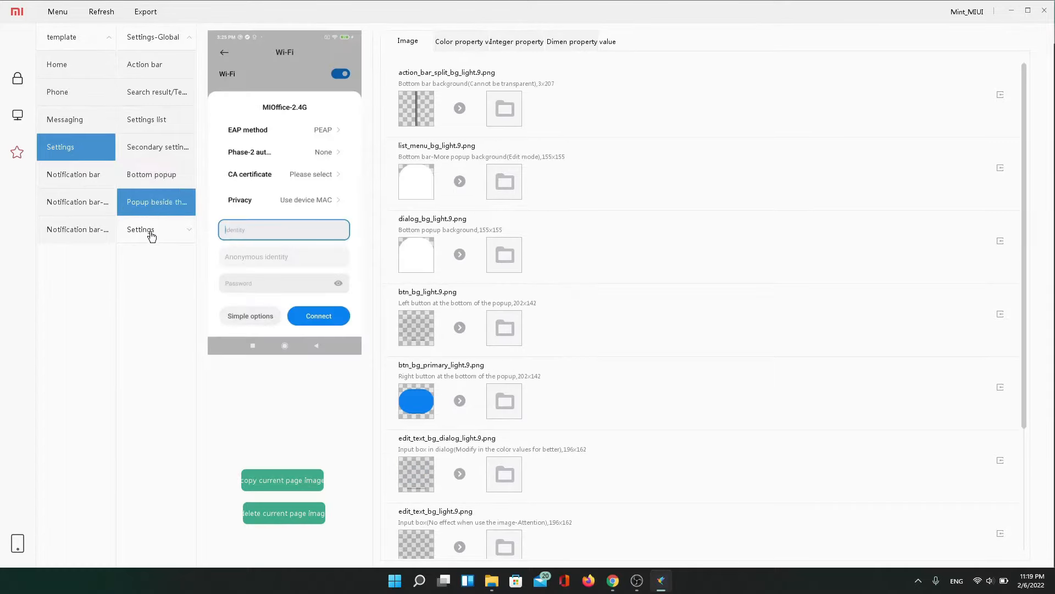
click(140, 229)
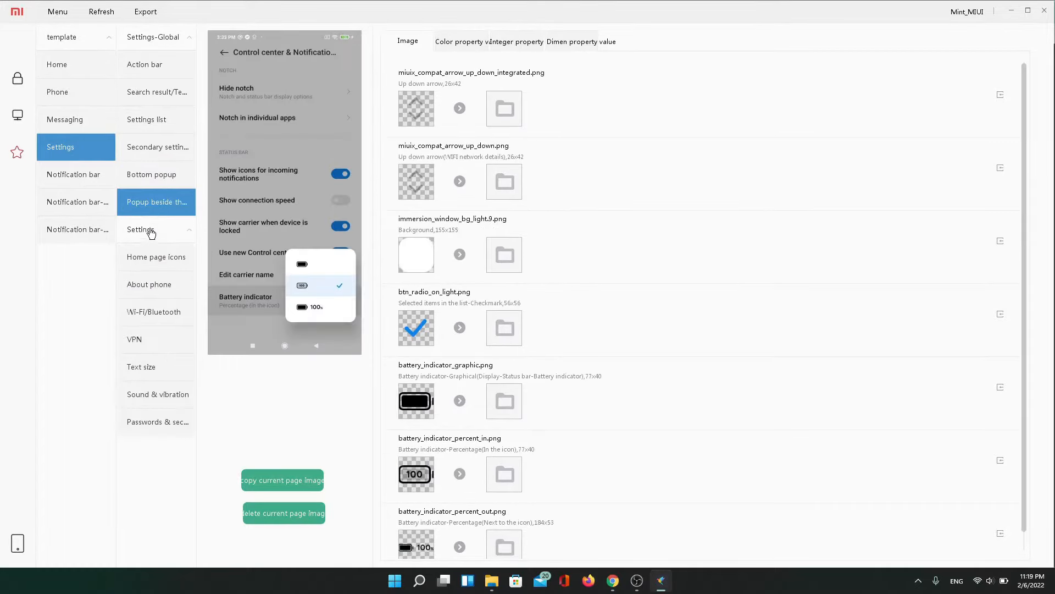
mouse_move(151, 289)
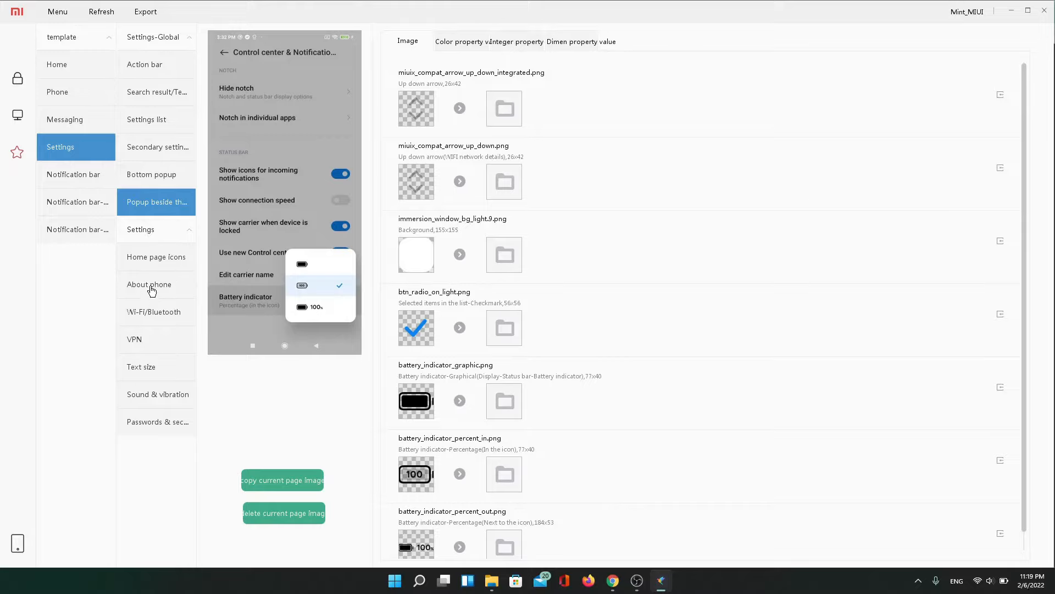
click(149, 284)
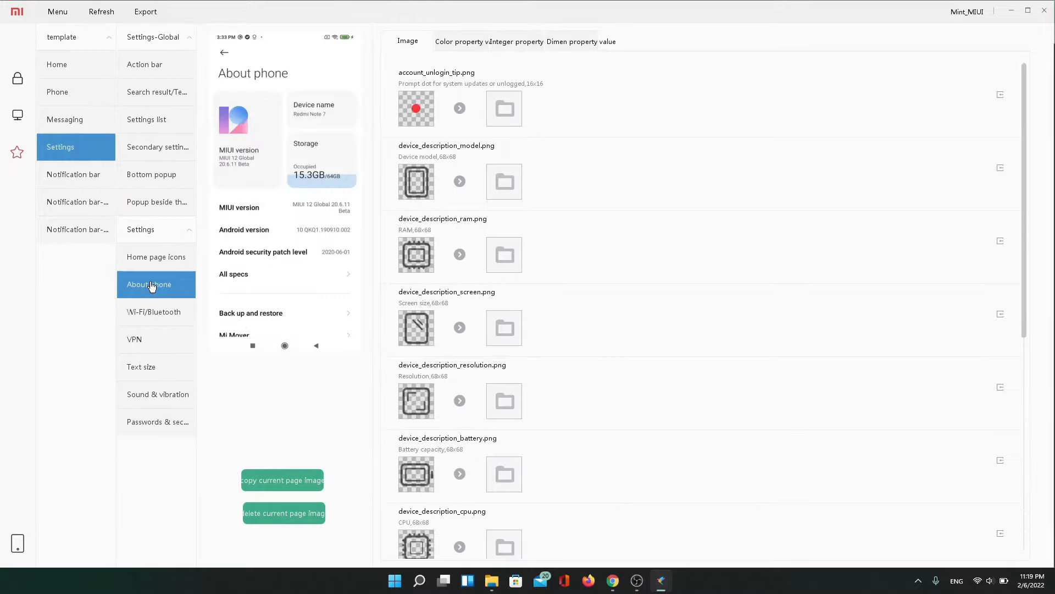
mouse_move(591, 253)
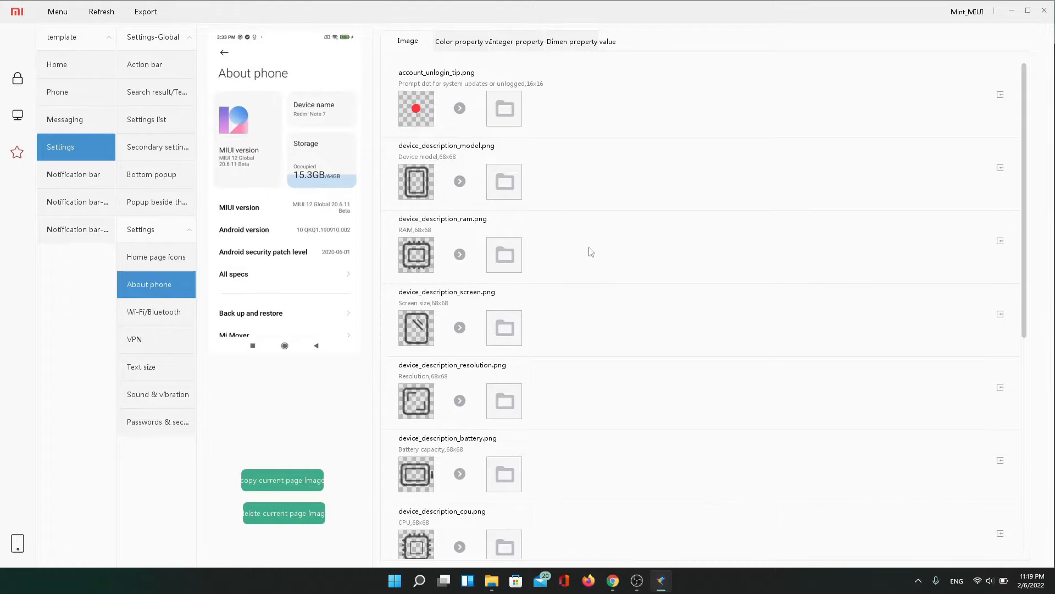
scroll(down, 3)
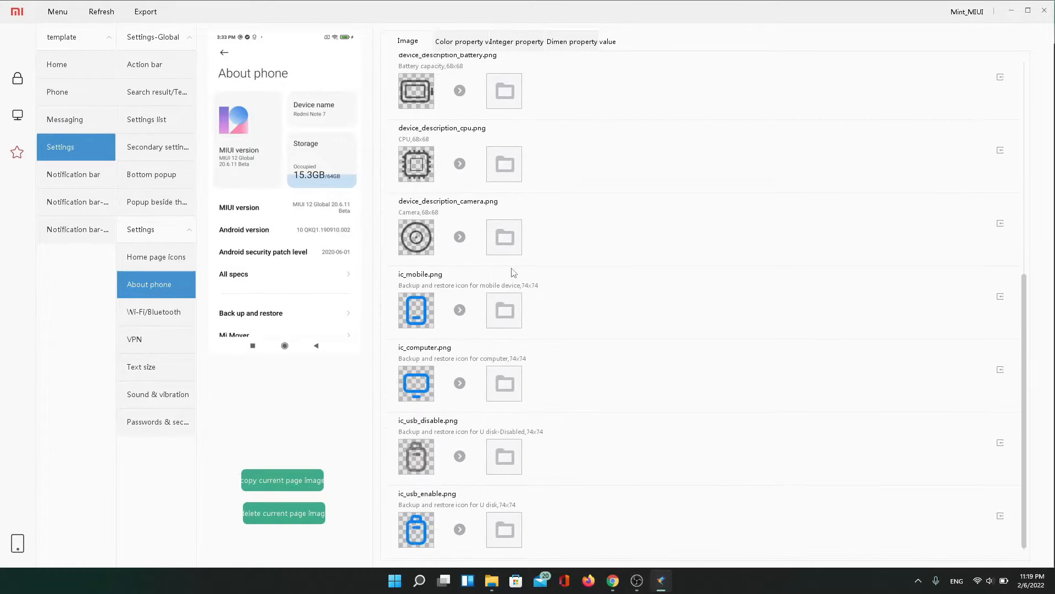
scroll(up, 3)
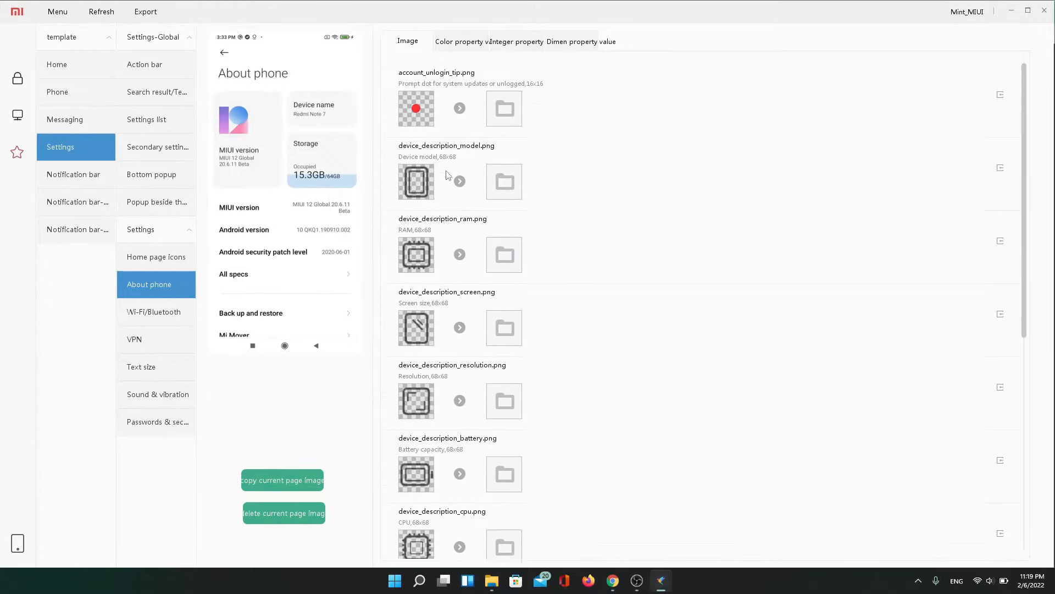
View the Wi-Fi page assets, then show the Settings home page icons image list
click(155, 311)
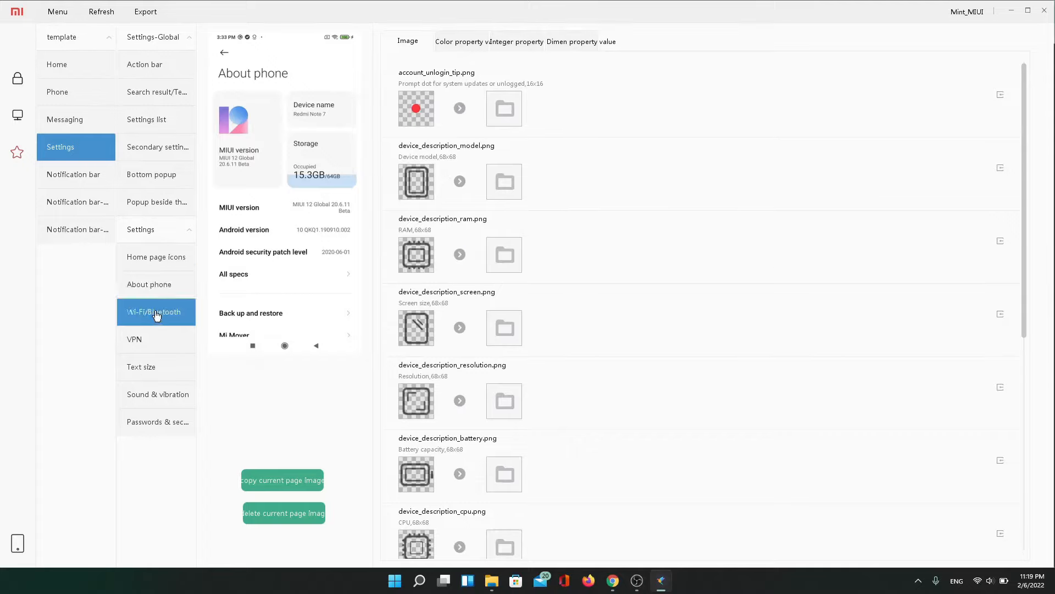
click(155, 311)
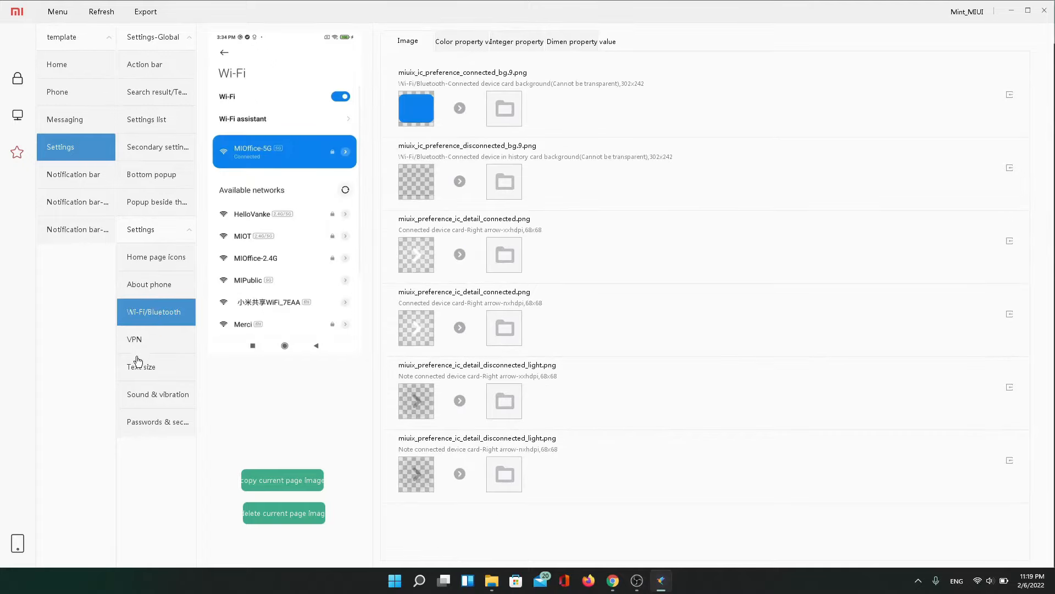
mouse_move(141, 352)
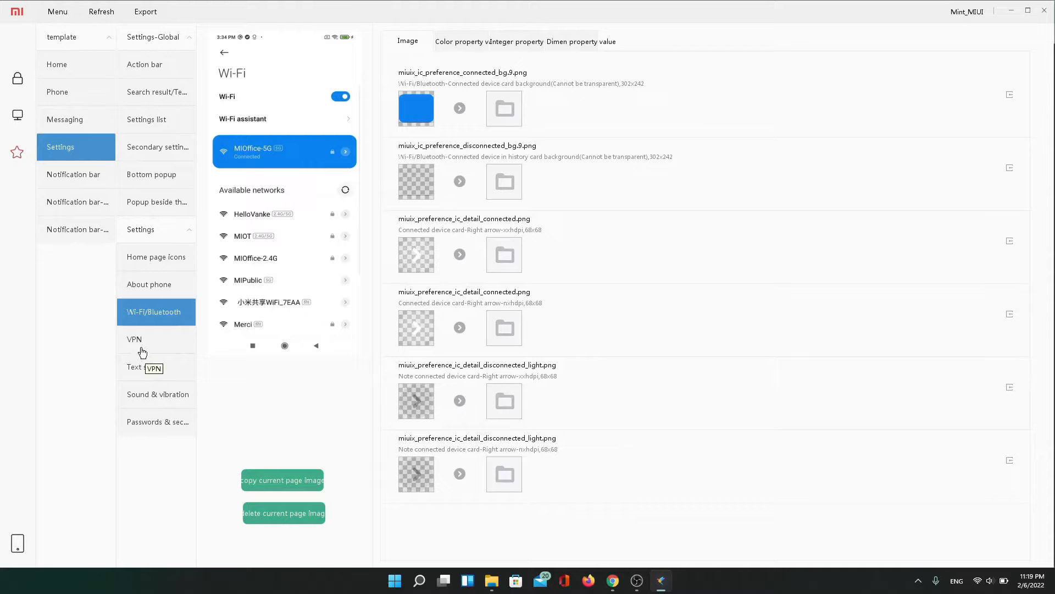
click(134, 339)
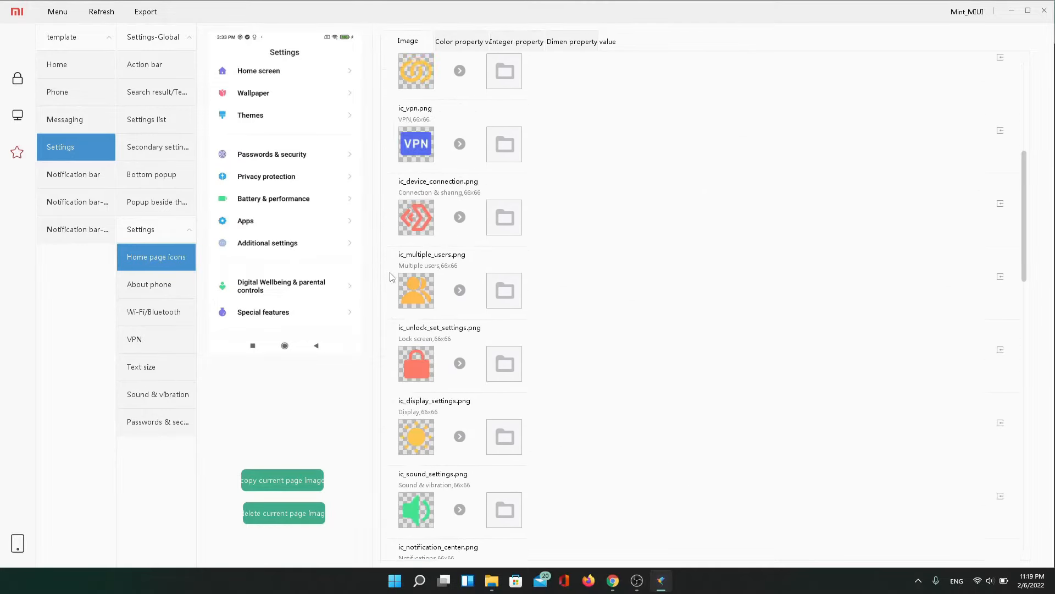
scroll(up, 3)
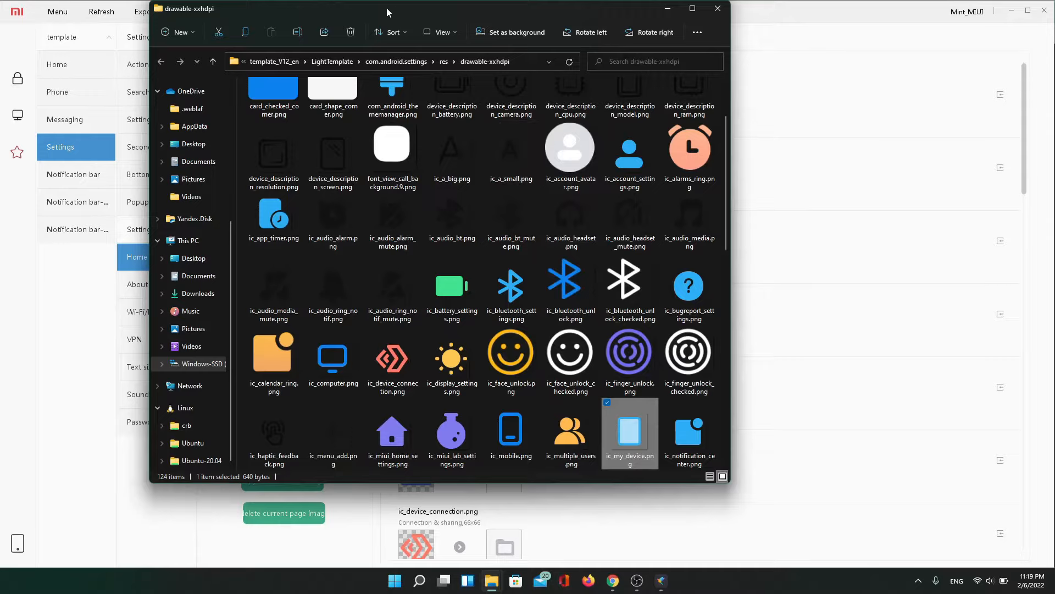
Assign the replacement image to the ic_my_device.png About phone icon
click(716, 7)
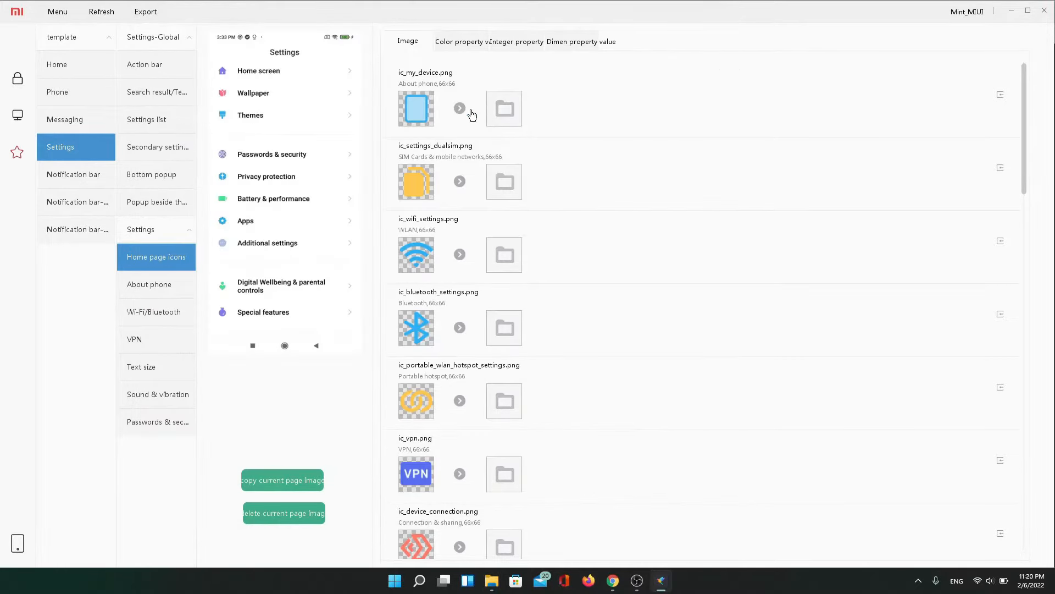
click(460, 109)
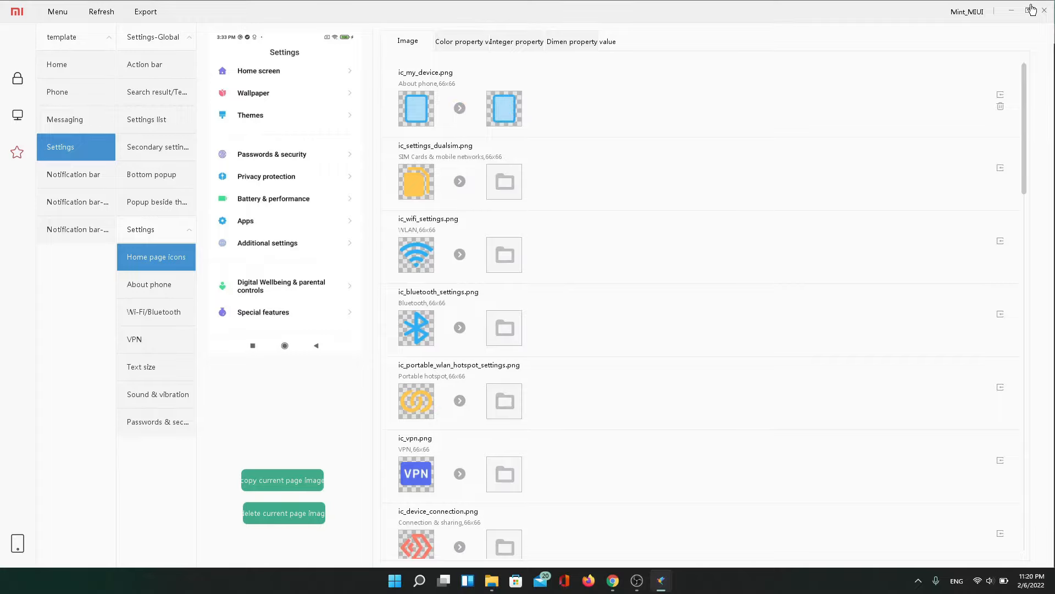
mouse_move(467, 580)
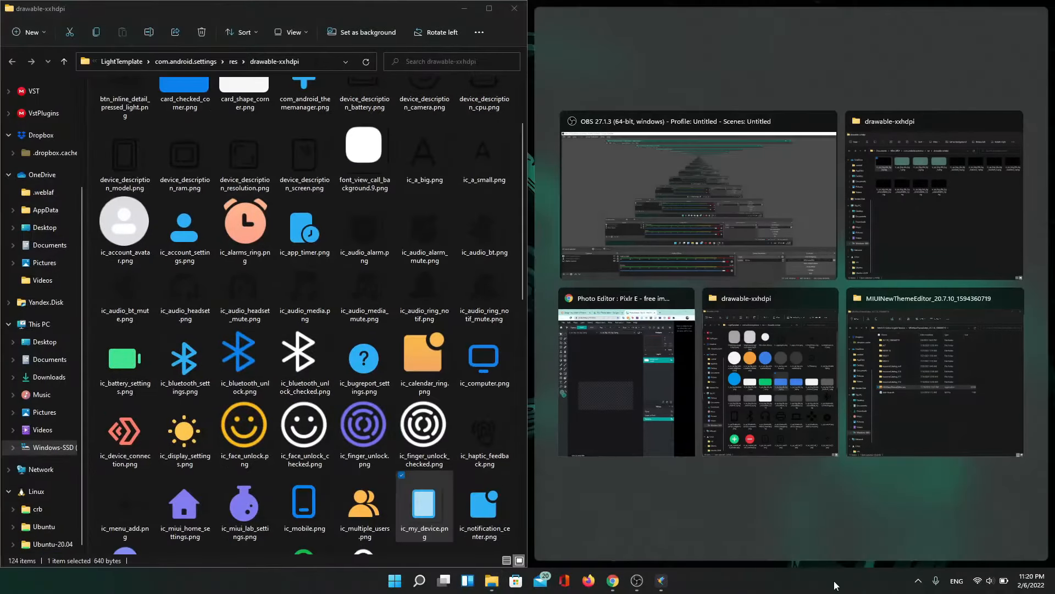
click(626, 373)
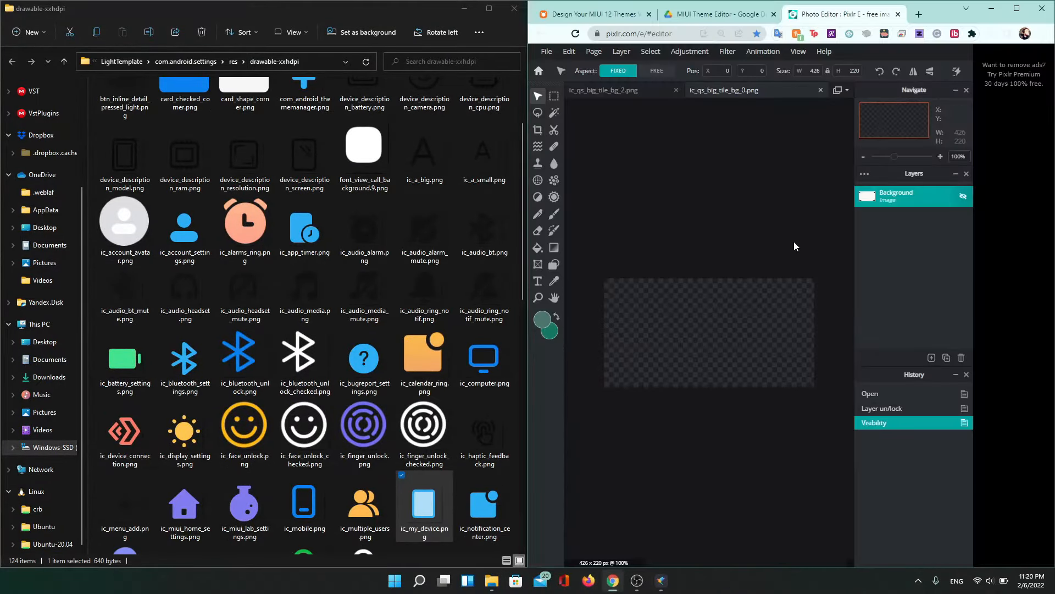
scroll(down, 3)
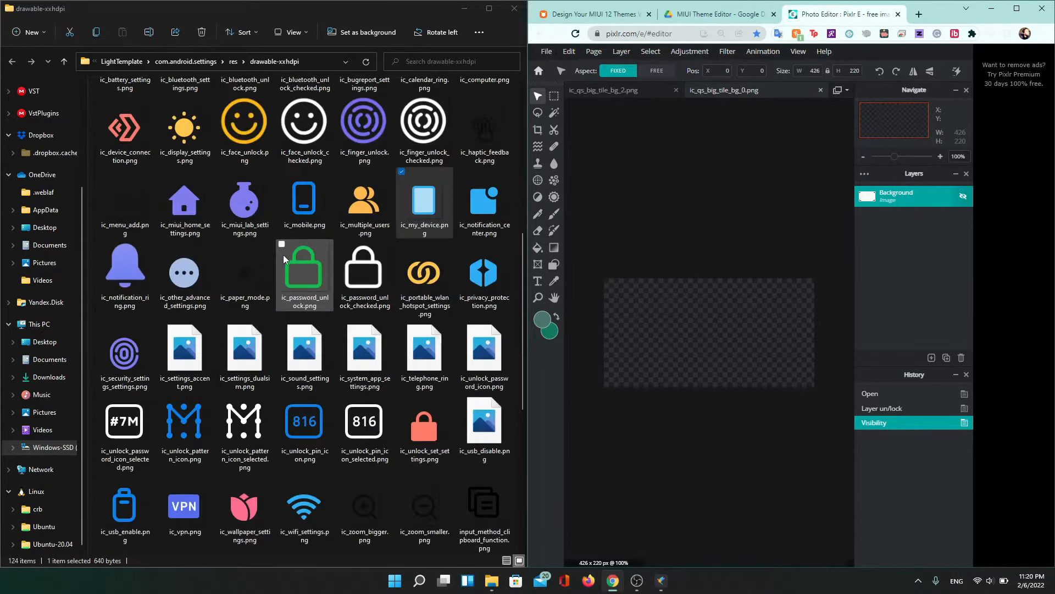
scroll(up, 3)
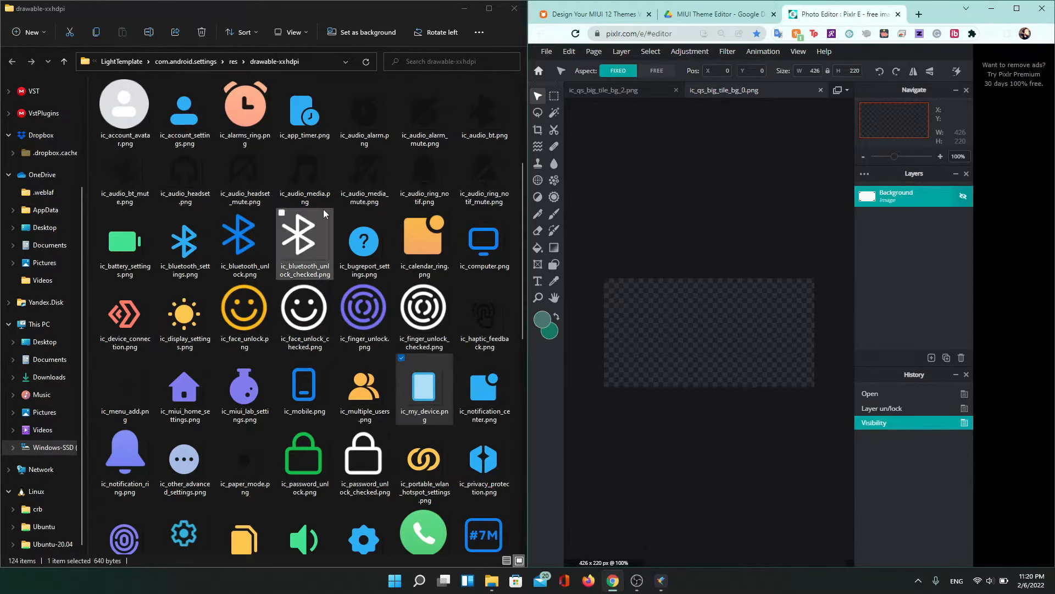
click(185, 241)
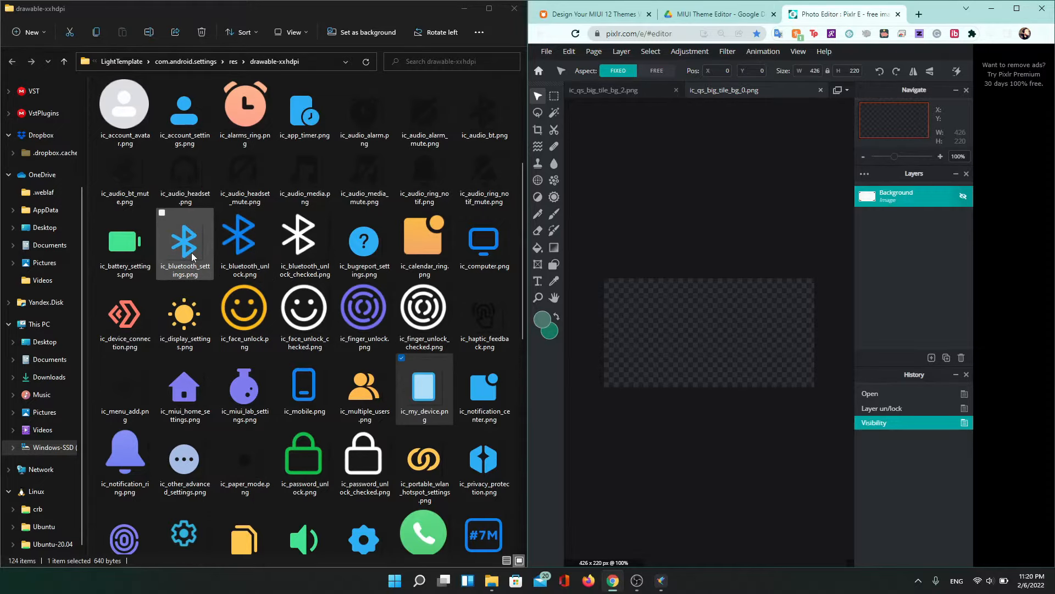
scroll(down, 3)
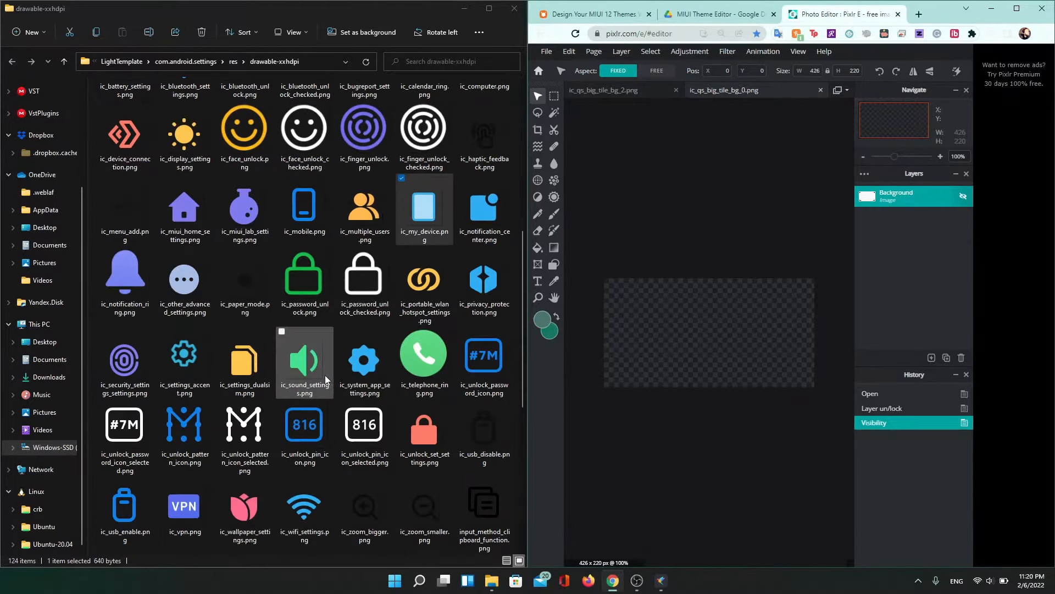
scroll(down, 3)
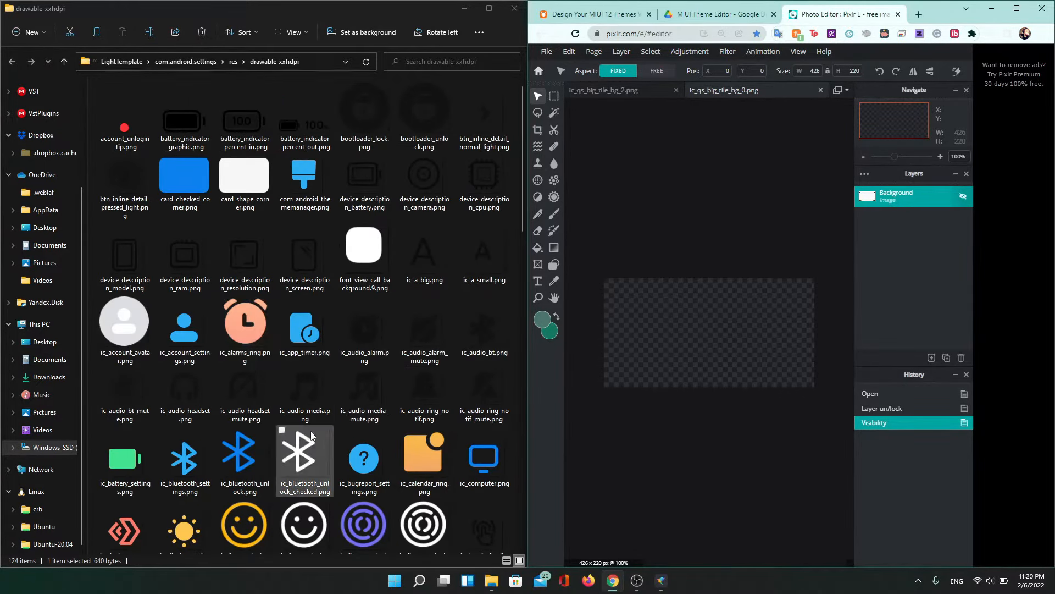
scroll(down, 3)
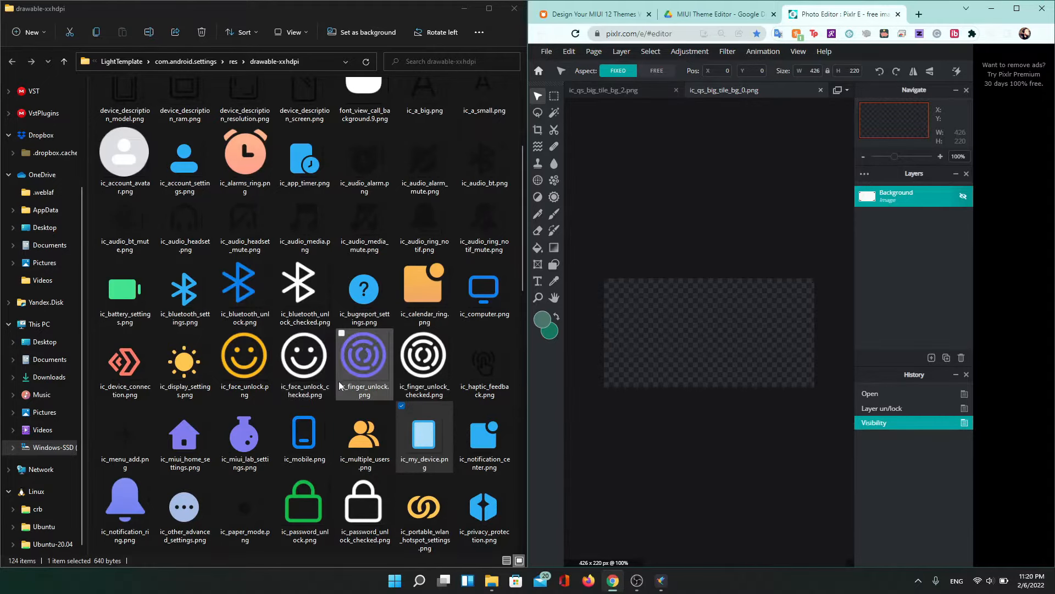
scroll(down, 3)
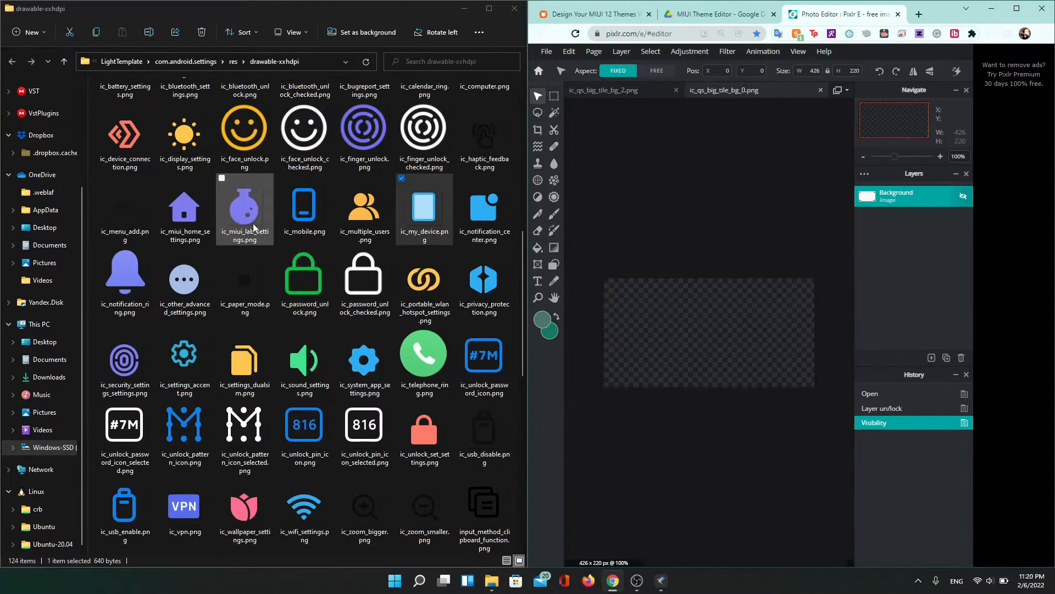
click(183, 278)
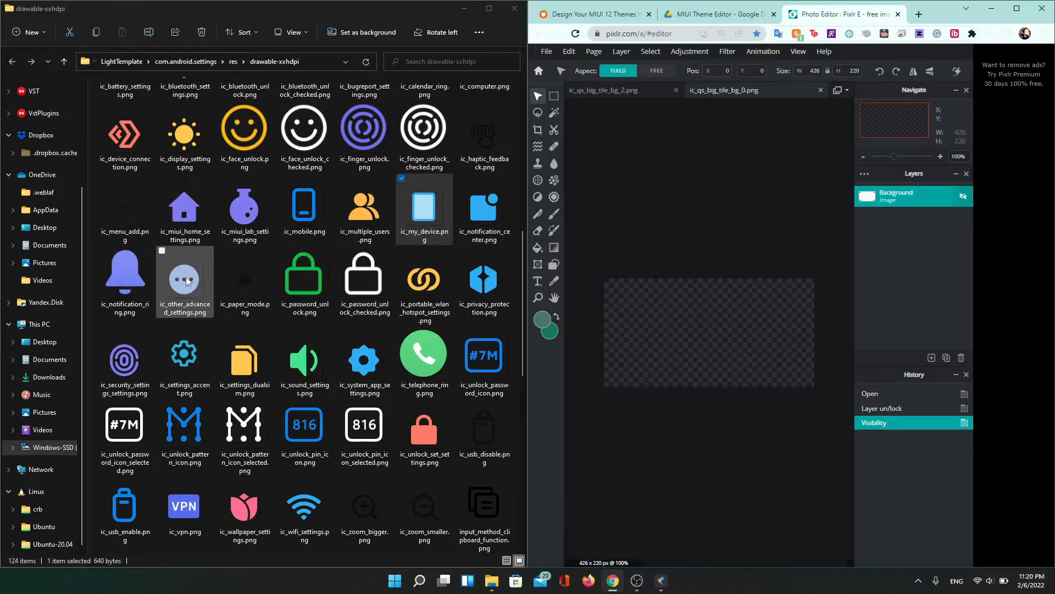
click(183, 355)
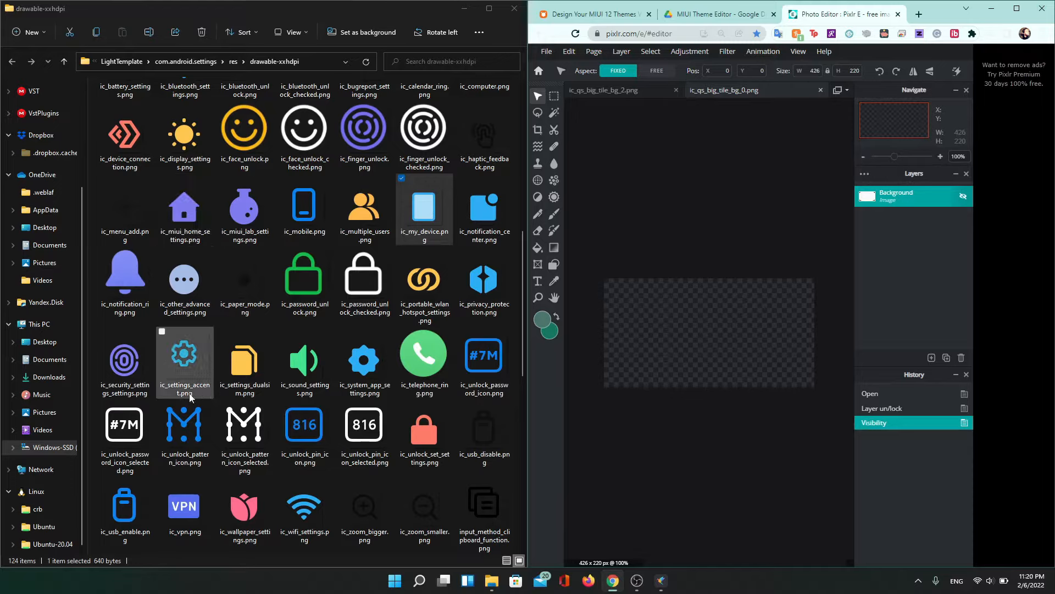
click(244, 504)
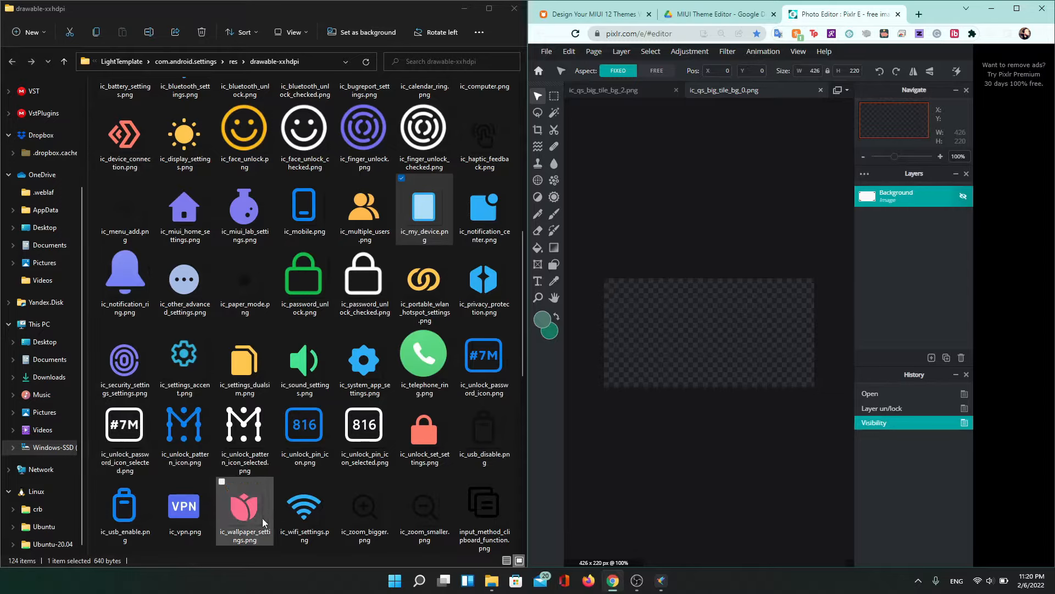
mouse_move(235, 501)
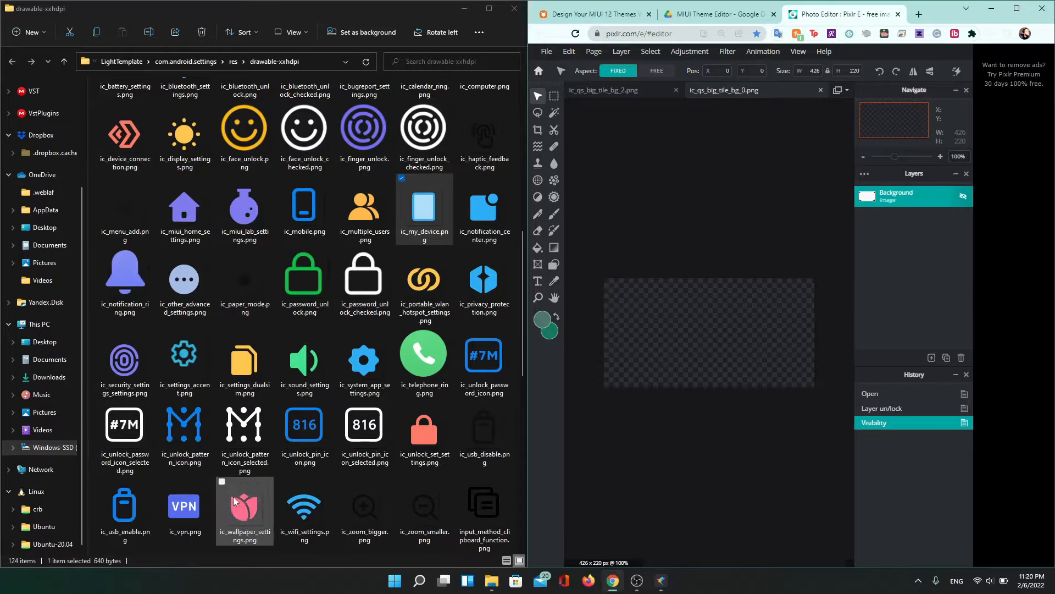
click(184, 208)
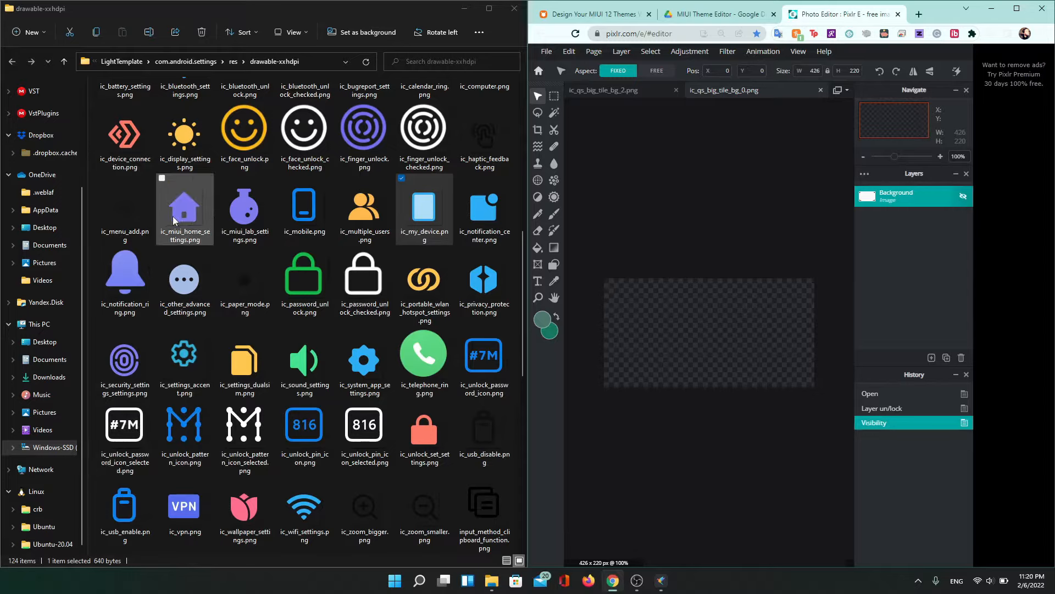
Save the recoloured speaker image over ic_notification_ring.png in the theme's drawable folder
double_click(124, 269)
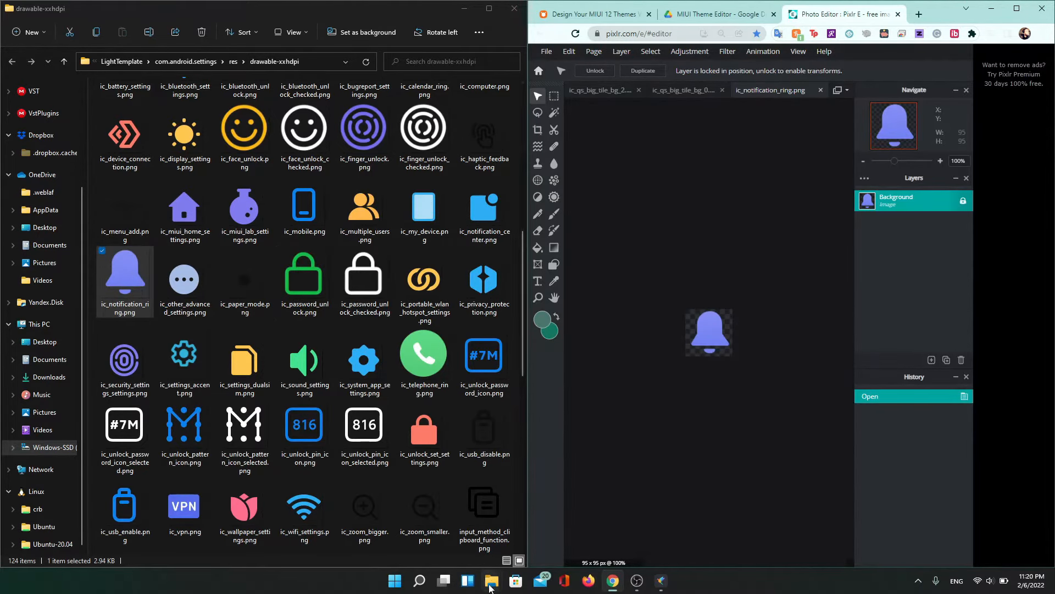
right_click(490, 580)
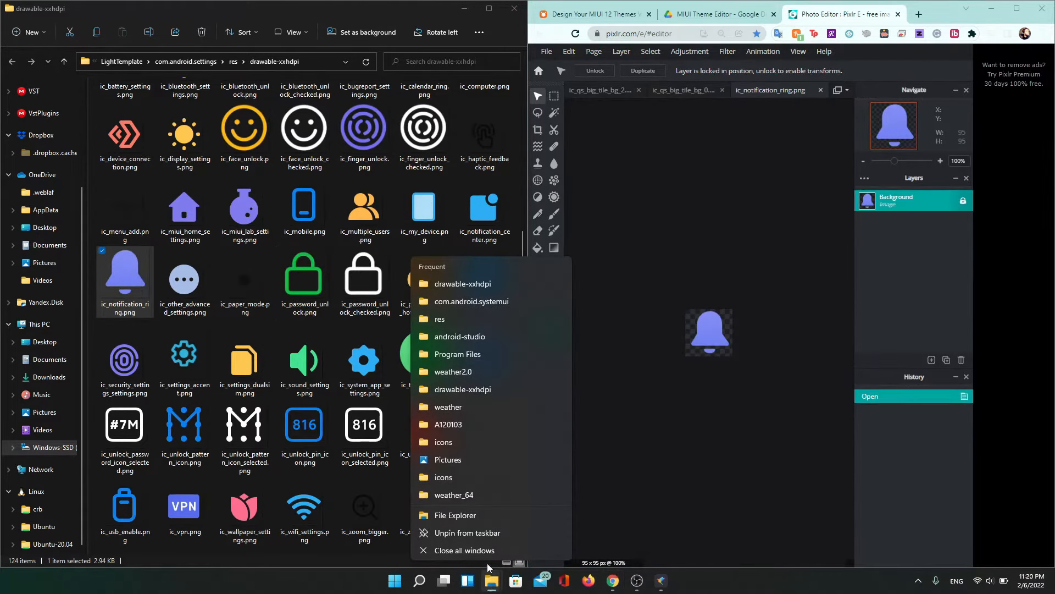
mouse_move(447, 407)
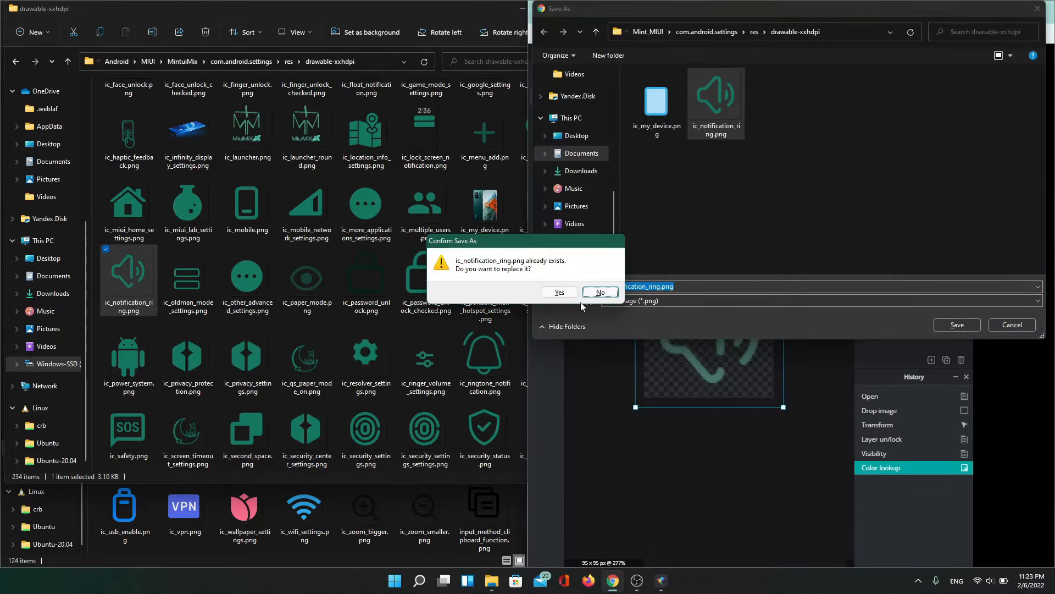
click(559, 292)
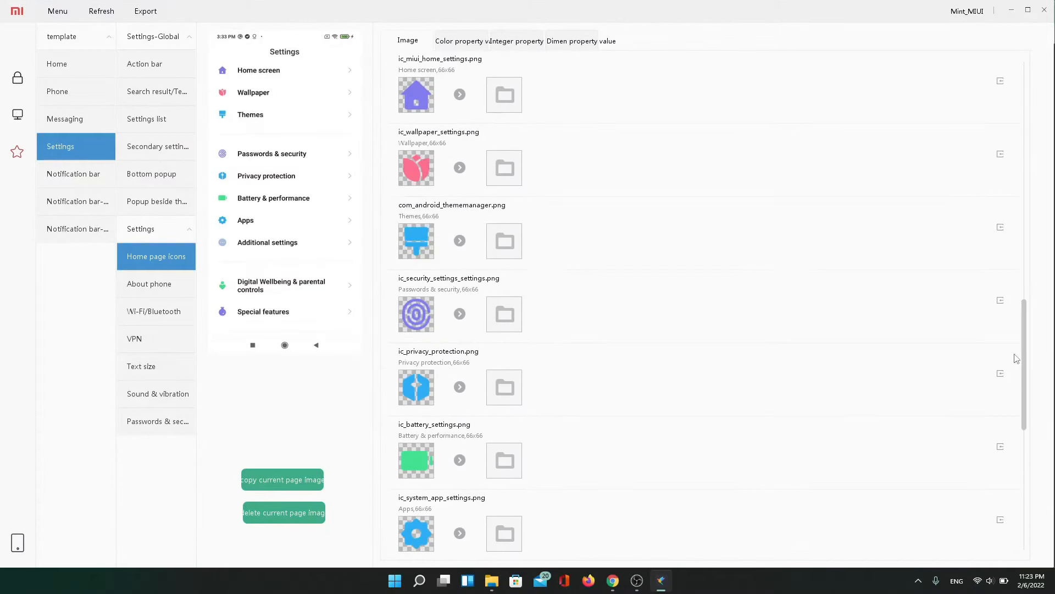
Show the Sound & vibration page with the speaker replacement on ic_notification_ring.png
scroll(down, 3)
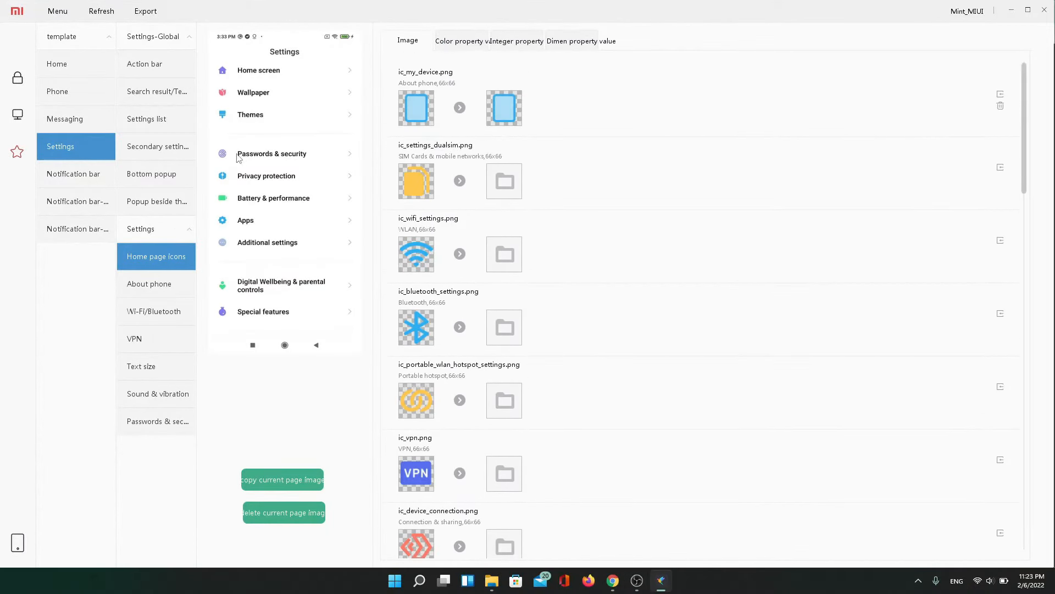
click(149, 284)
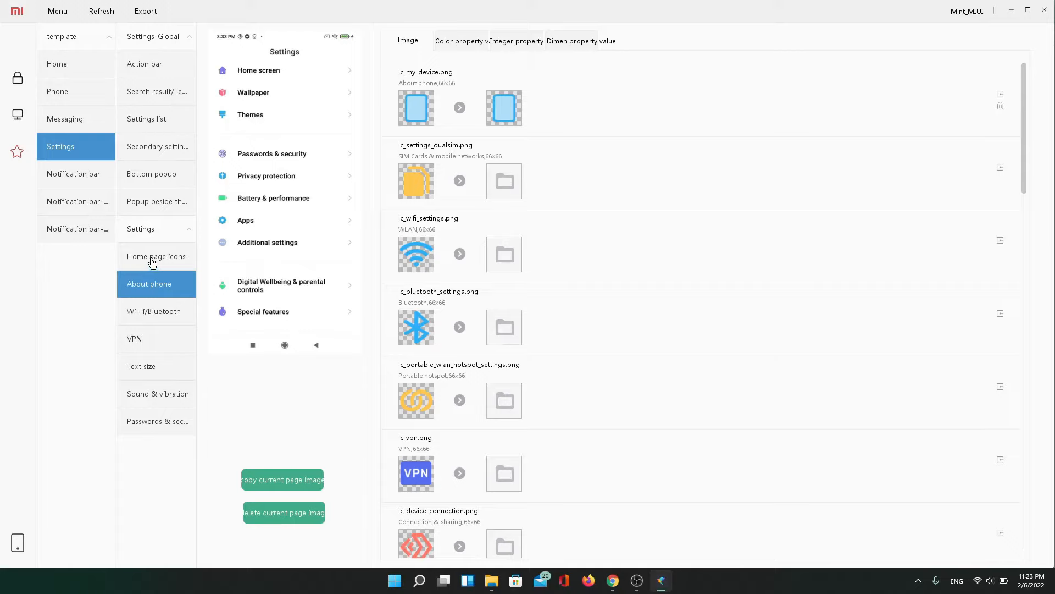
click(148, 284)
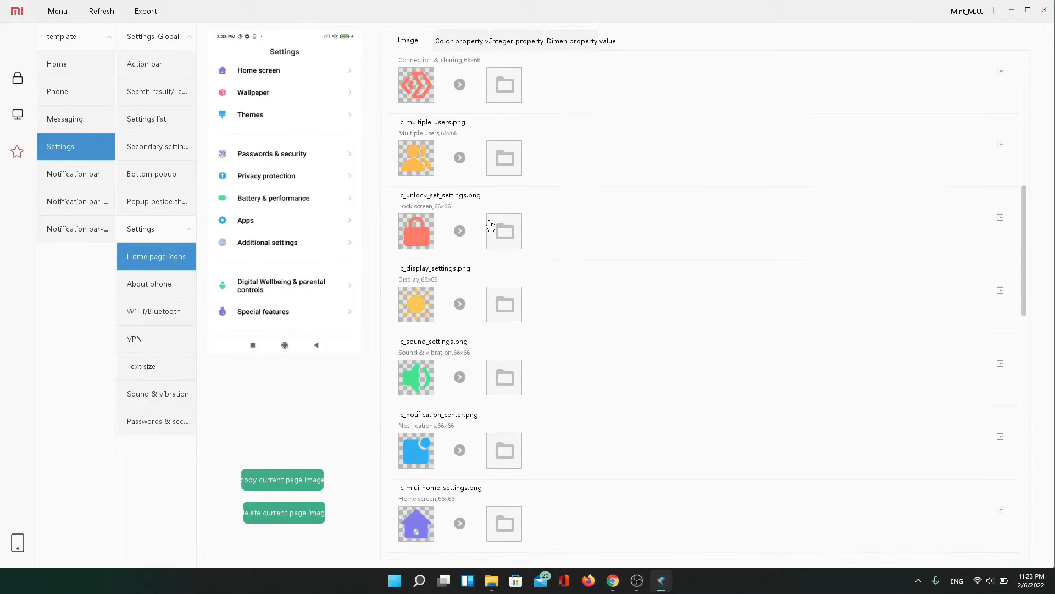
scroll(down, 3)
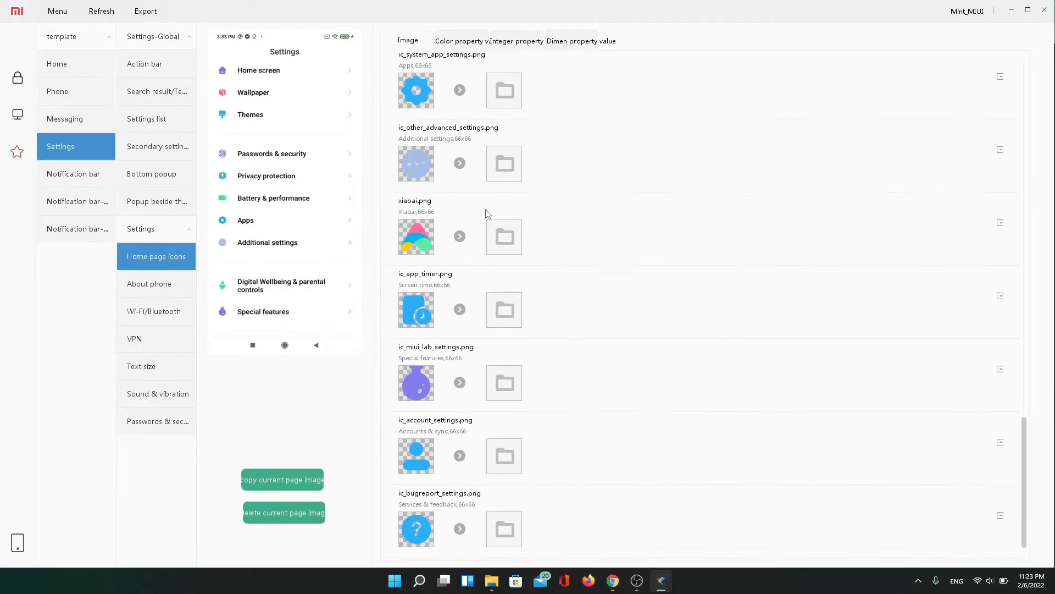
mouse_move(155, 392)
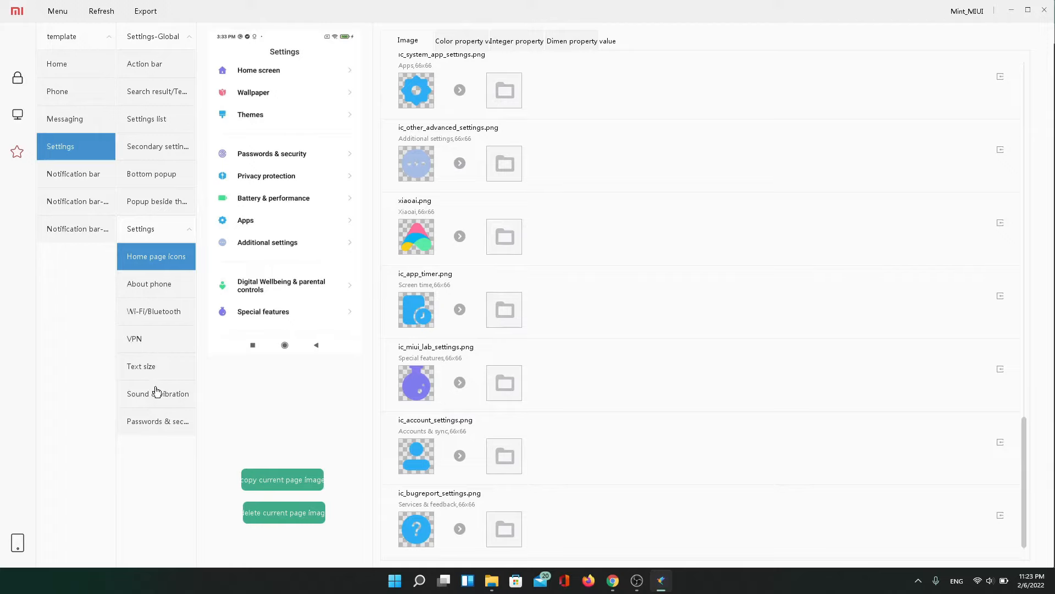
click(157, 393)
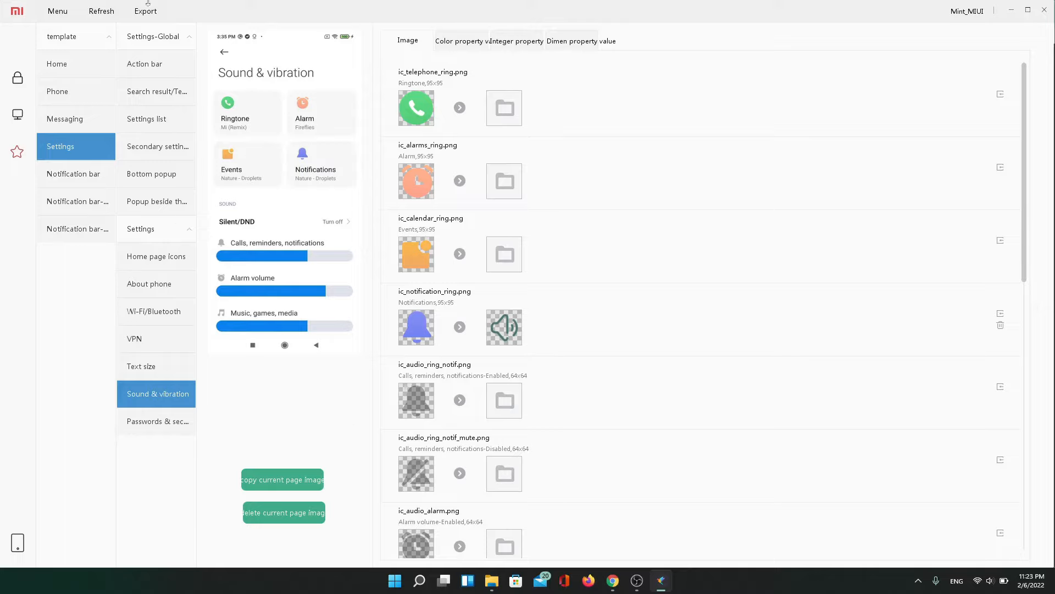
Export the theme as an MTZ file from the Menu
click(57, 11)
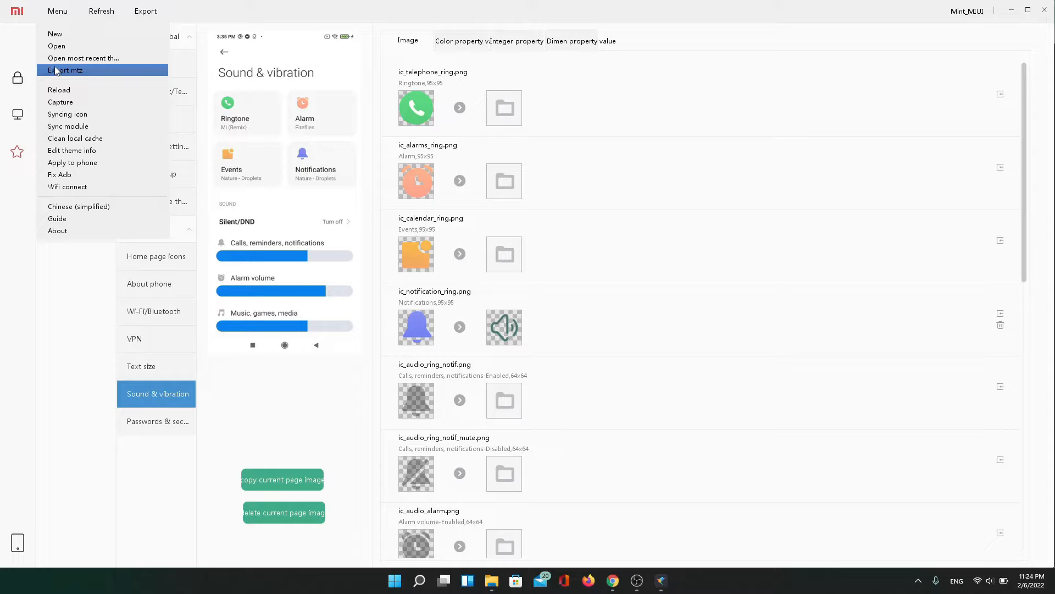
mouse_move(83, 59)
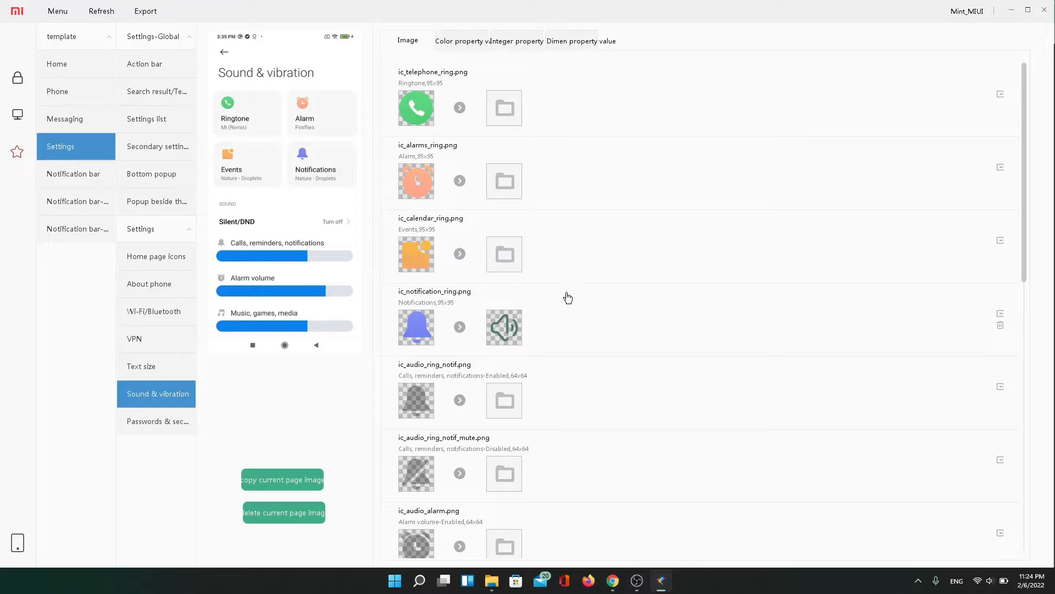
mouse_move(591, 274)
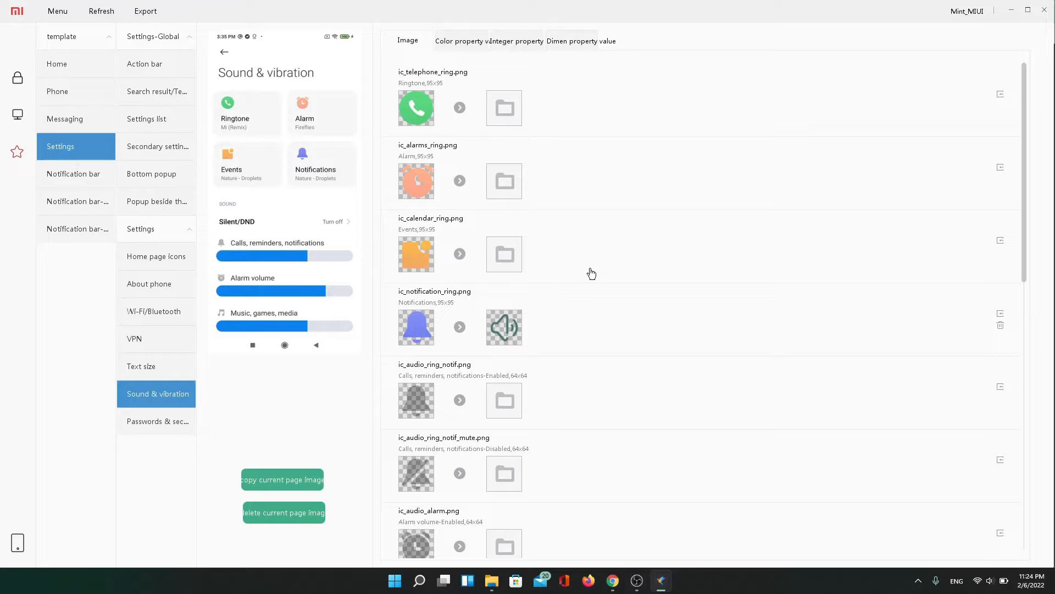